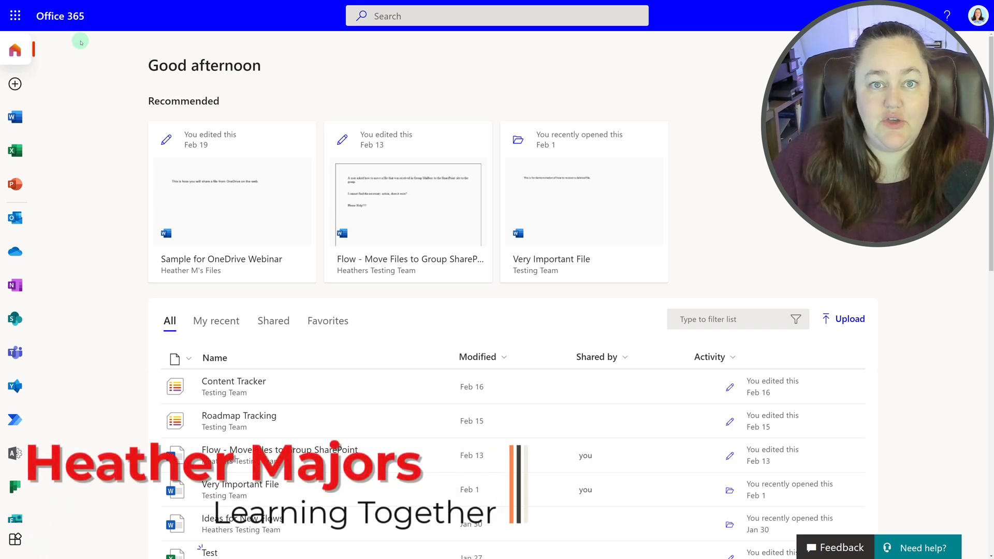
mouse_move(13, 251)
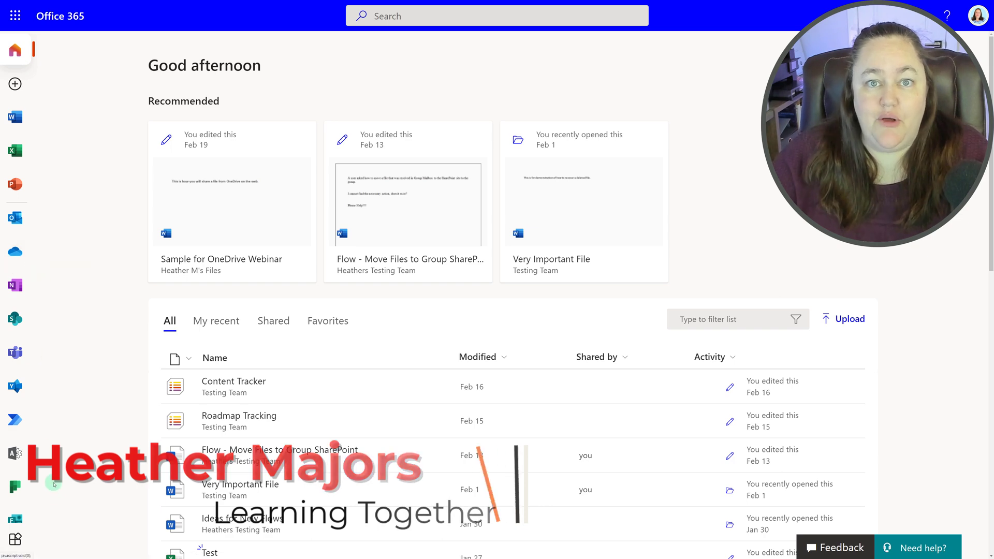
Launch OneDrive from the Office 365 app launcher's apps list
left_click(15, 16)
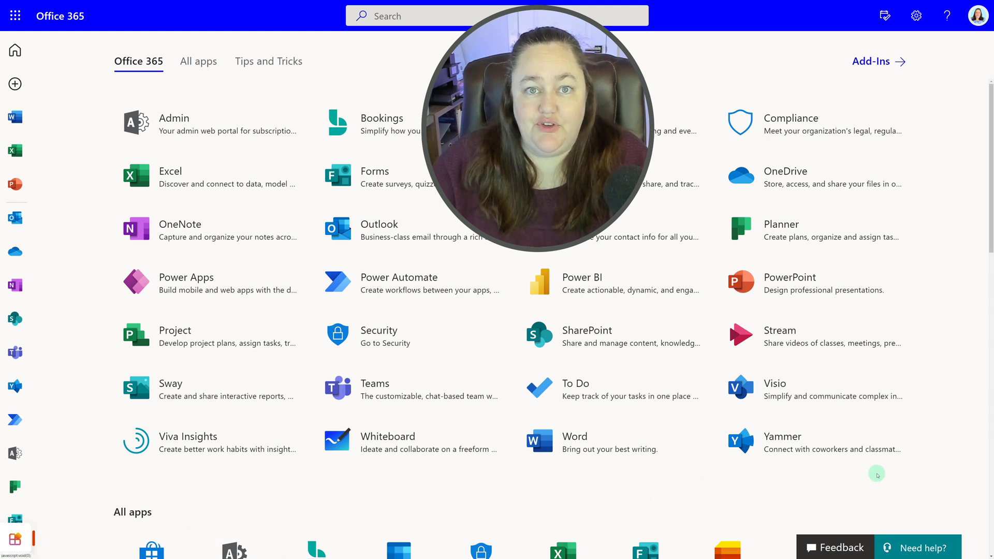
mouse_move(864, 160)
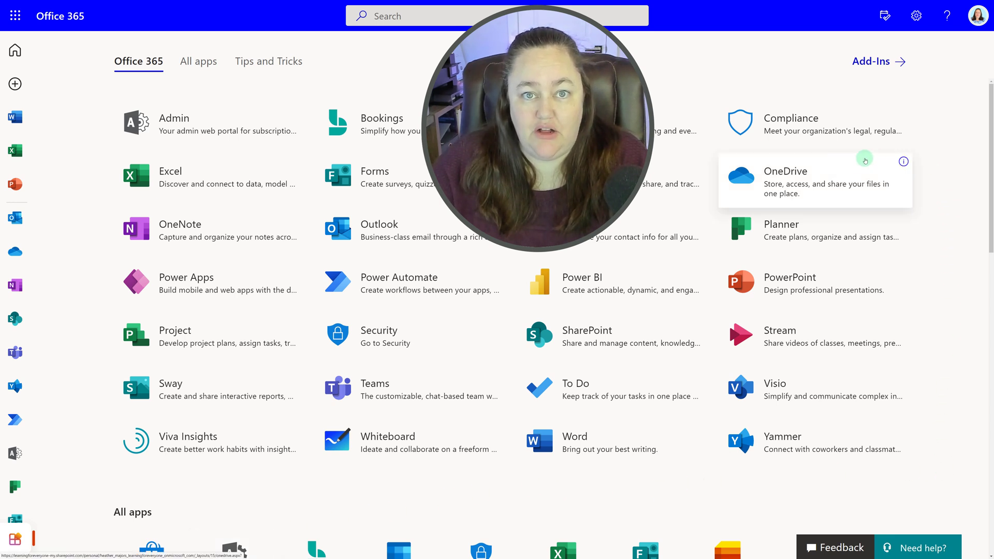
left_click(786, 171)
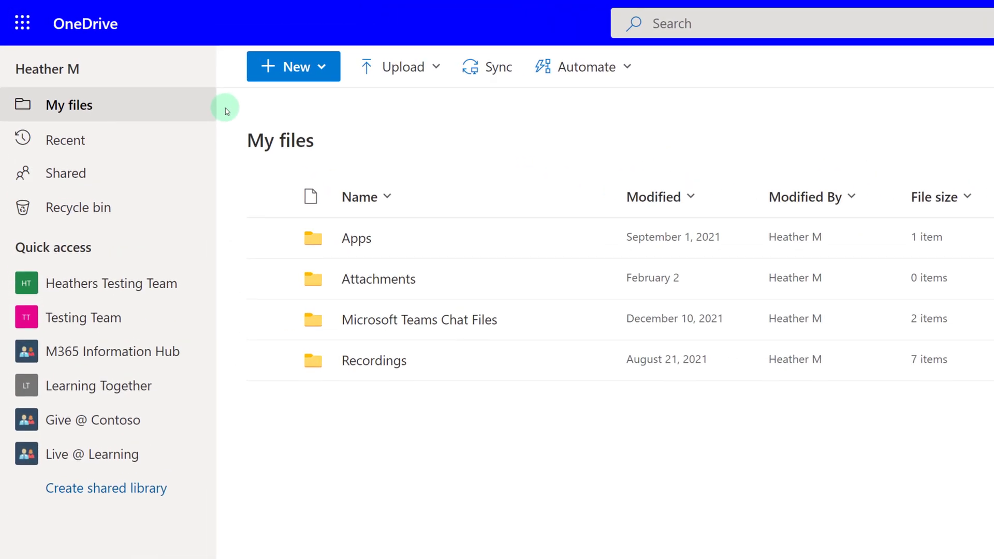
mouse_move(326, 82)
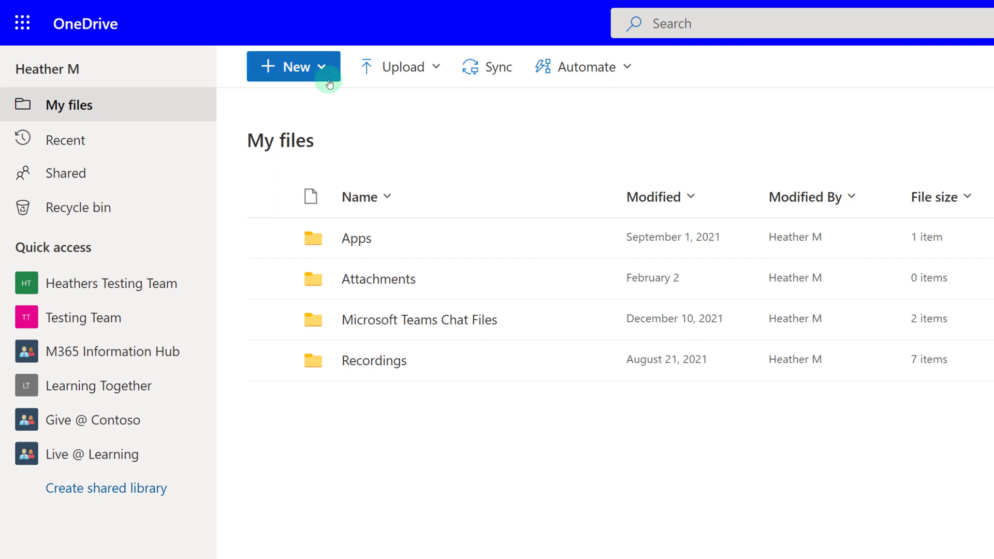
mouse_move(323, 69)
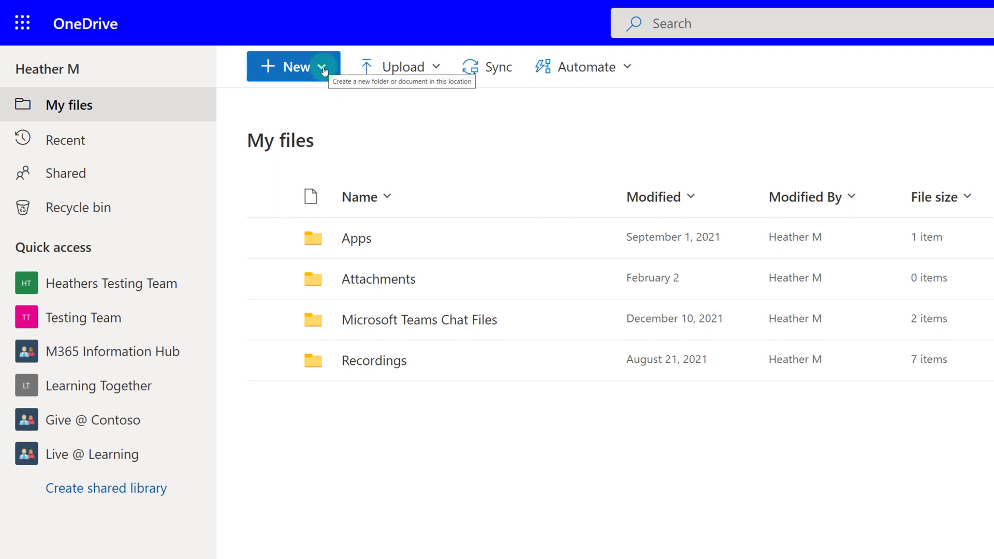
Create a new Word document from the New menu in My files
left_click(293, 67)
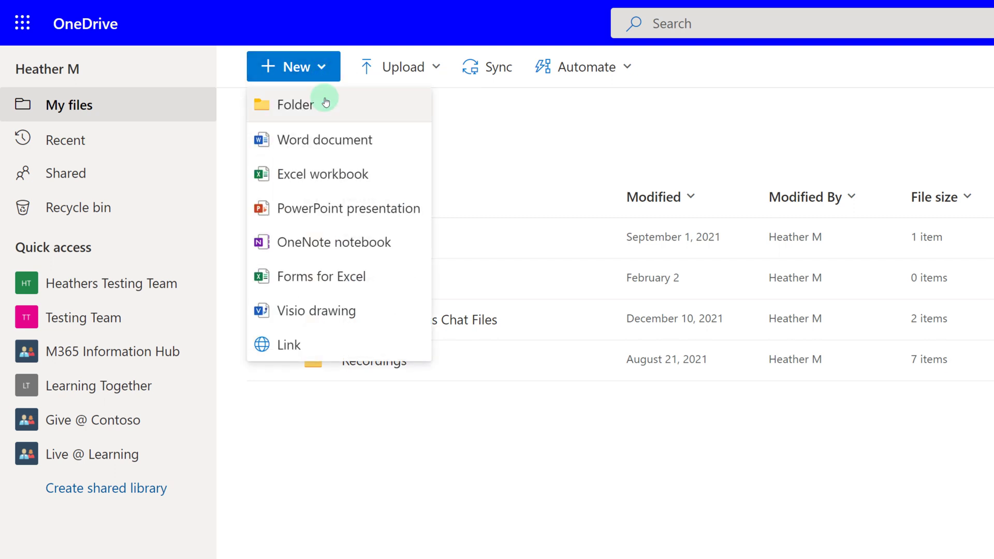
mouse_move(340, 107)
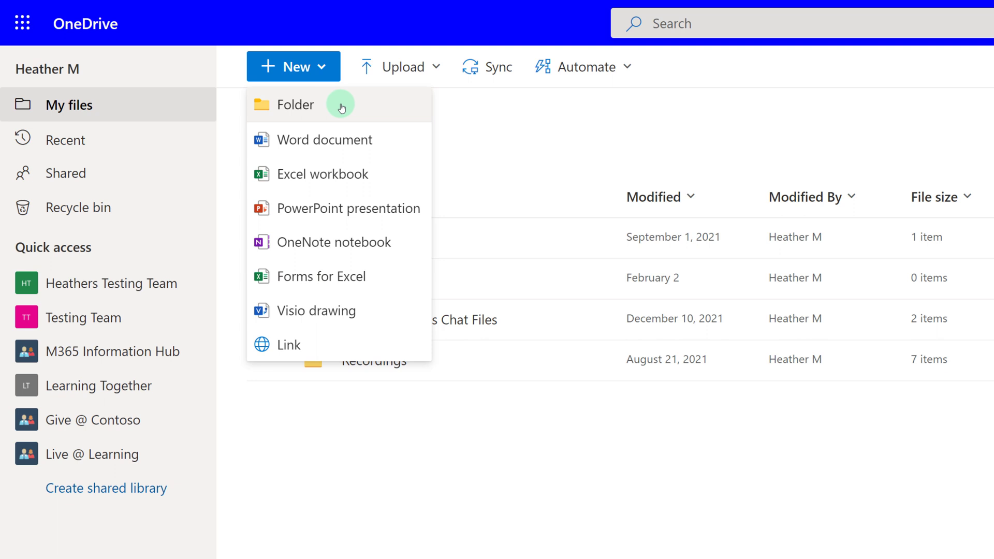
mouse_move(367, 139)
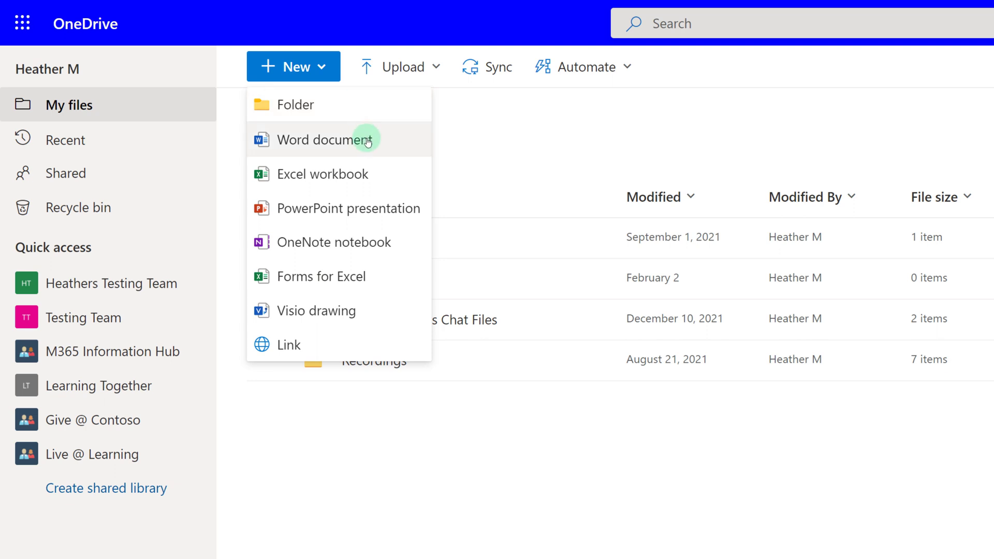
mouse_move(379, 172)
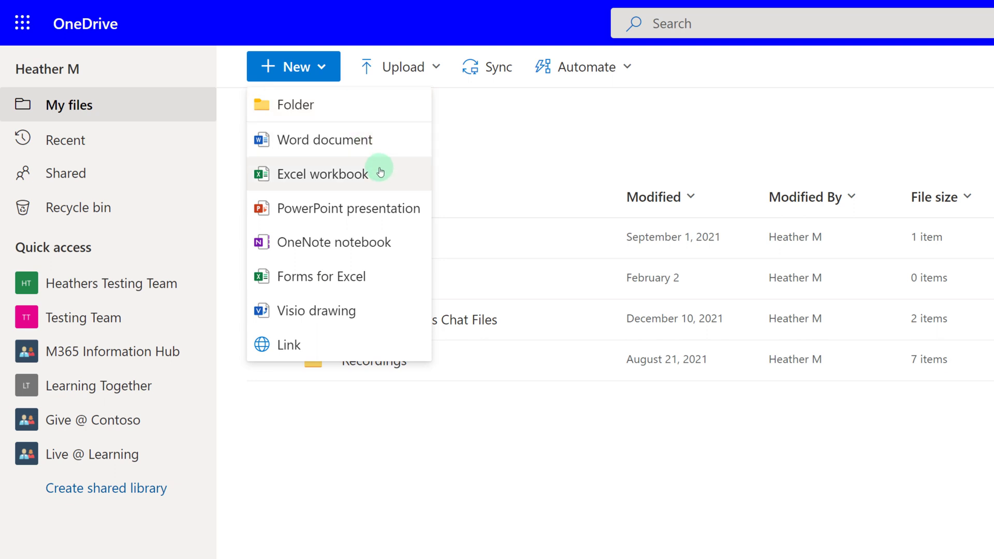
mouse_move(323, 140)
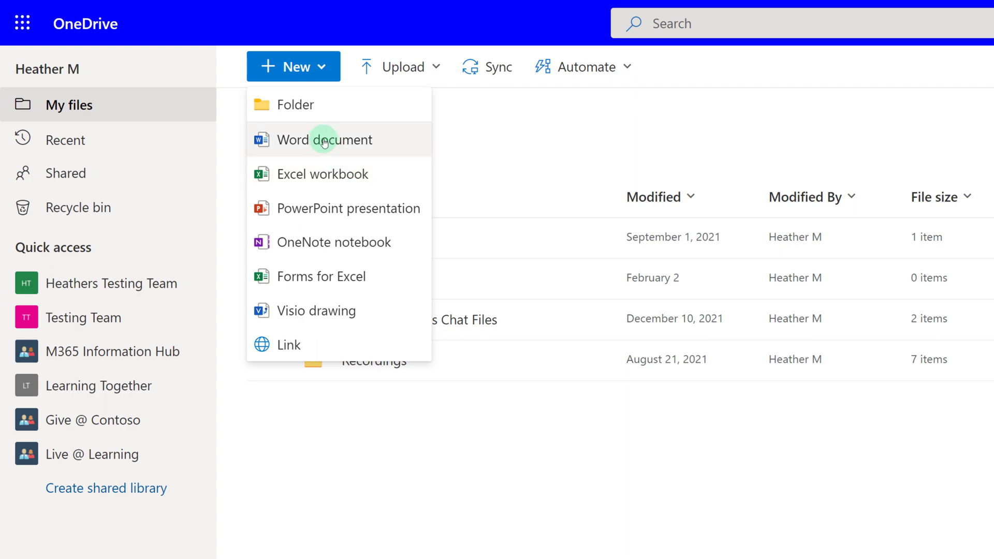
left_click(324, 140)
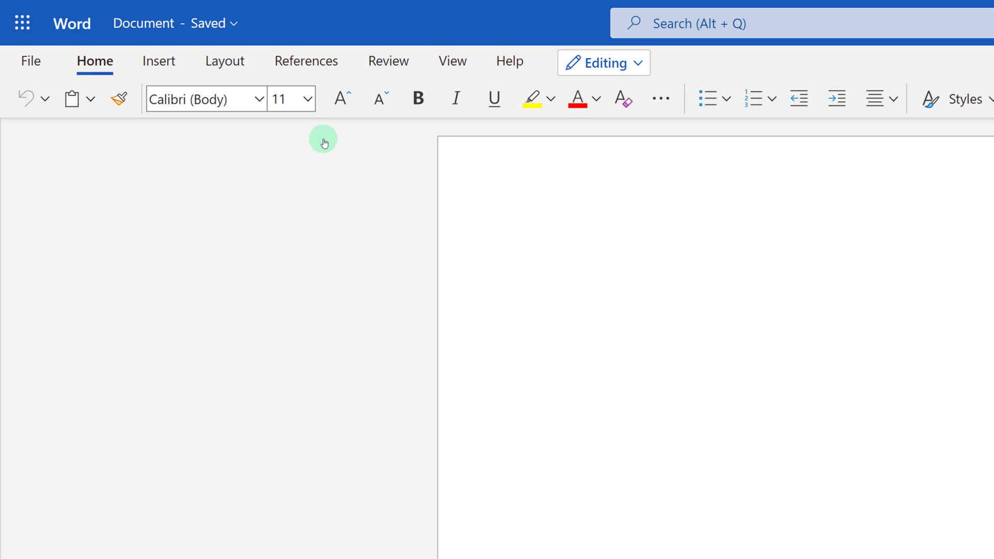
mouse_move(265, 9)
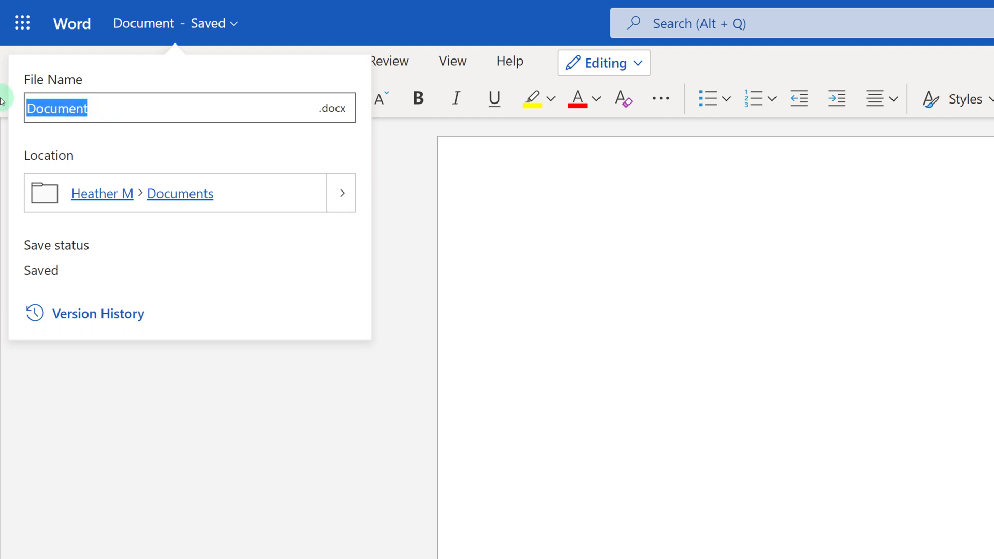
Enter 'Video Ideas' as the document's file name
type("Video Id")
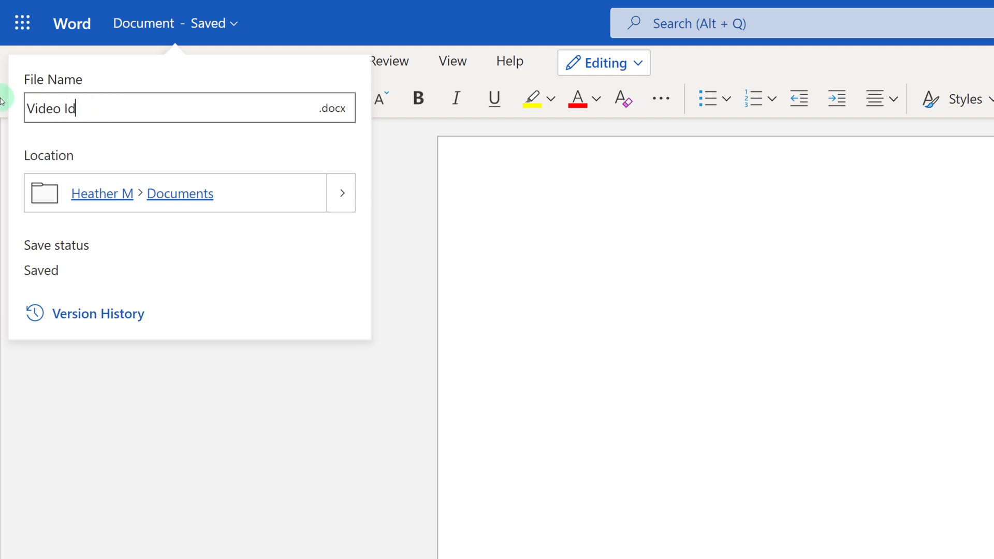
type("eas")
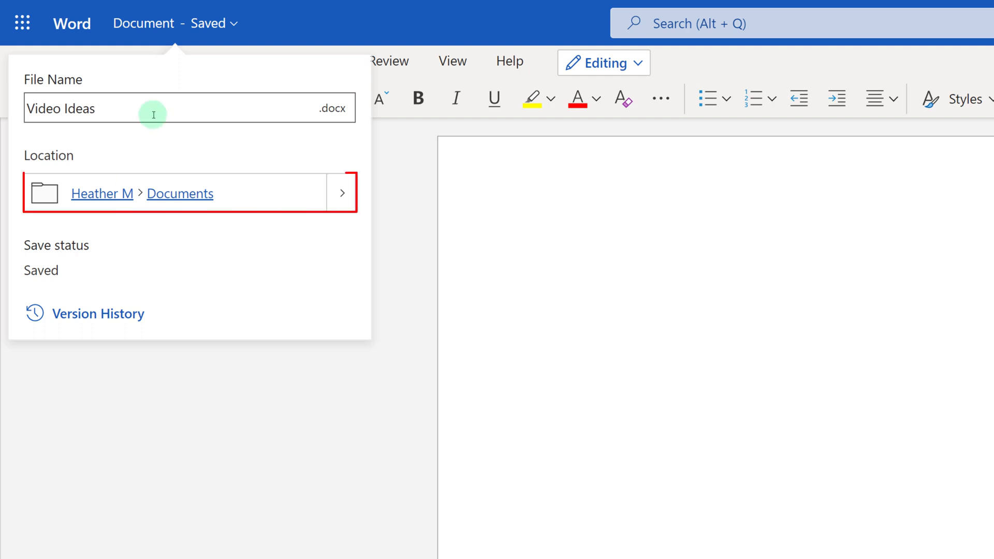
mouse_move(47, 177)
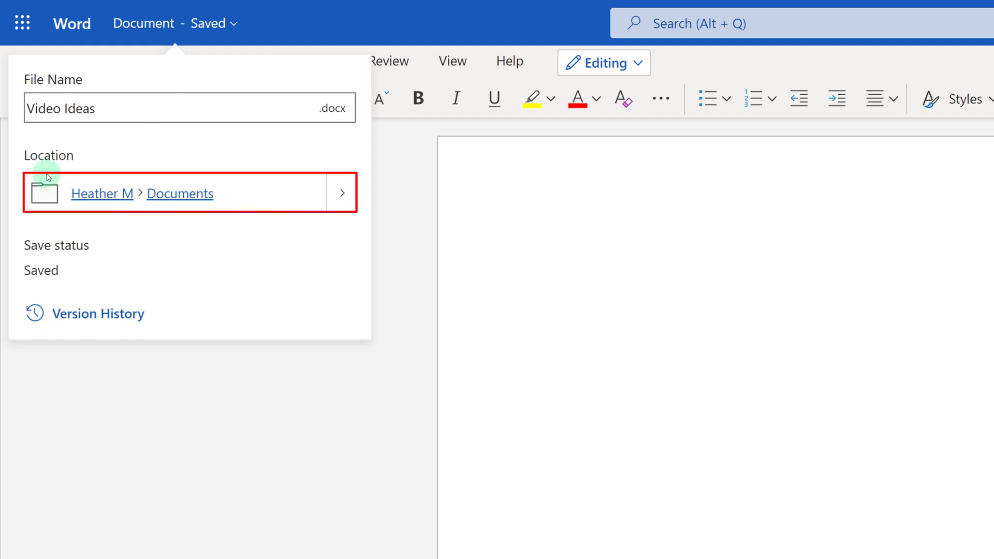
mouse_move(339, 230)
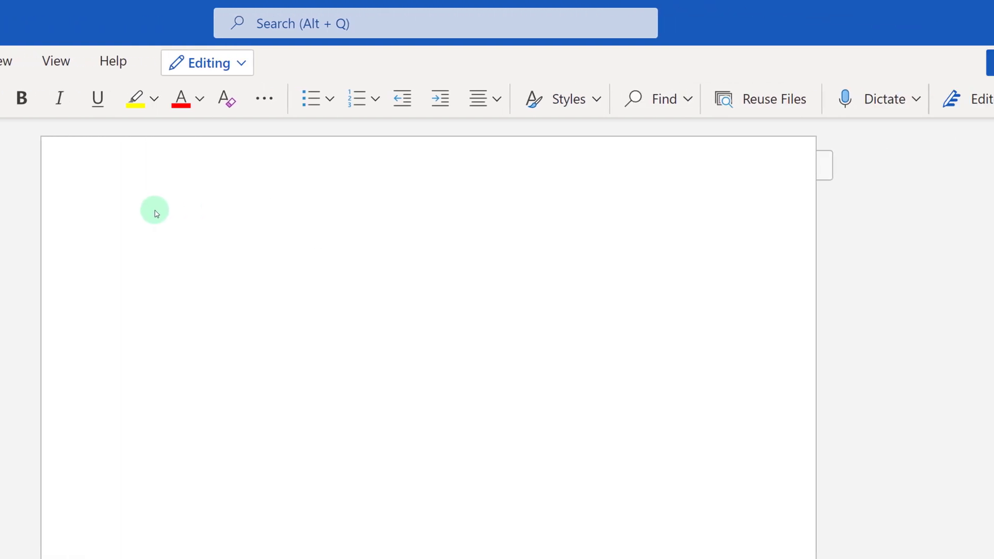
left_click(152, 235)
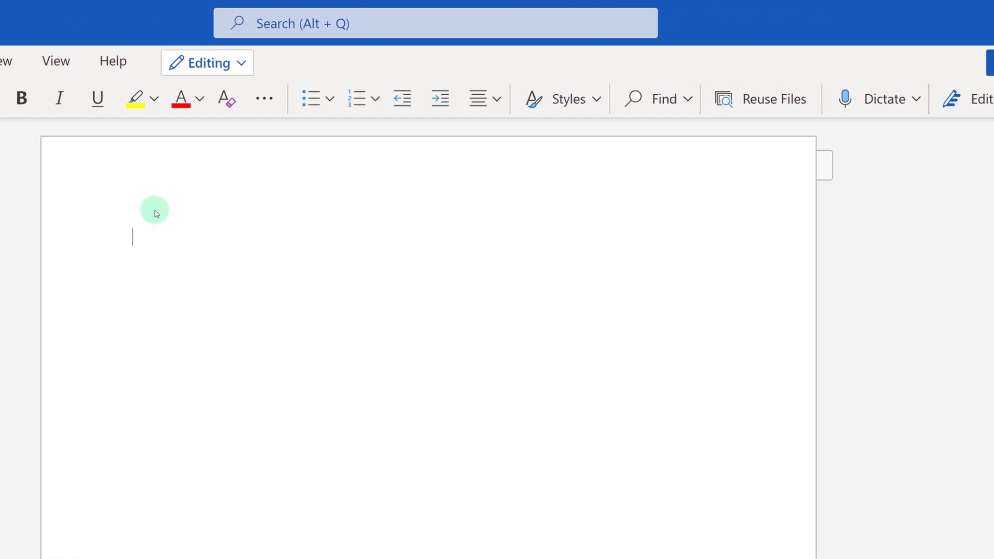
key("ctrl+v")
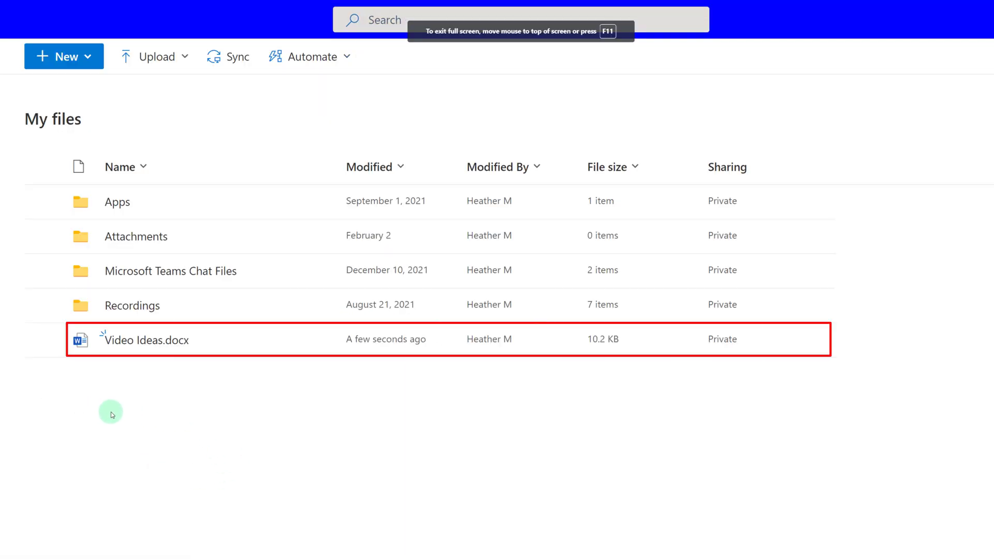
mouse_move(78, 166)
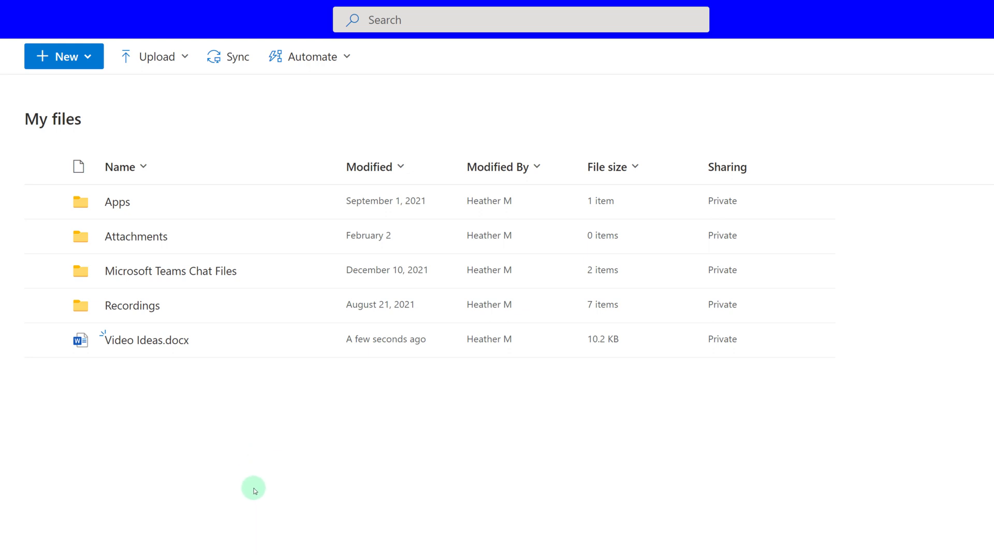
mouse_move(258, 400)
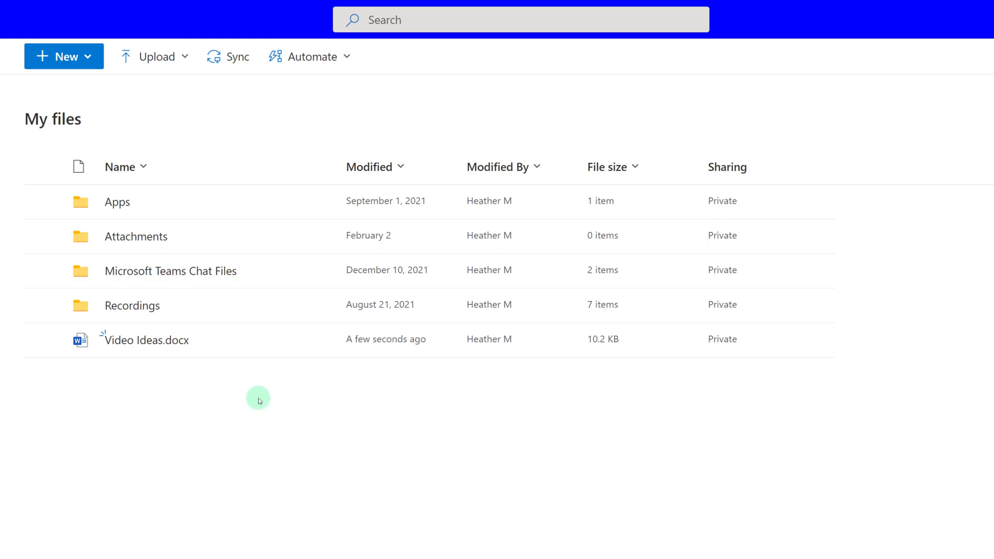
mouse_move(38, 411)
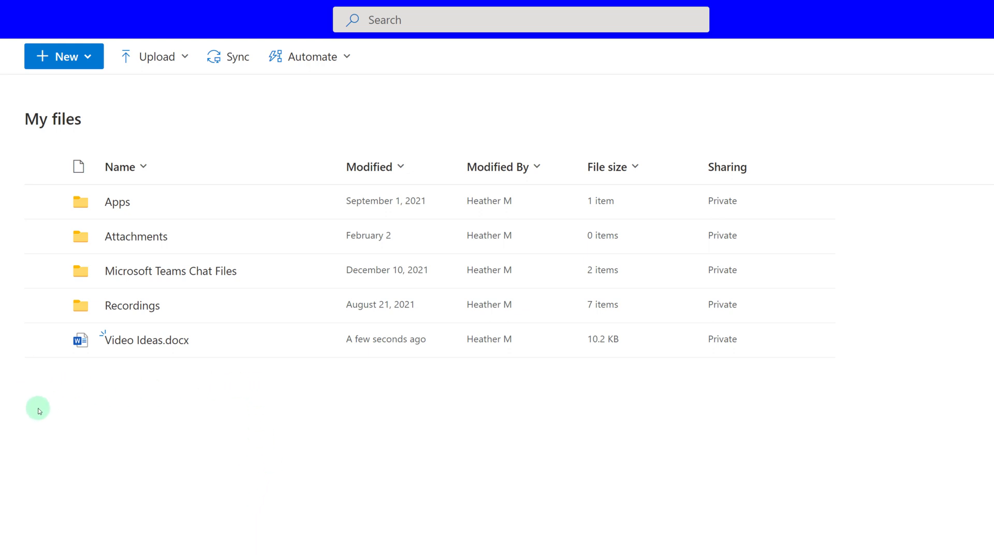
mouse_move(37, 349)
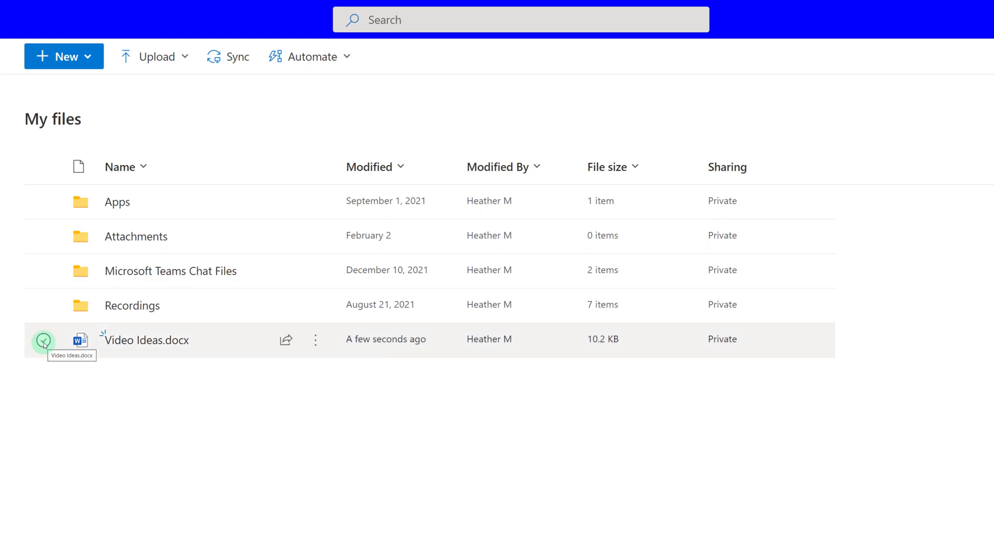
Select Video Ideas.docx and bring up its Send link sharing dialog
left_click(43, 342)
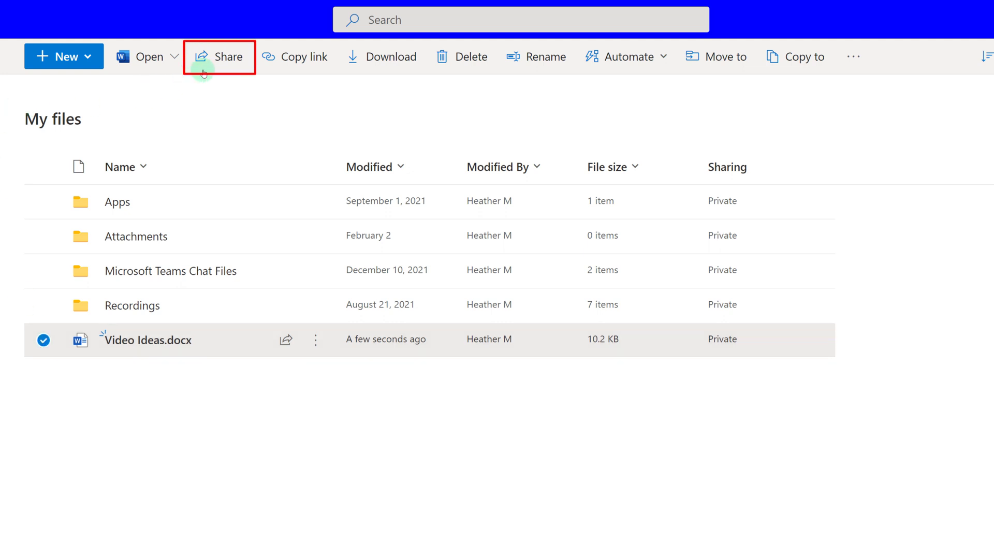
mouse_move(219, 57)
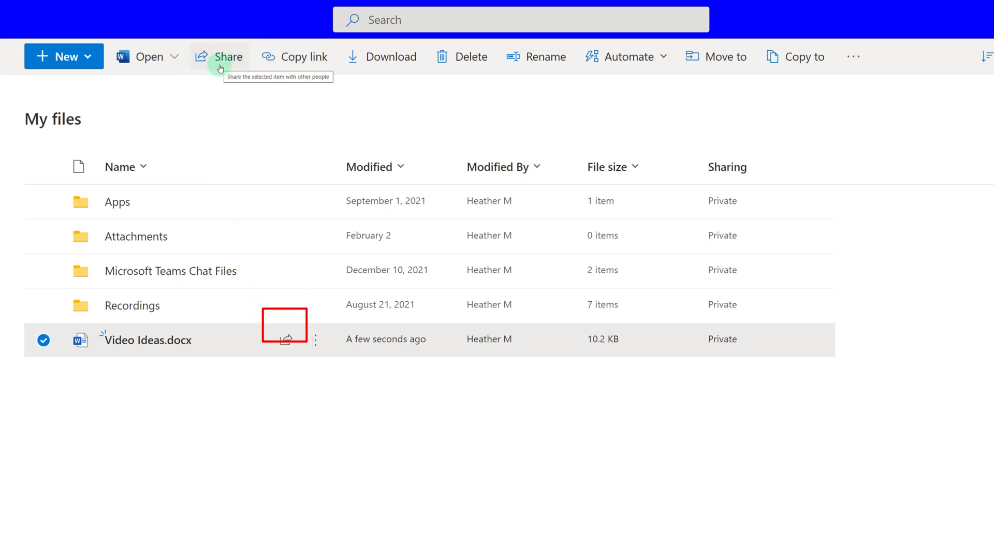
mouse_move(286, 339)
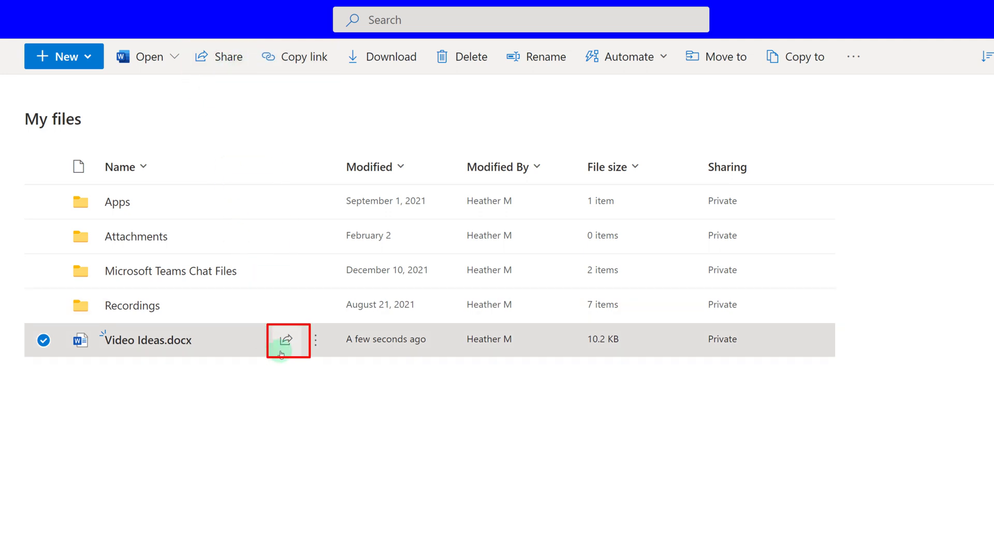
left_click(285, 338)
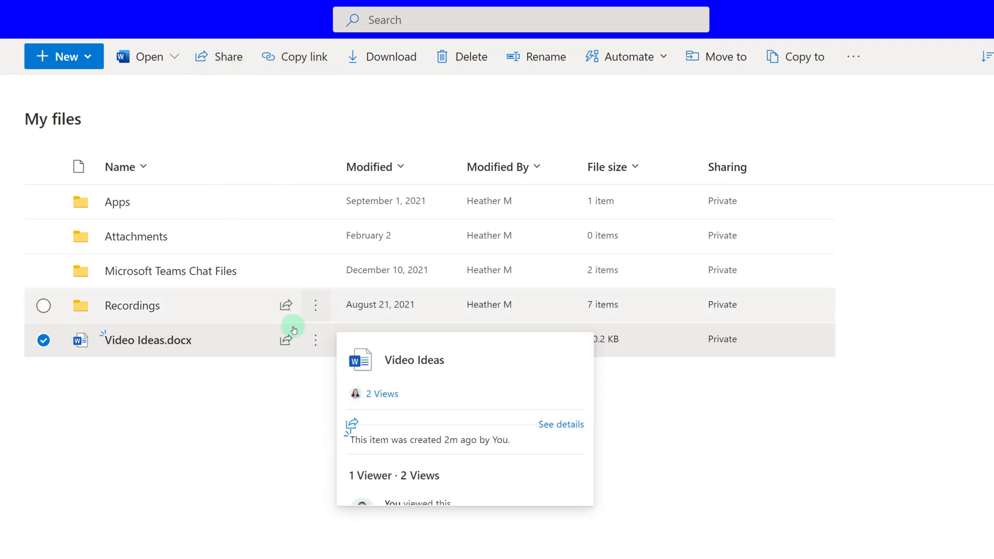
left_click(287, 340)
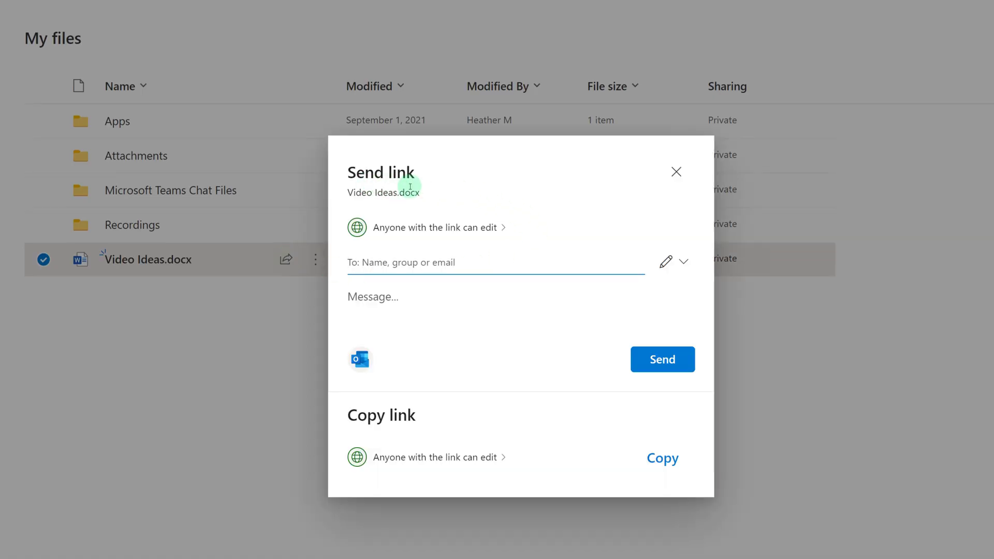
type("jess")
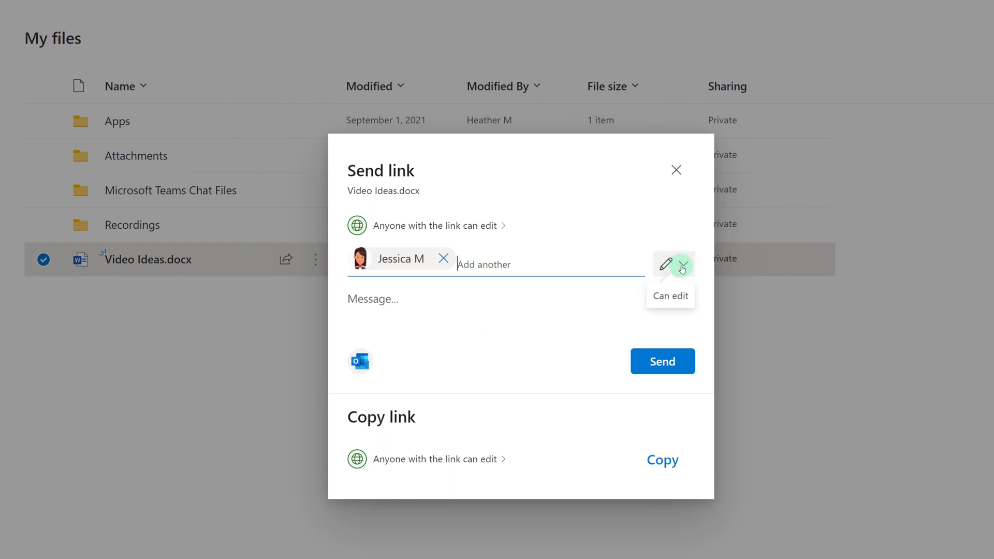
left_click(683, 264)
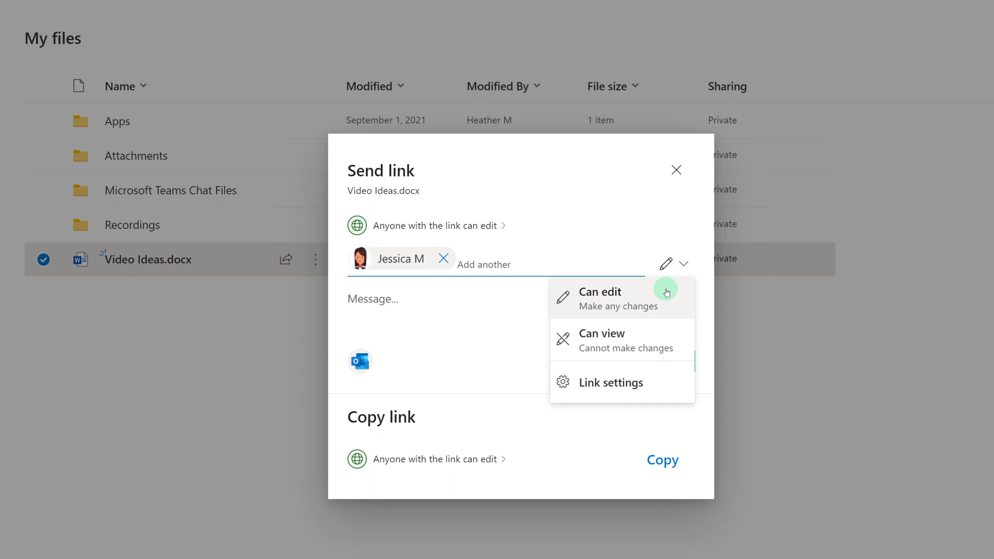
mouse_move(661, 340)
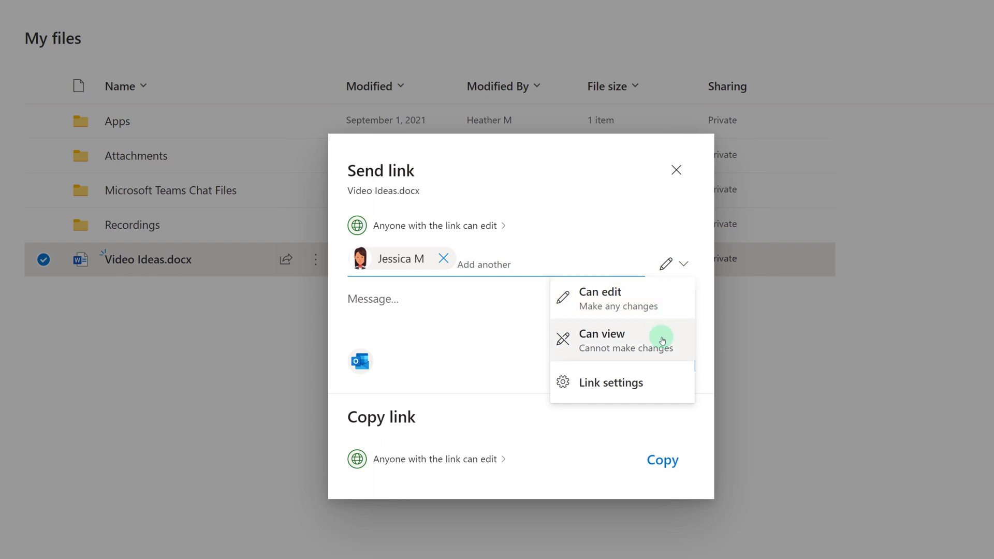
mouse_move(657, 321)
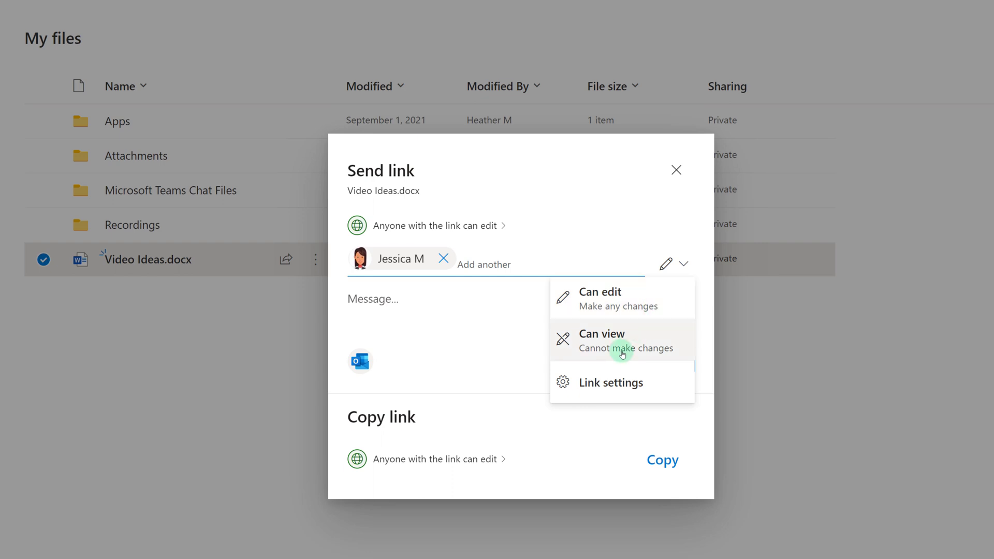
mouse_move(611, 382)
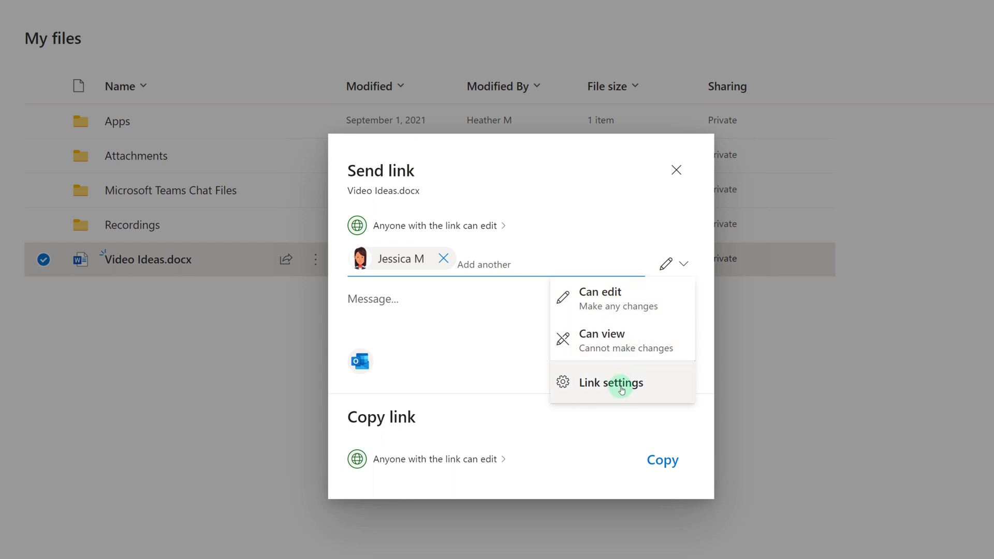
In Link settings, limit the link to Specific people with editing allowed
left_click(611, 382)
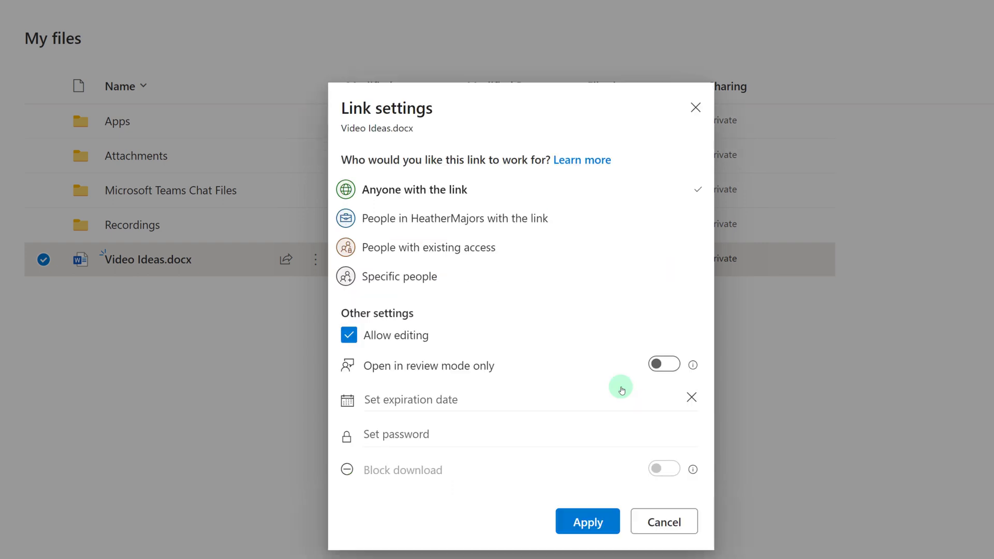
mouse_move(458, 206)
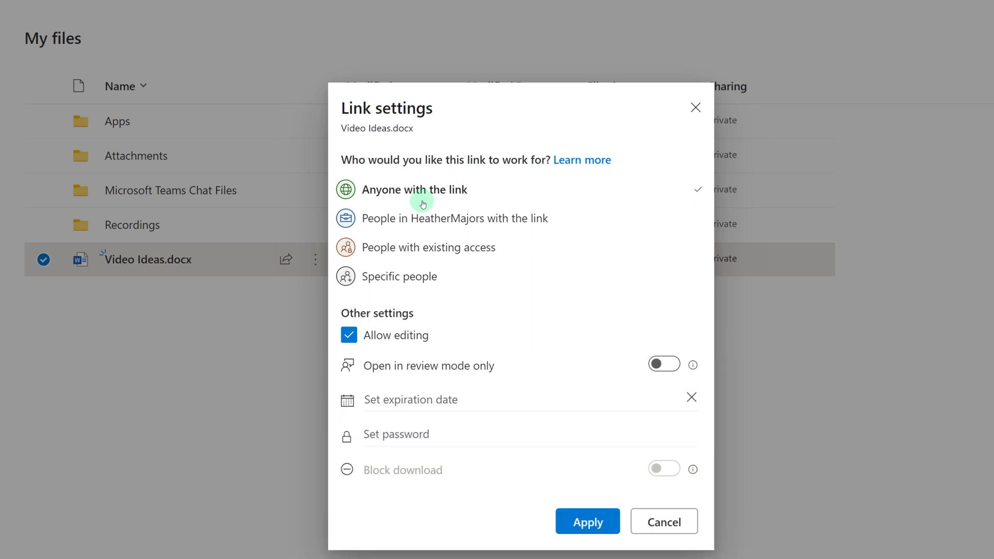
mouse_move(386, 230)
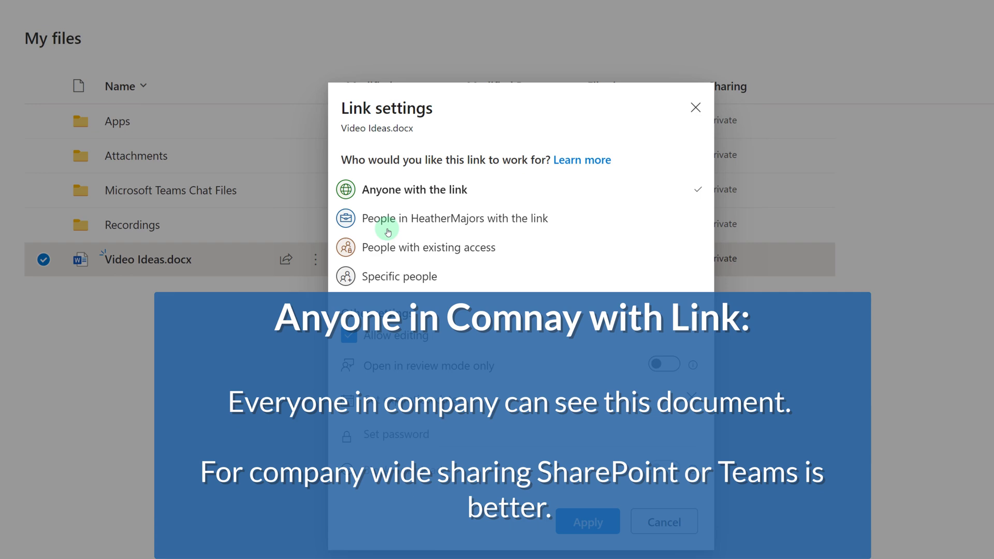
left_click(455, 218)
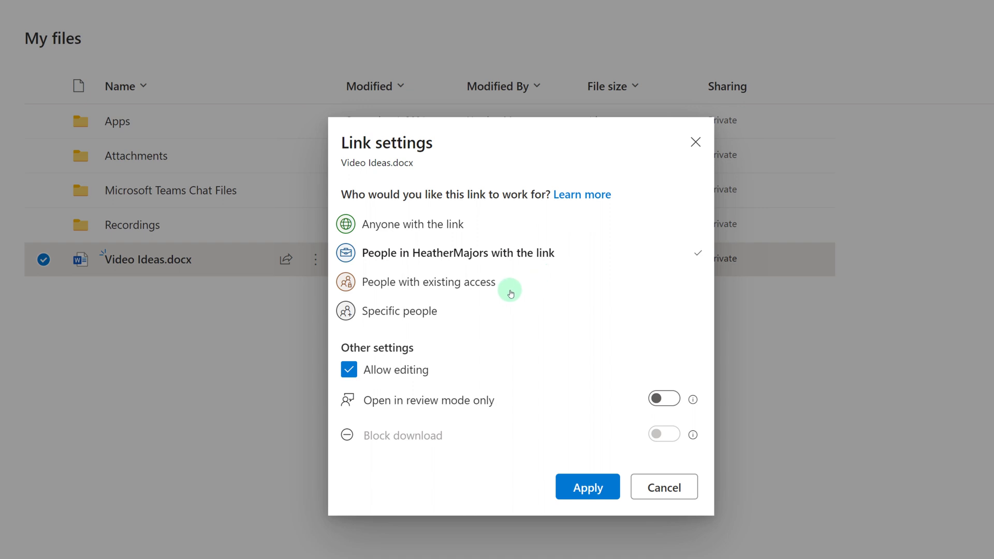
left_click(427, 282)
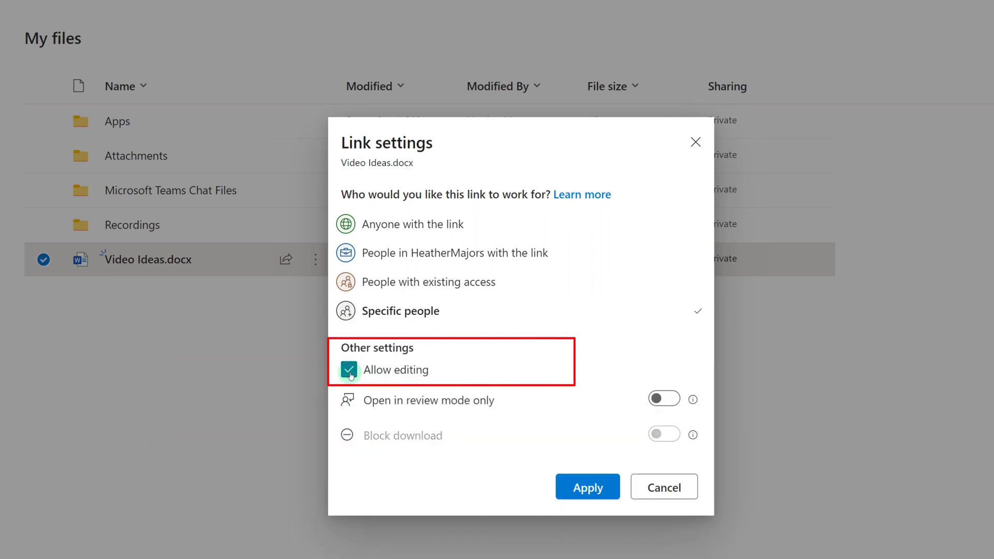
Keep Allow editing checked and switch on 'Open in review mode only'
left_click(349, 370)
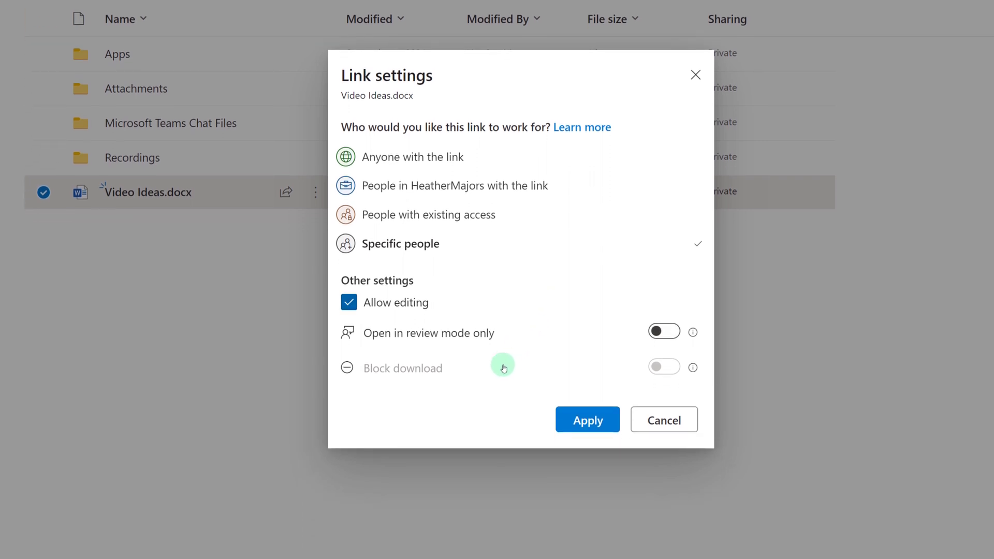
mouse_move(345, 344)
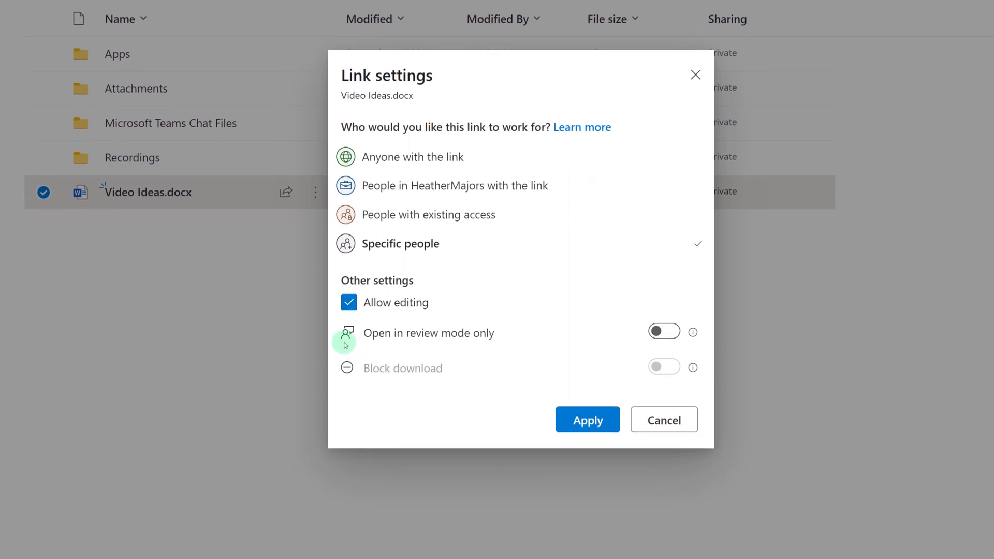
mouse_move(383, 346)
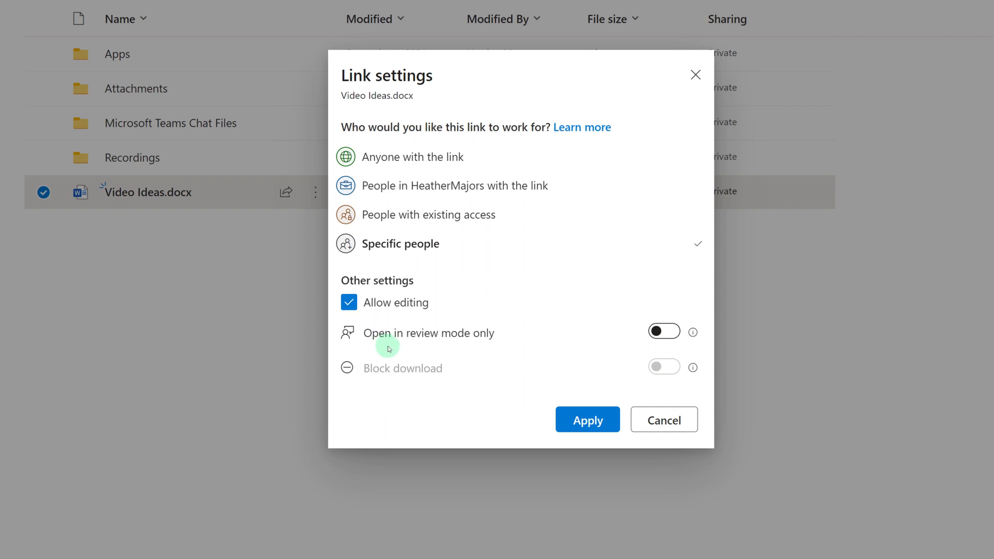
left_click(664, 332)
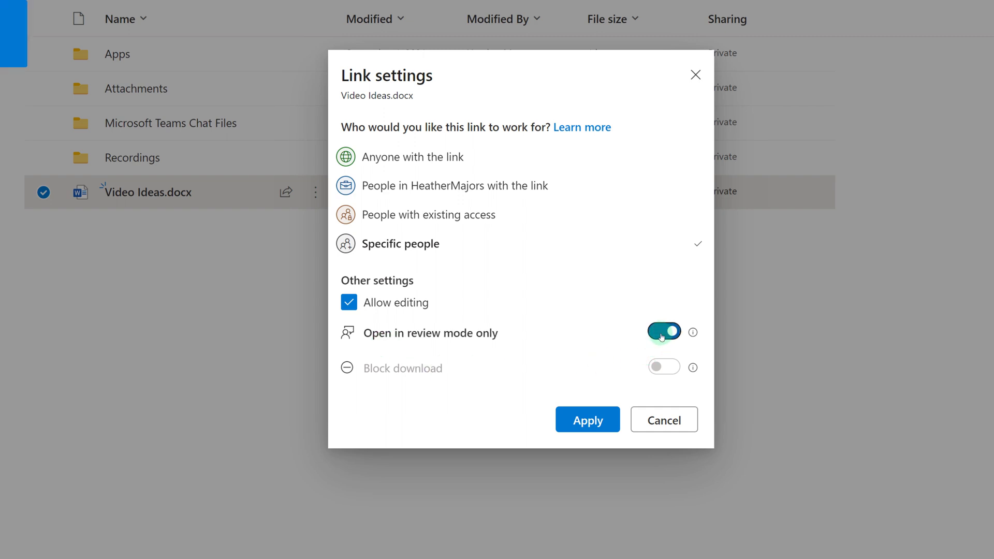
left_click(664, 331)
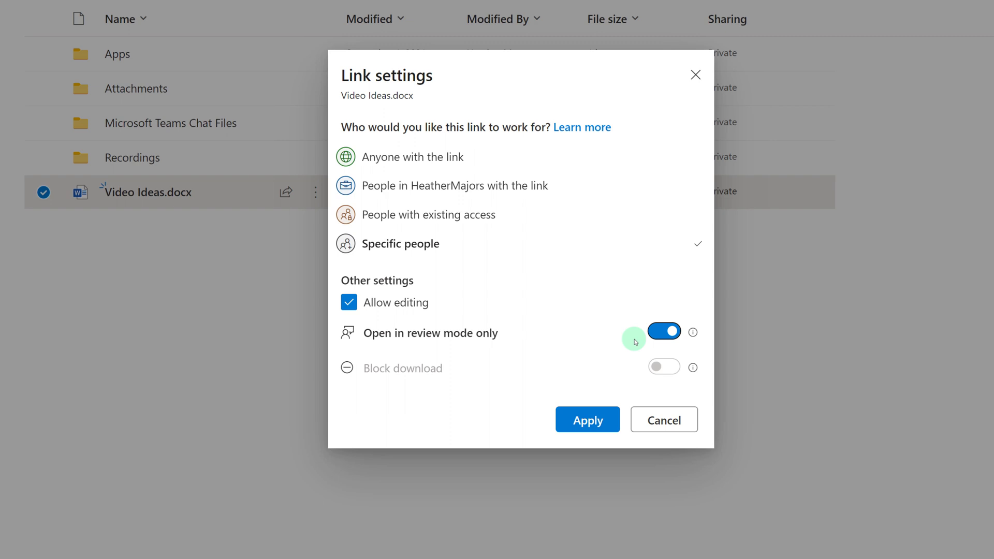
mouse_move(365, 390)
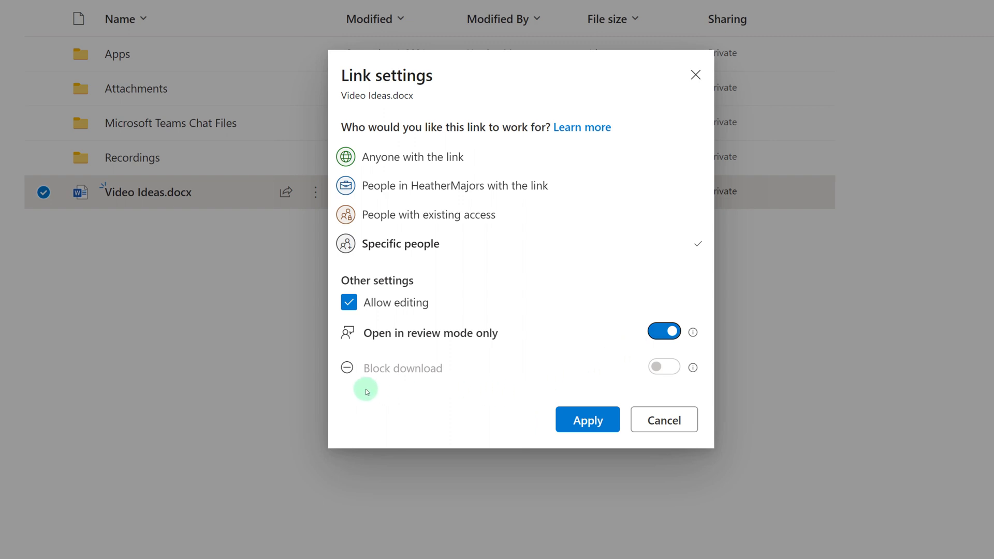
mouse_move(371, 385)
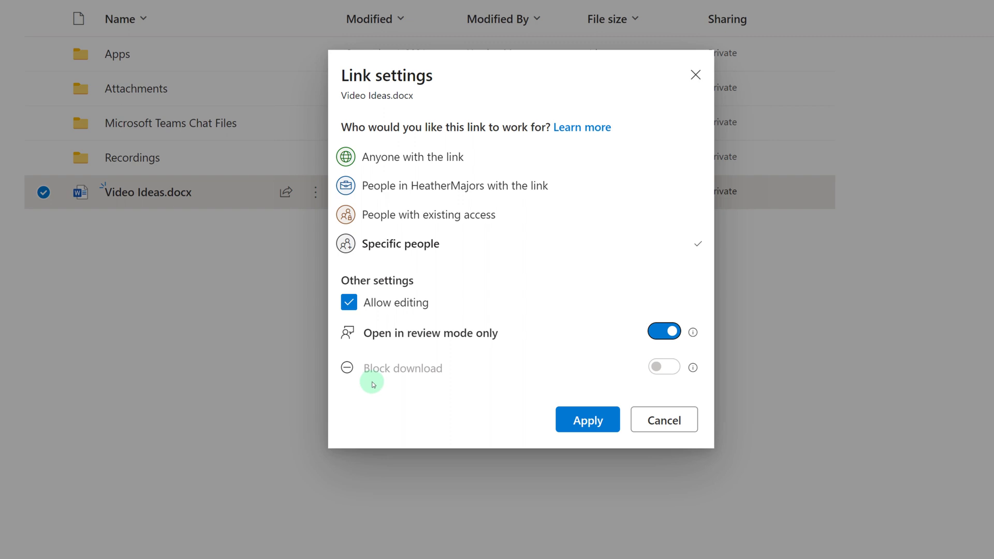
mouse_move(572, 383)
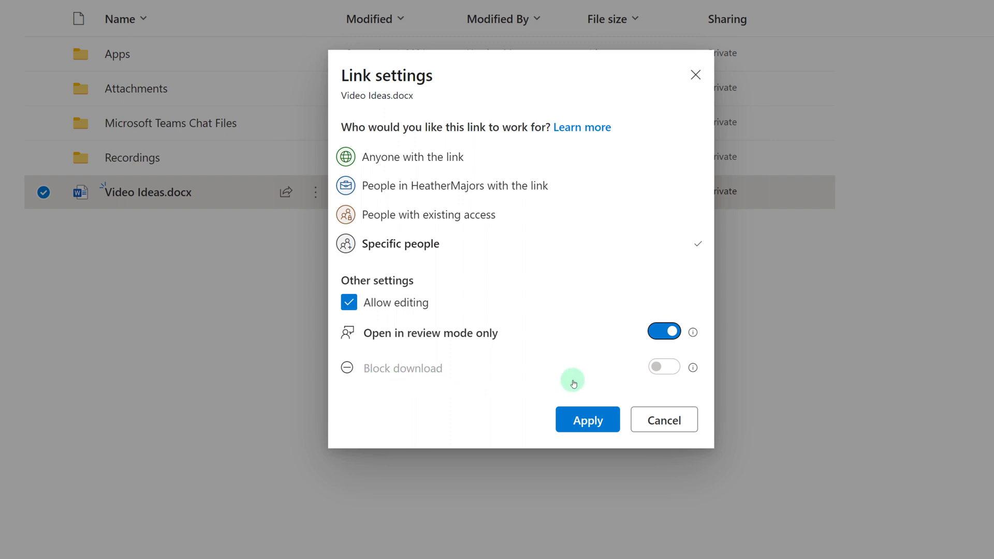
mouse_move(620, 503)
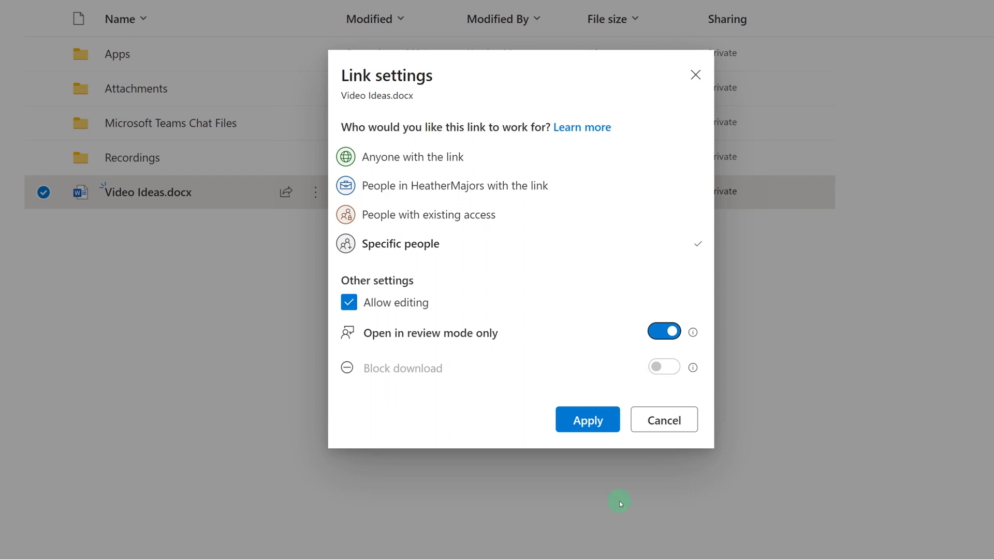
mouse_move(595, 452)
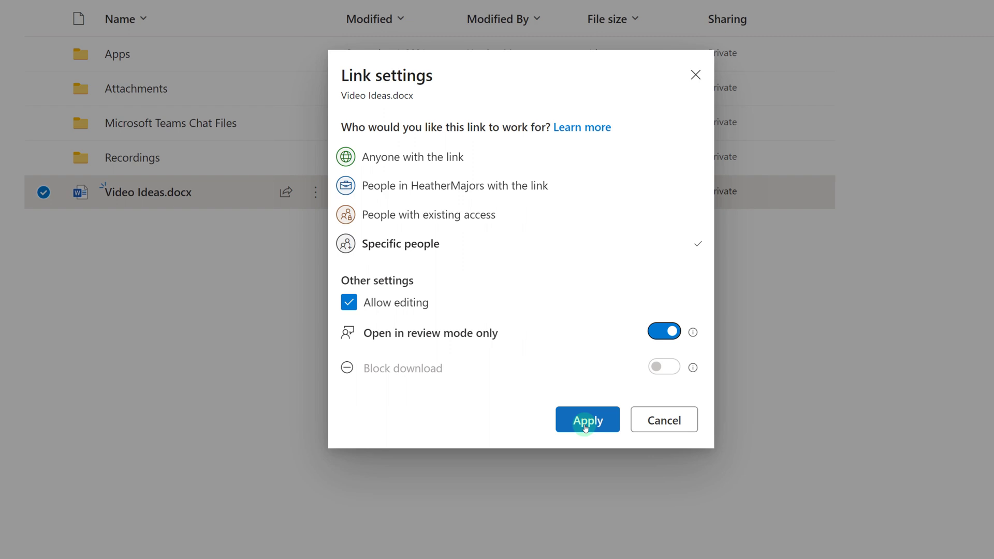
Apply the link settings and write 'Please give me feedback on video ideas (this is a test).'
left_click(586, 420)
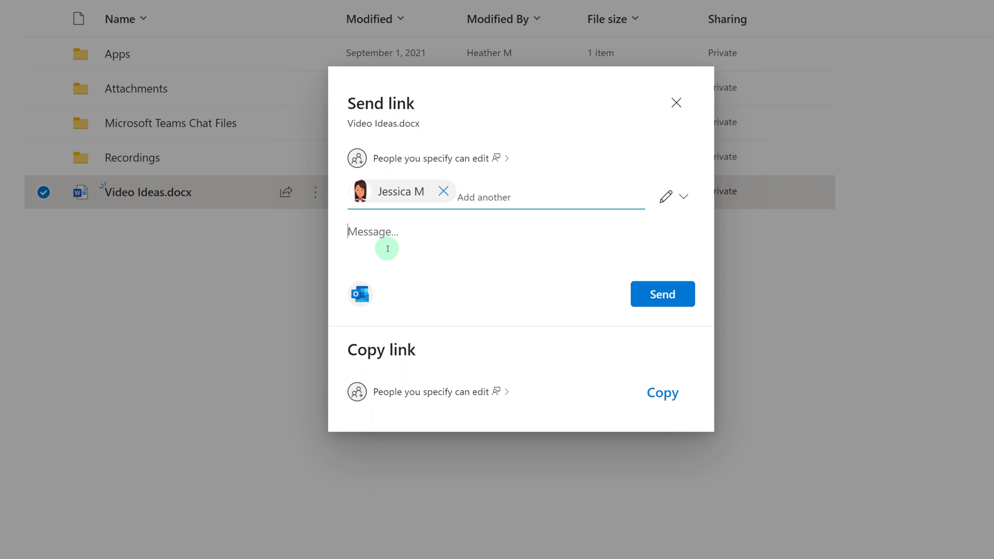
type("Please")
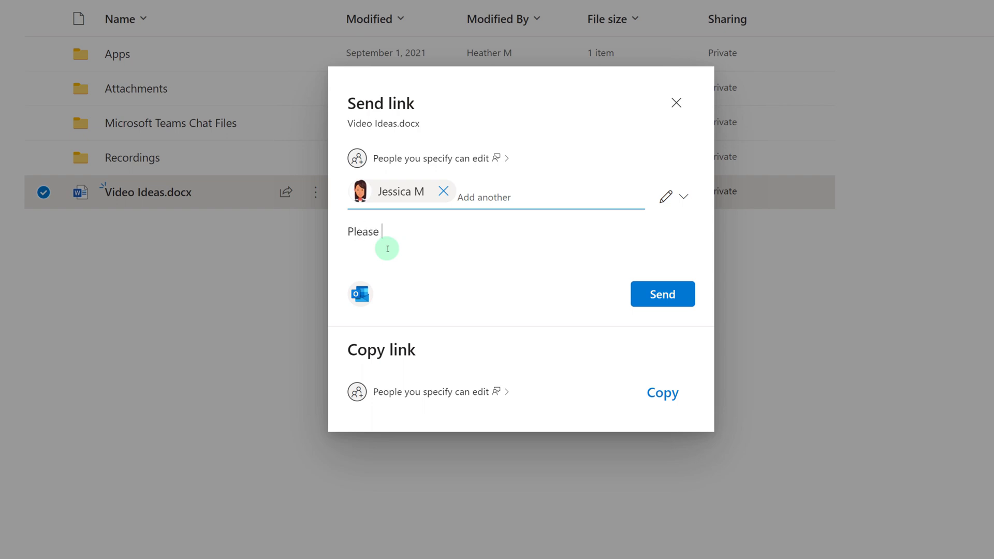
type("give me feed")
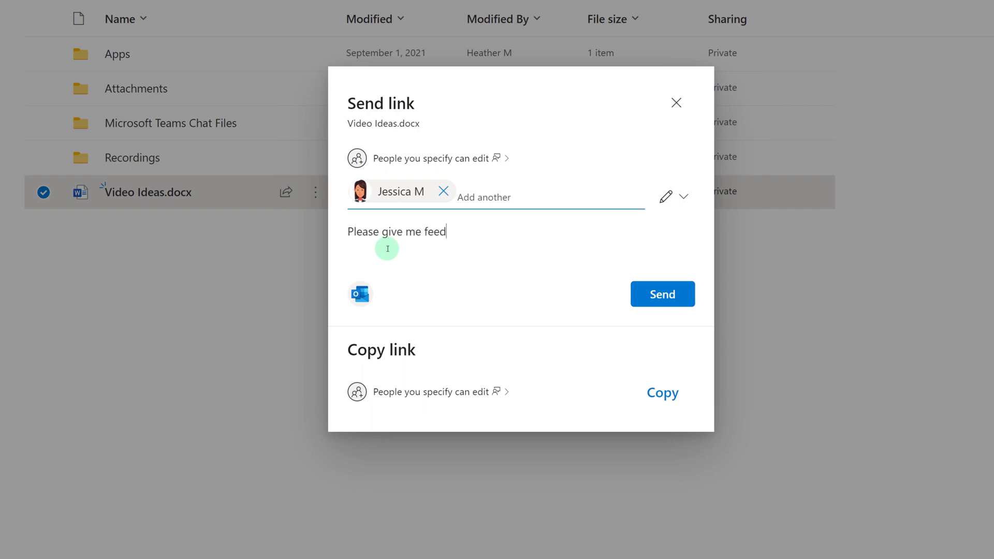
type("back on vid")
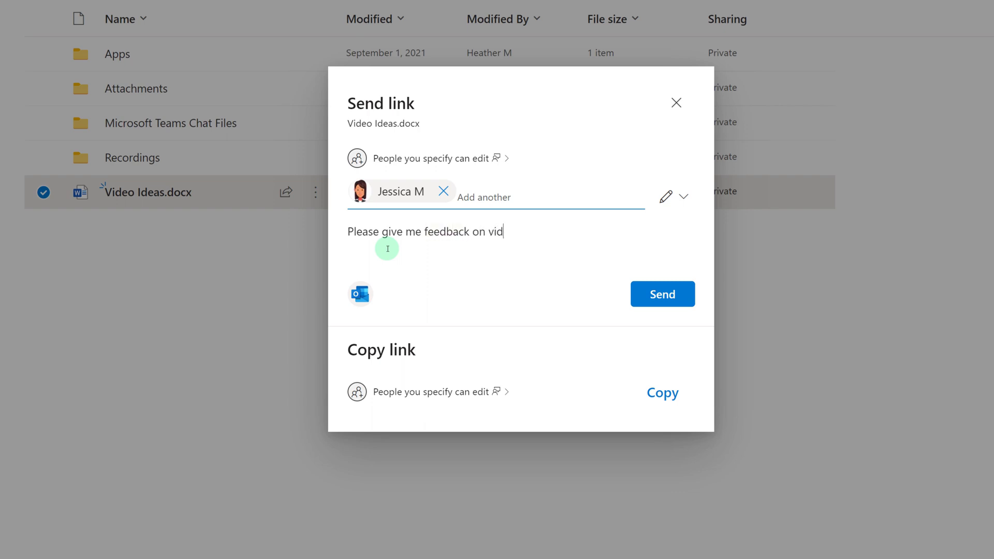
type("eo ideas")
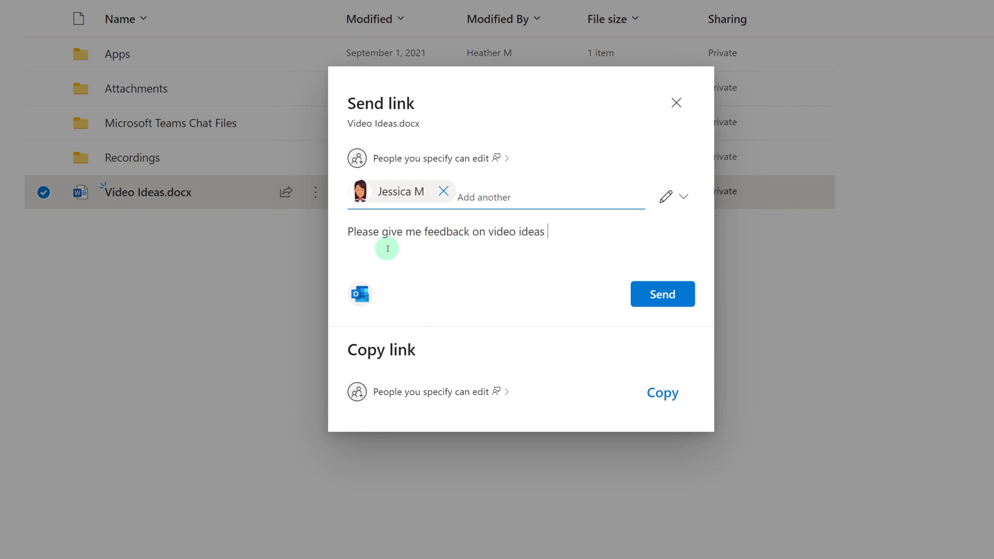
type("(this is a test")
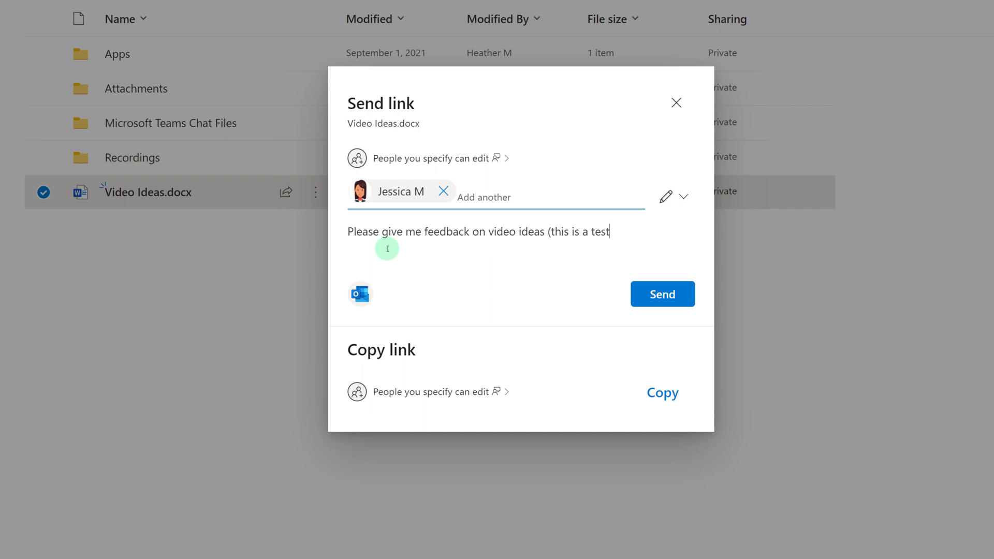
type(").")
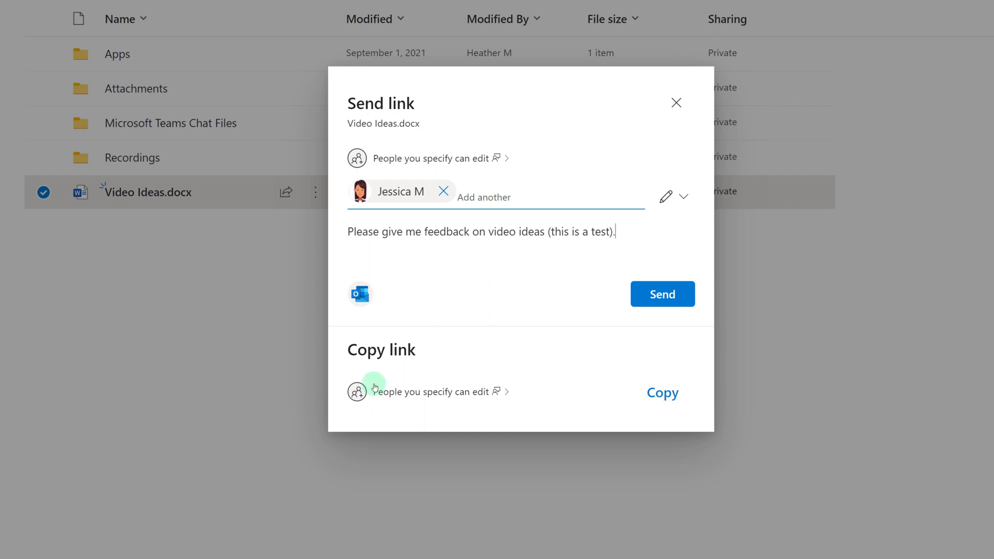
mouse_move(335, 364)
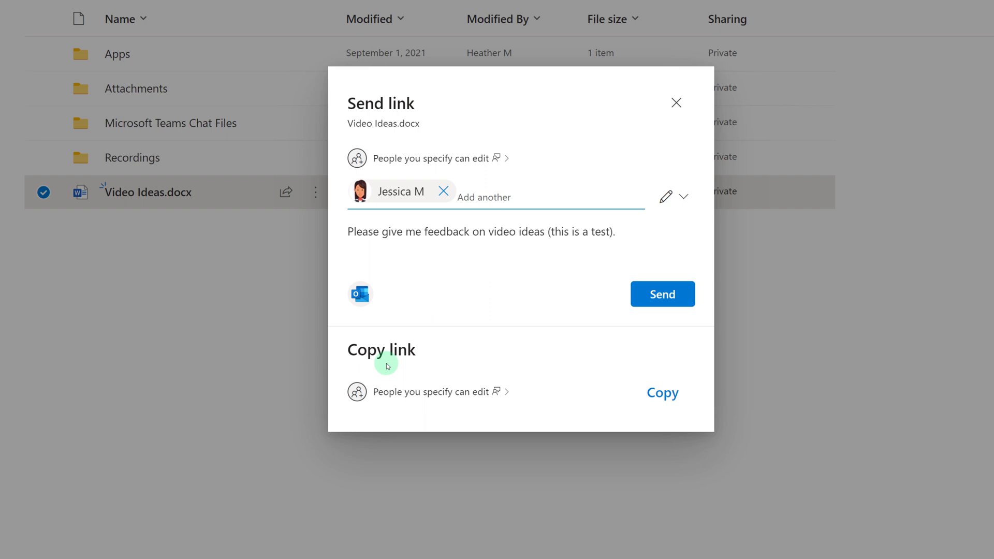
mouse_move(666, 411)
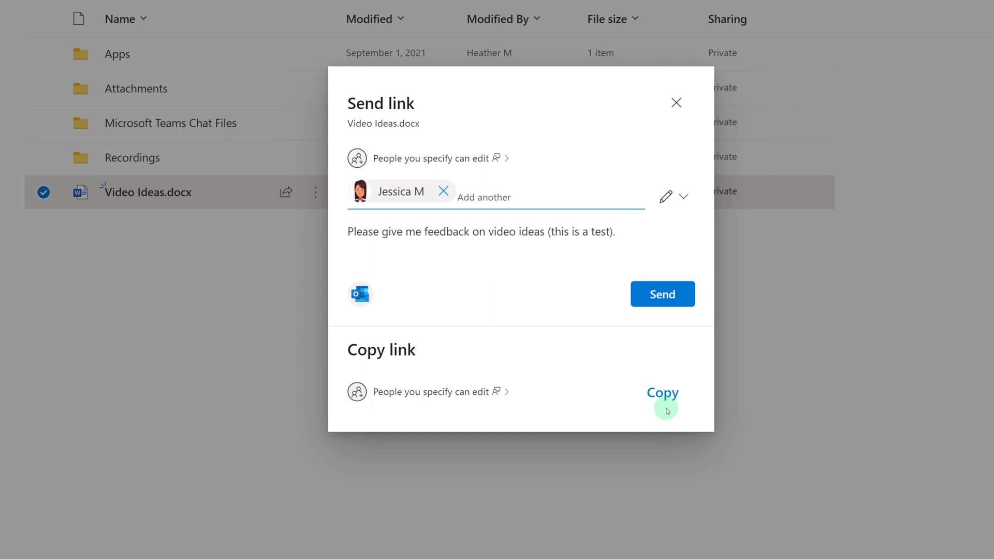
left_click(662, 293)
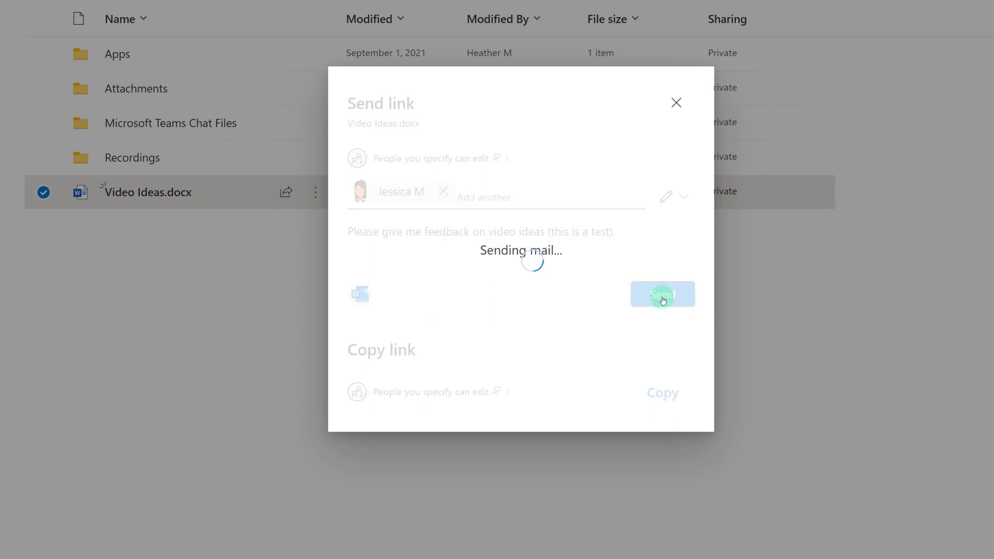
left_click(661, 294)
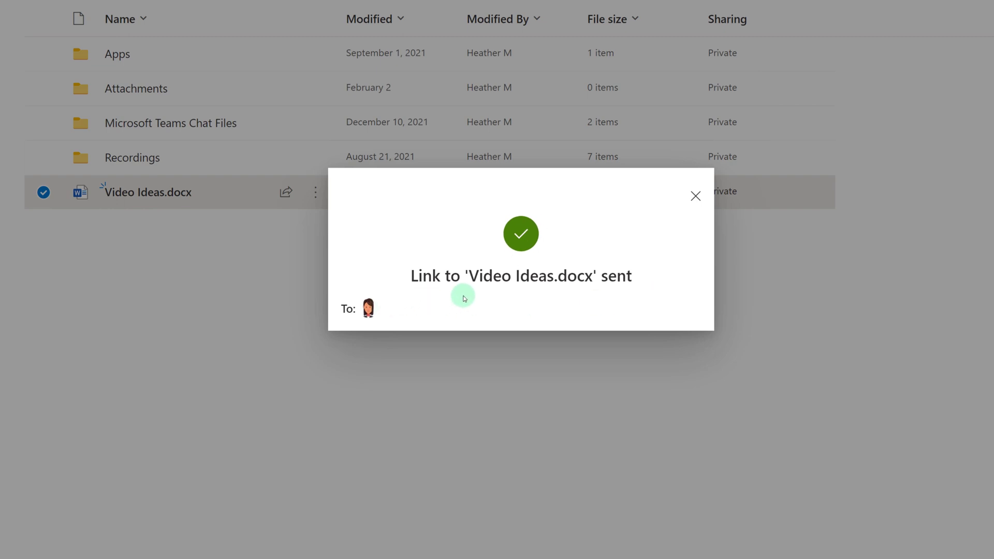
mouse_move(347, 323)
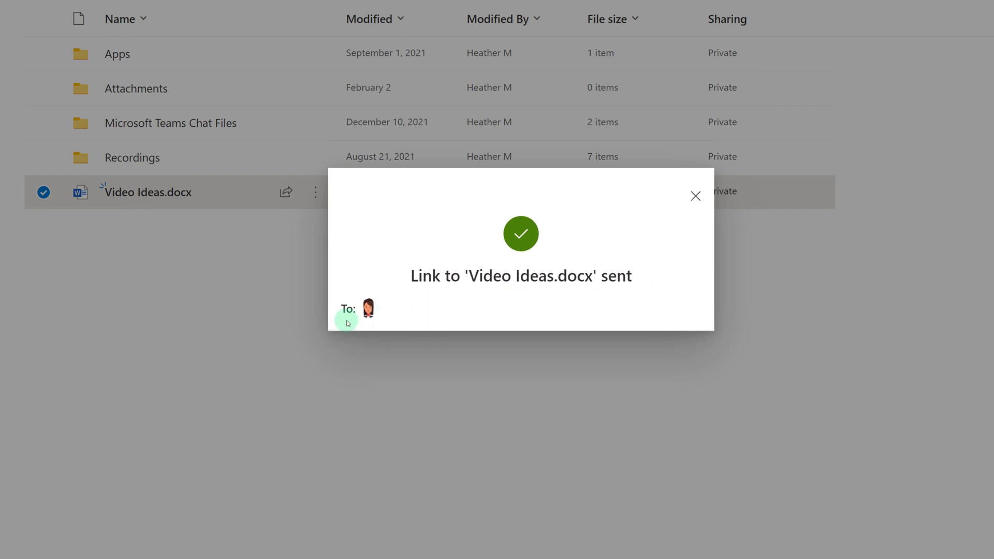
mouse_move(696, 195)
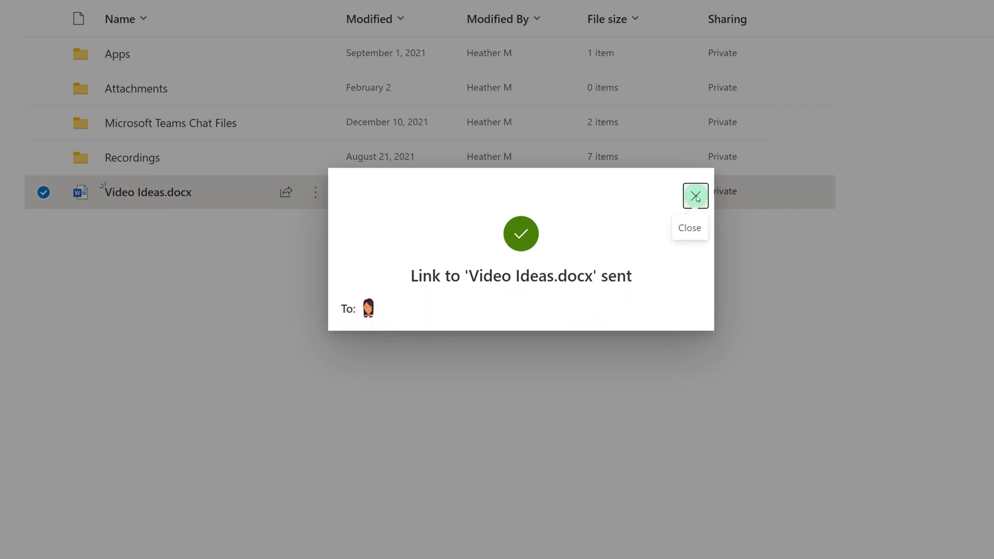
Dismiss the link-sent confirmation and reselect Video Ideas.docx, now shown as Shared
left_click(696, 194)
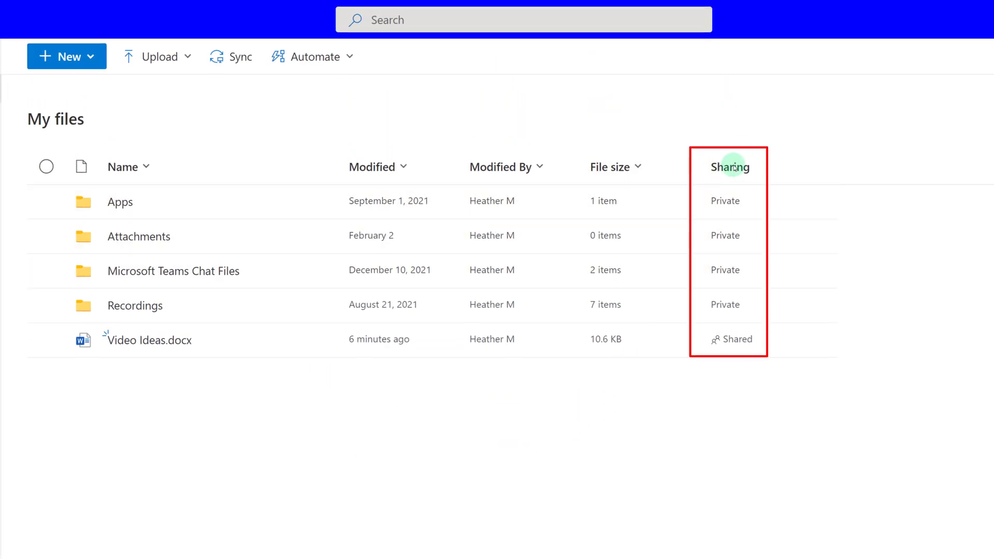
mouse_move(751, 209)
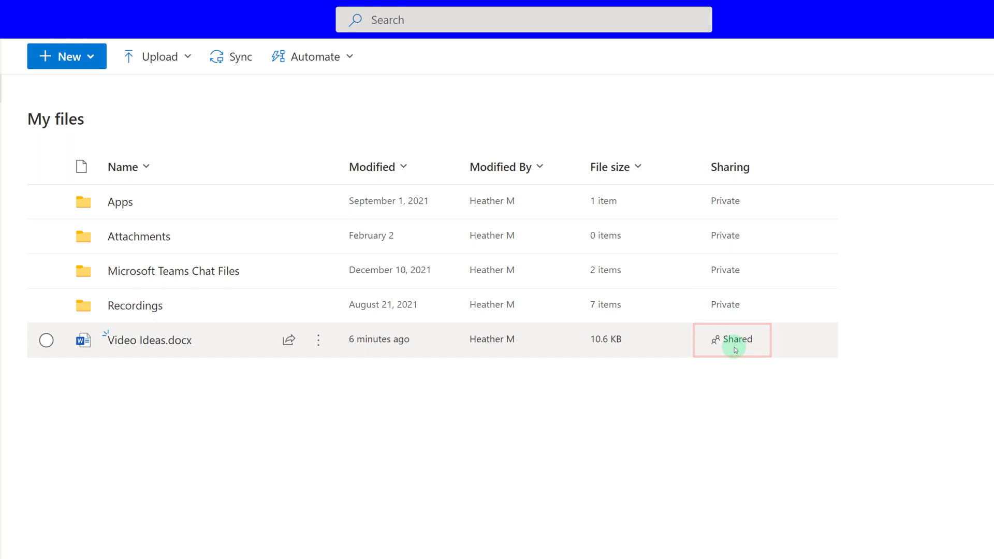
left_click(45, 340)
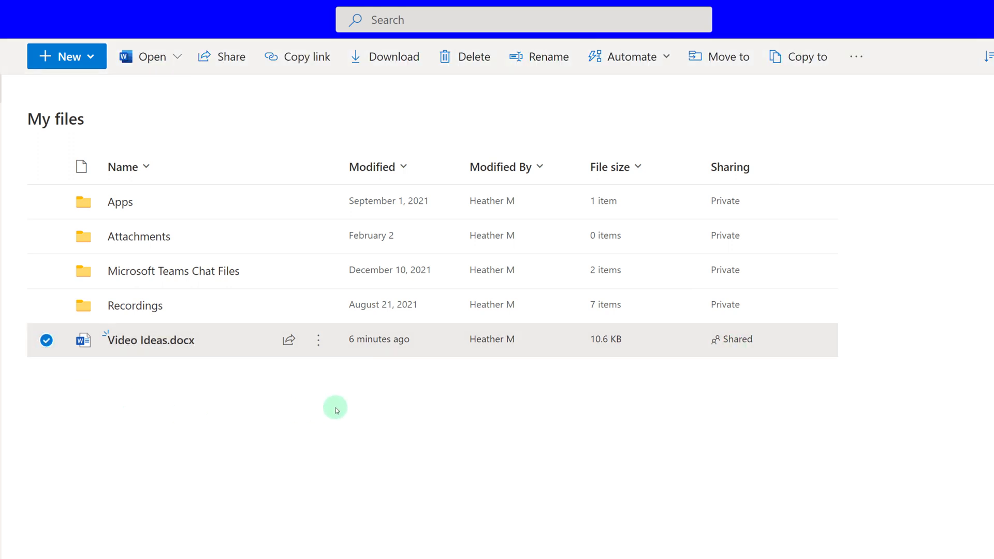
mouse_move(330, 398)
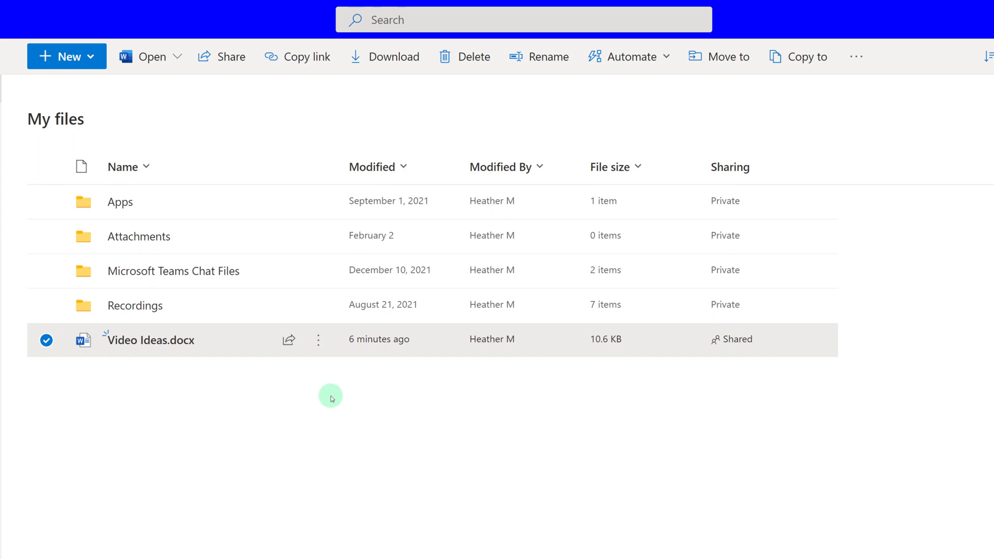
Bring up Manage access for Video Ideas.docx from its actions menu
left_click(318, 348)
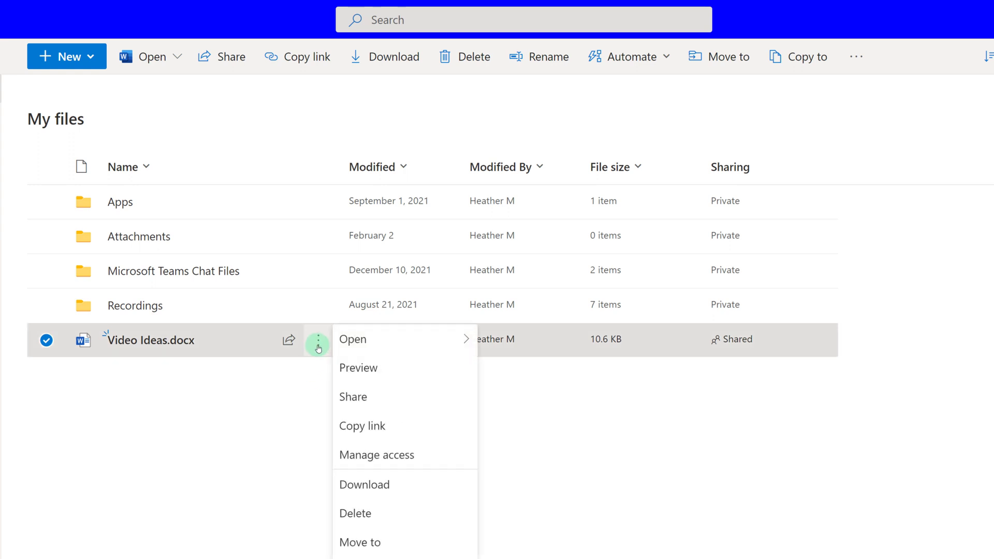
mouse_move(371, 456)
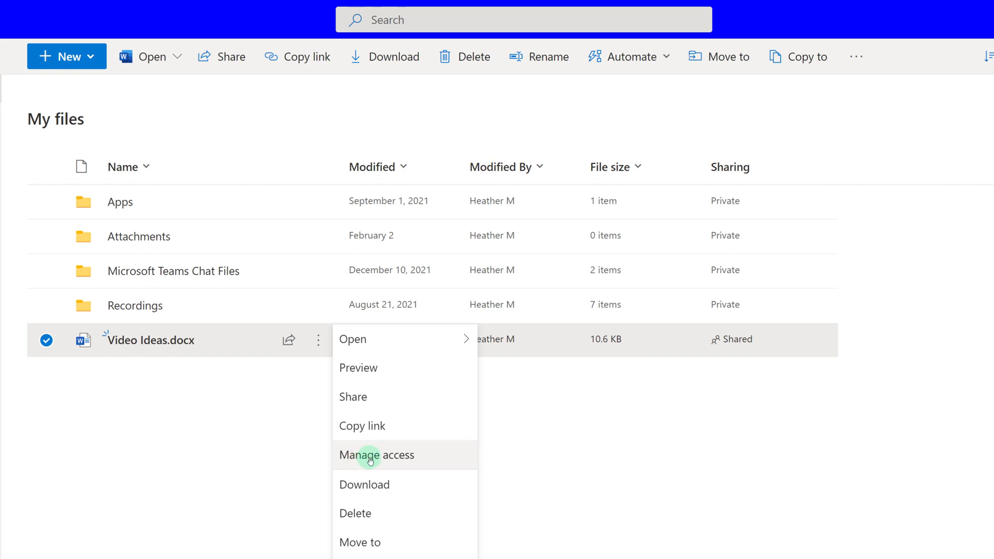
mouse_move(383, 463)
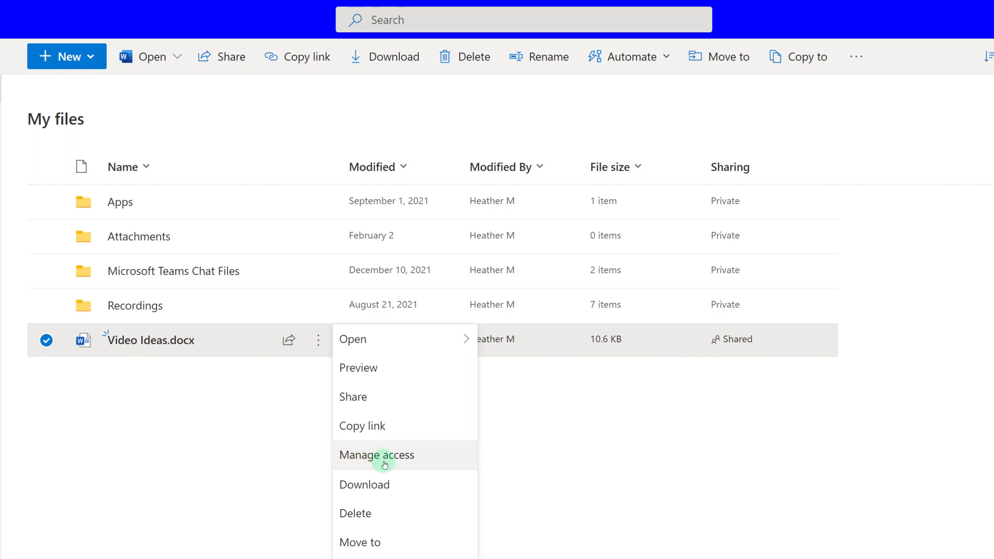
left_click(377, 456)
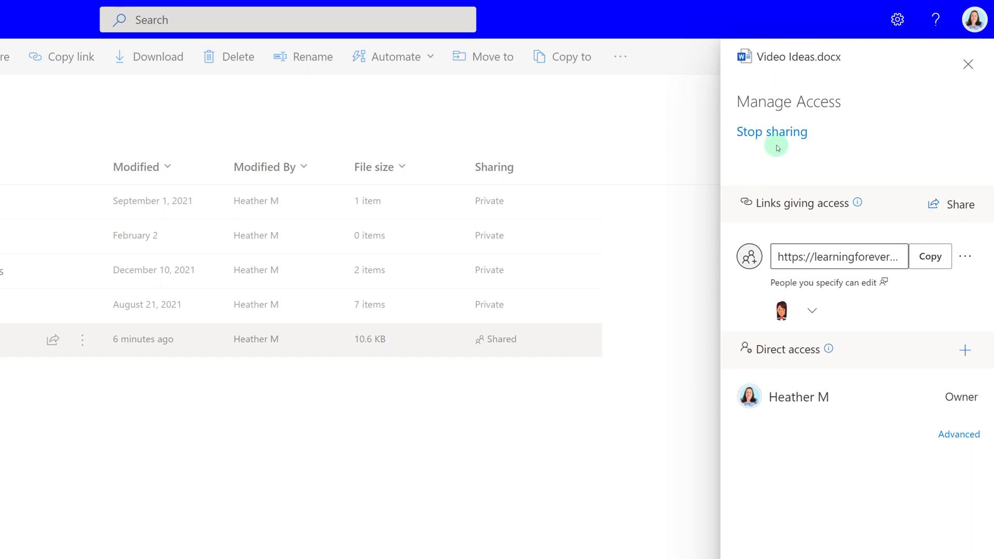
mouse_move(785, 148)
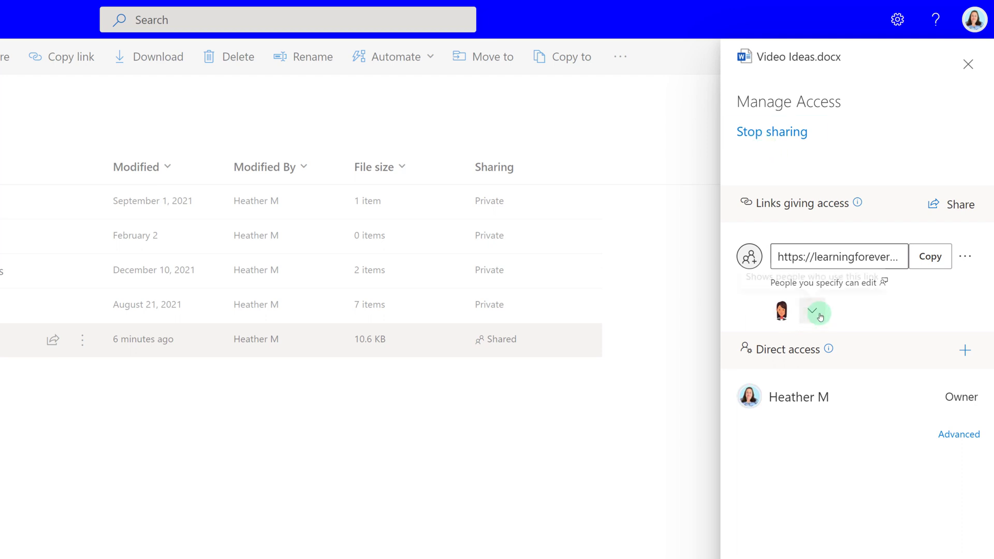
mouse_move(815, 312)
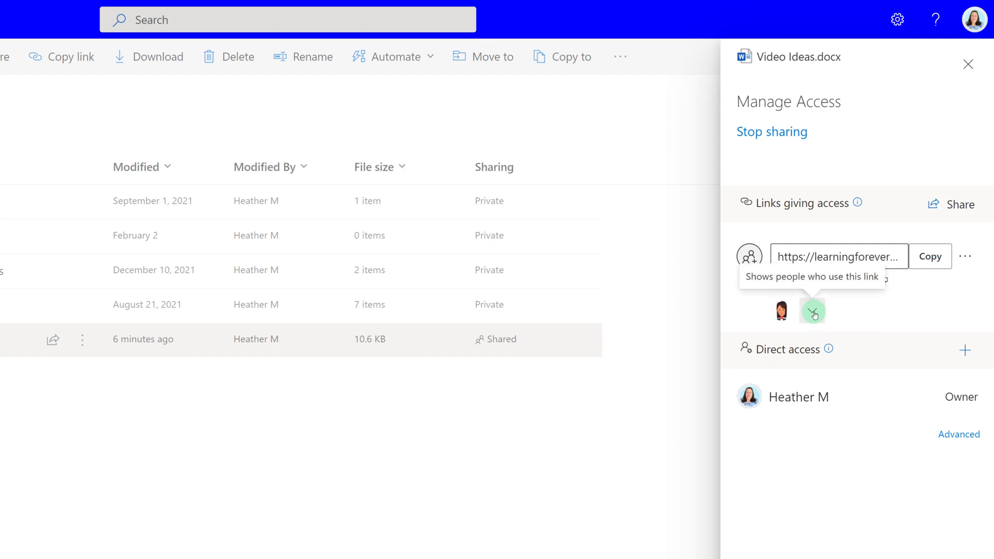
left_click(814, 312)
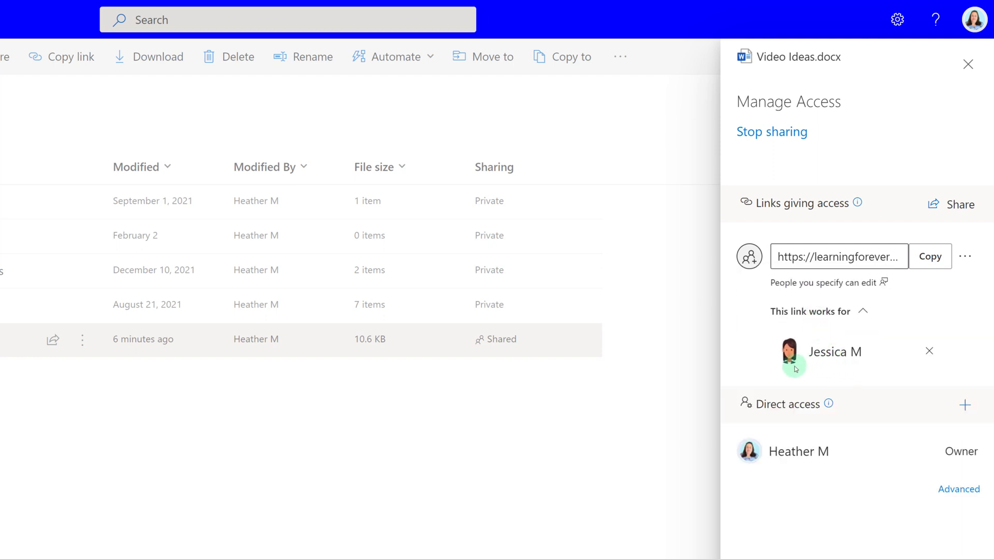
left_click(930, 351)
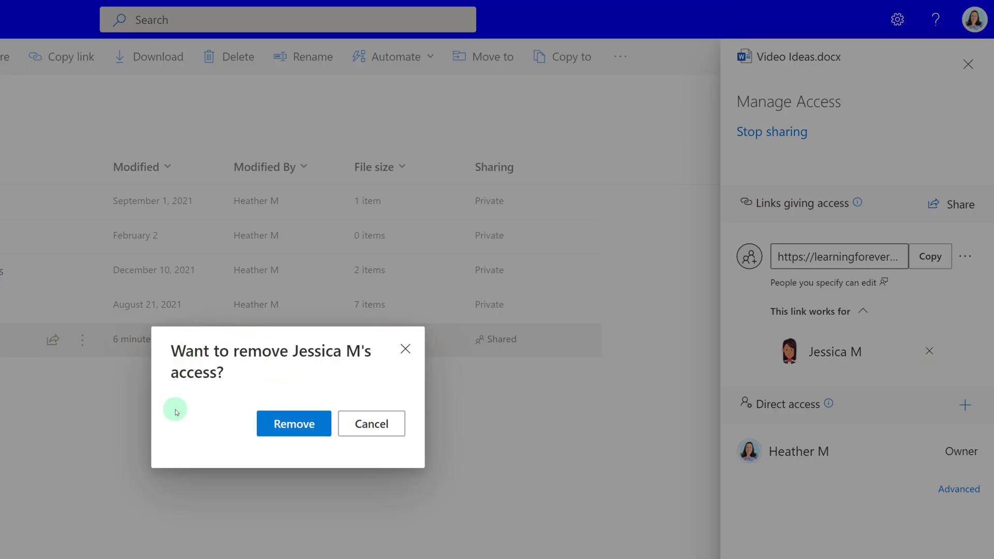
mouse_move(190, 395)
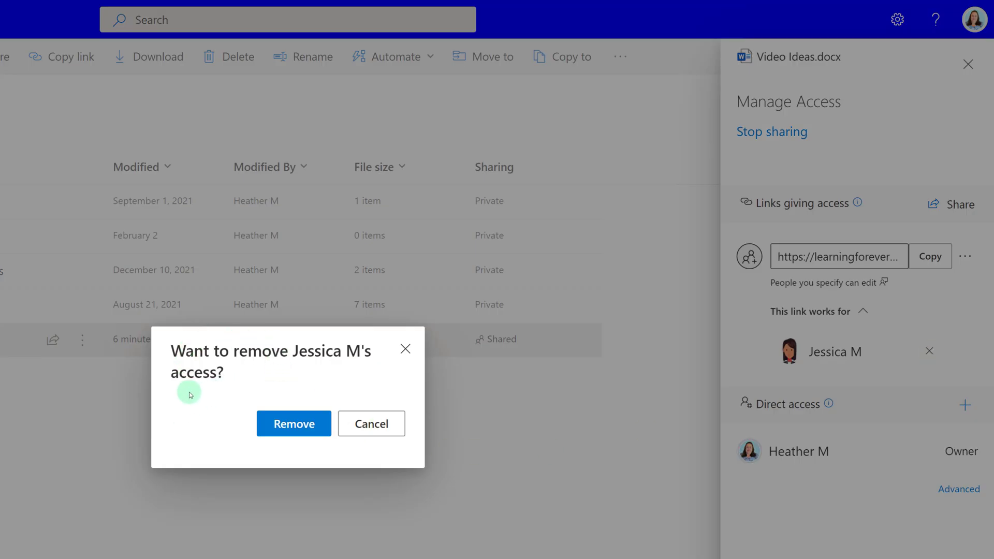
mouse_move(204, 439)
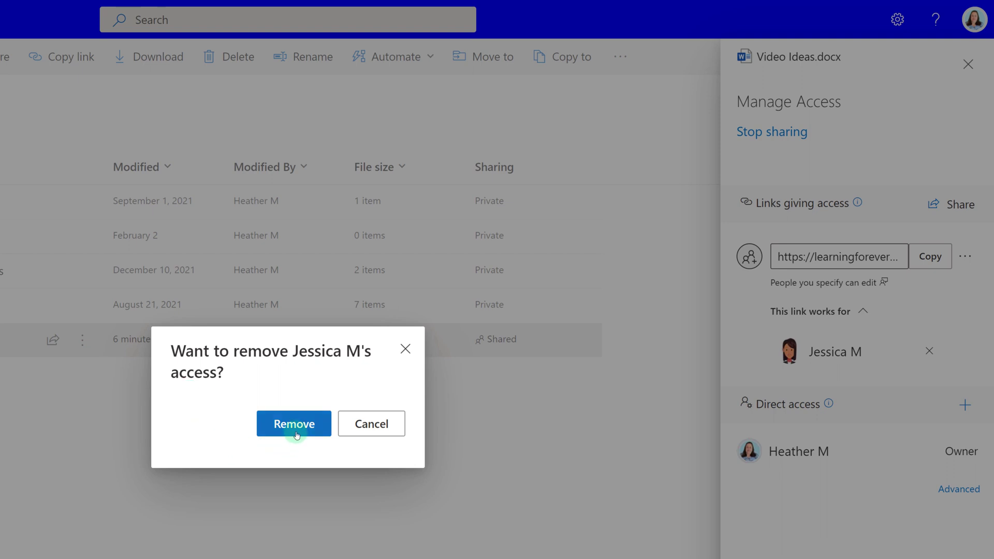
Remove the colleague's direct access and delete the sharing link on Video Ideas.docx
left_click(293, 424)
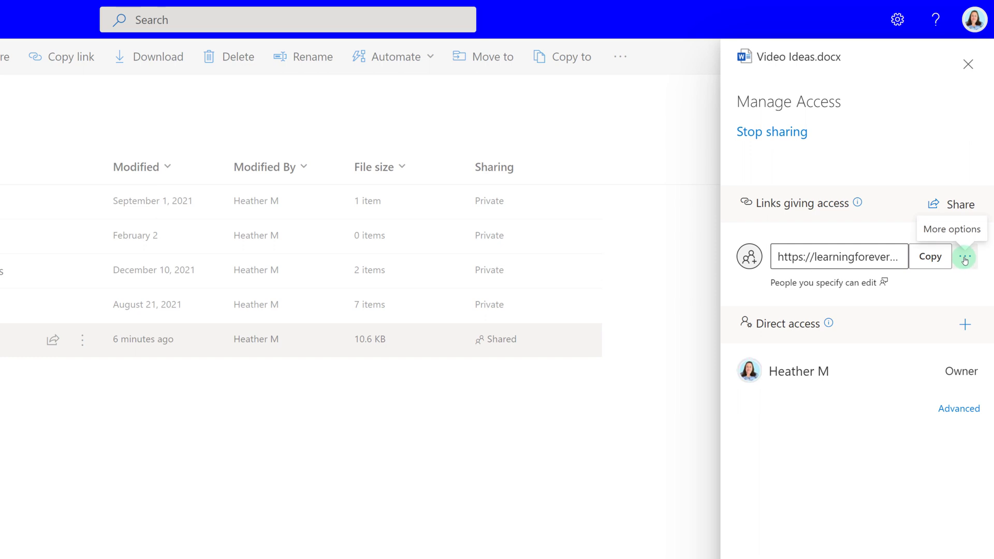
left_click(951, 228)
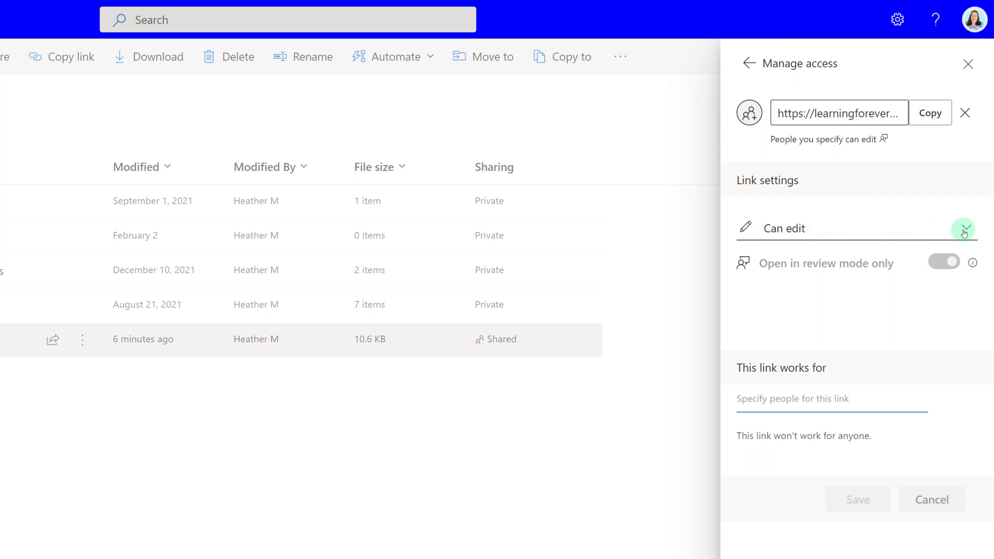
left_click(961, 228)
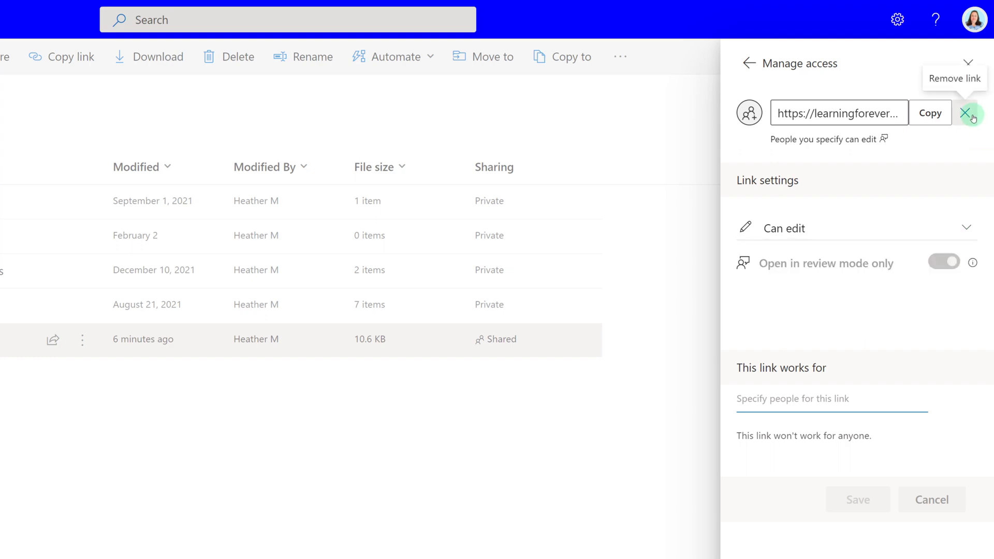
left_click(971, 113)
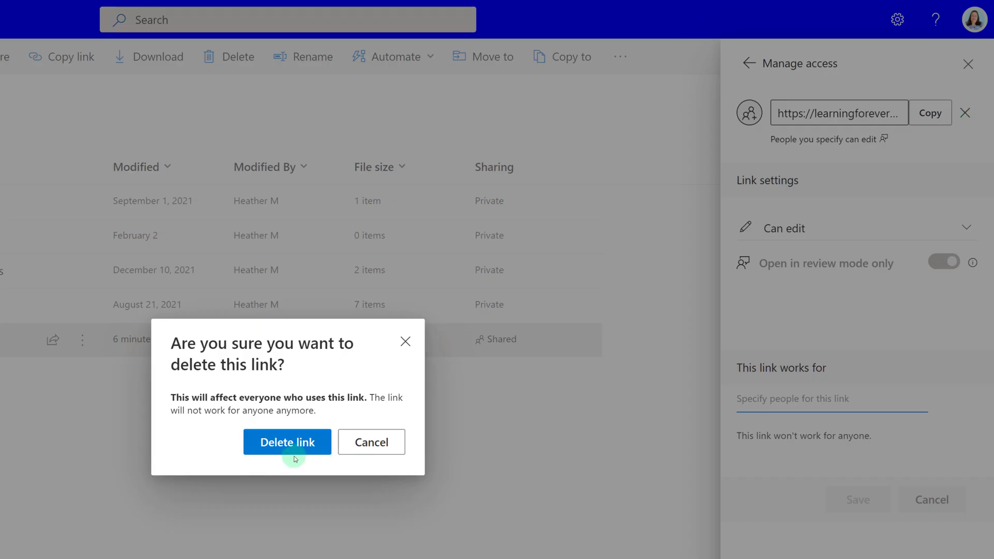
left_click(287, 442)
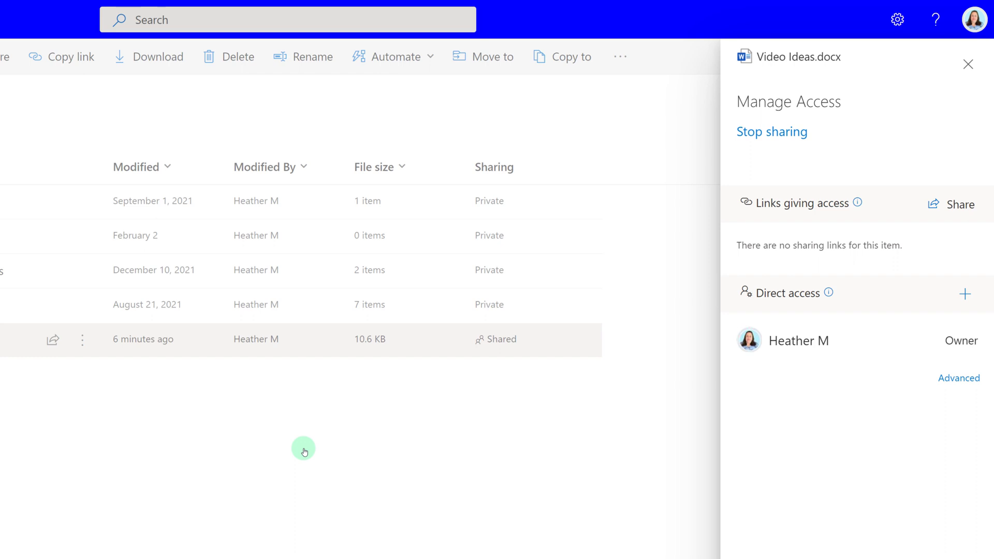
mouse_move(909, 456)
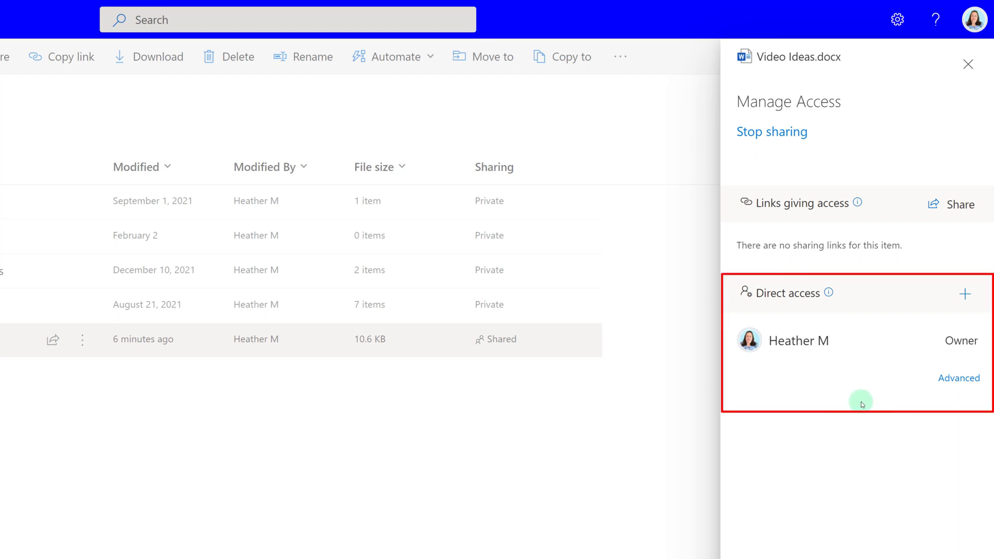
Close the Manage Access panel to return to My files with Video Ideas.docx selected
left_click(968, 64)
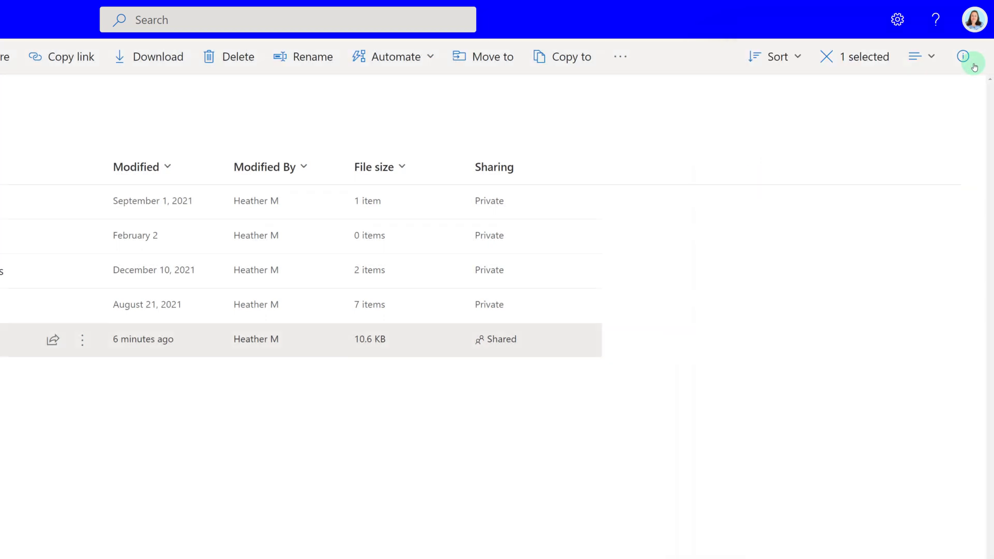
mouse_move(124, 105)
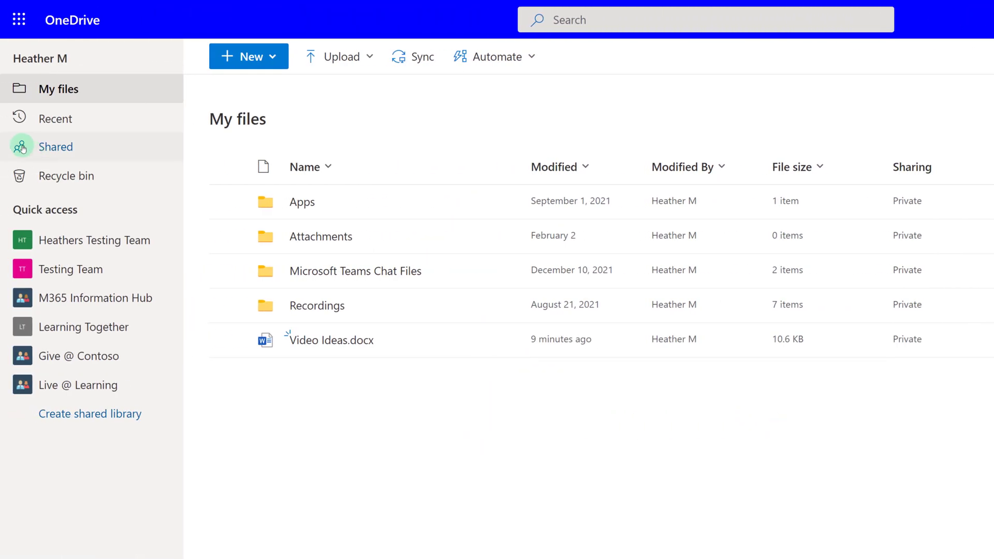
mouse_move(54, 146)
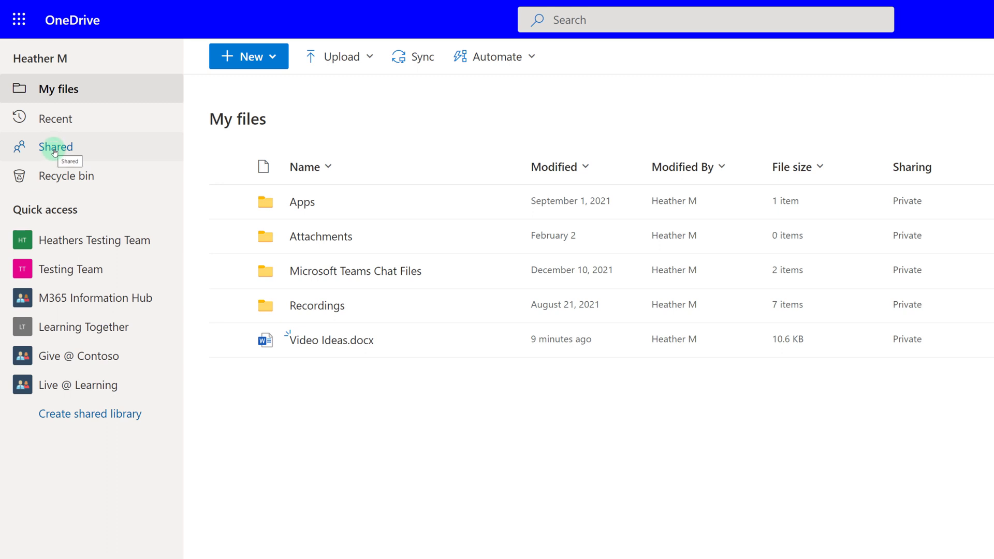
Show the Shared by you list with Teams Meeting InfoSession.pptx and meeting recordings
left_click(56, 146)
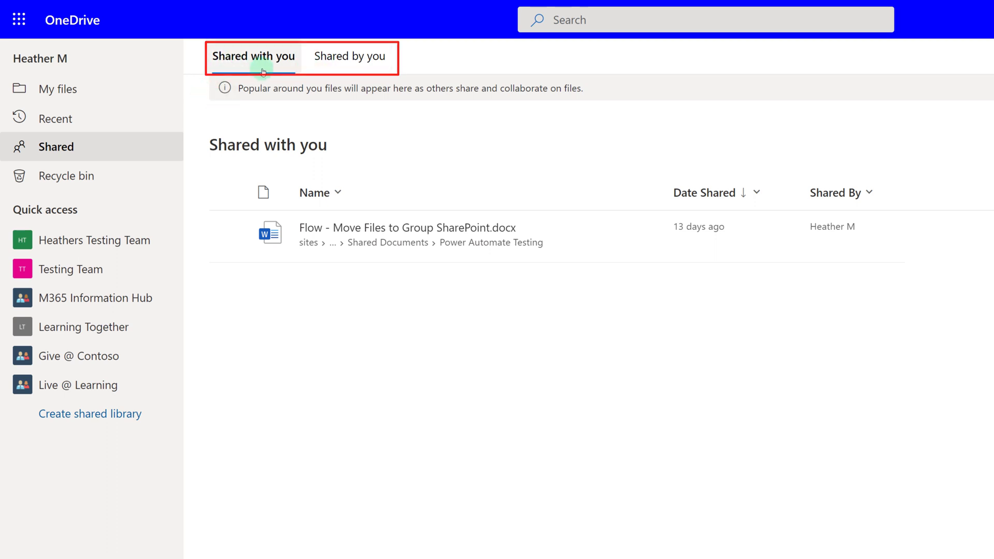
mouse_move(315, 68)
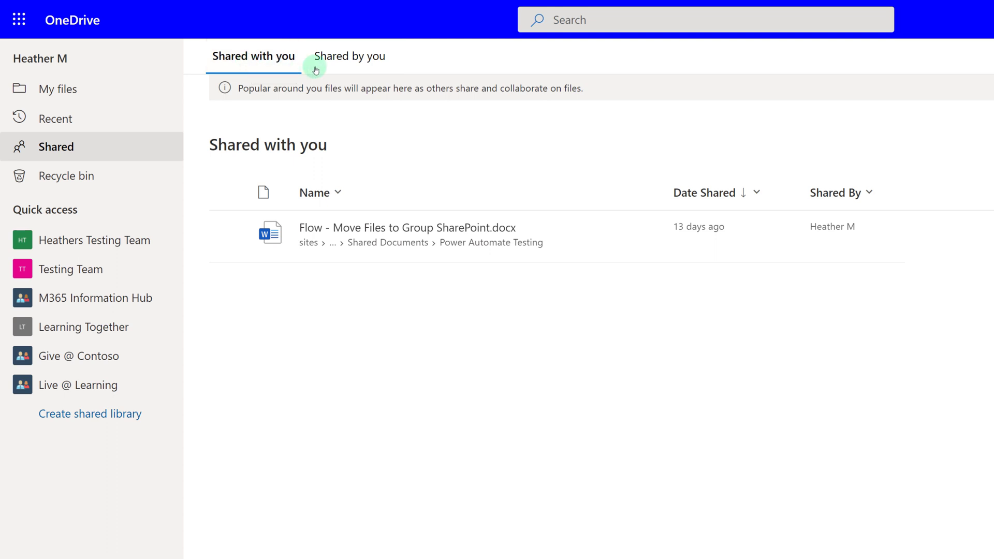
mouse_move(336, 68)
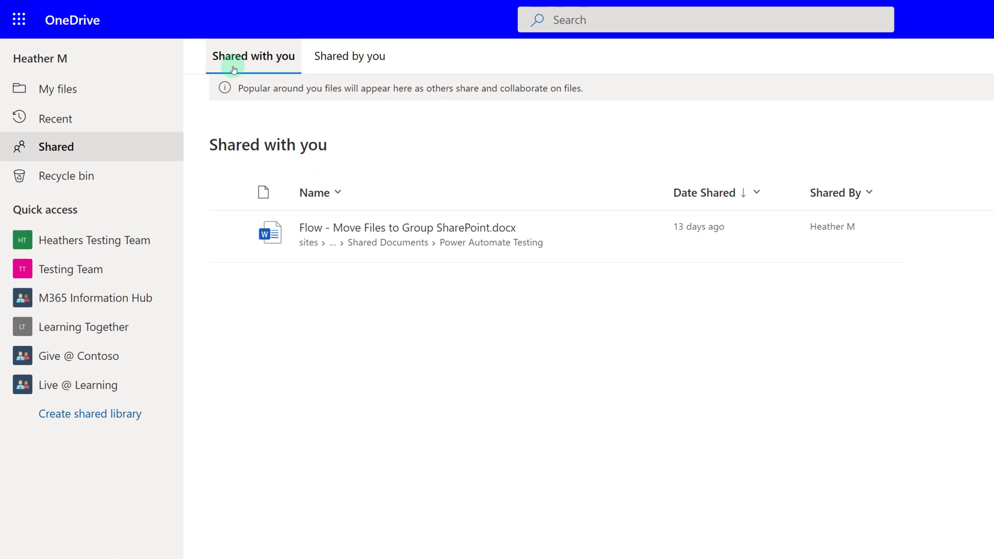
mouse_move(304, 277)
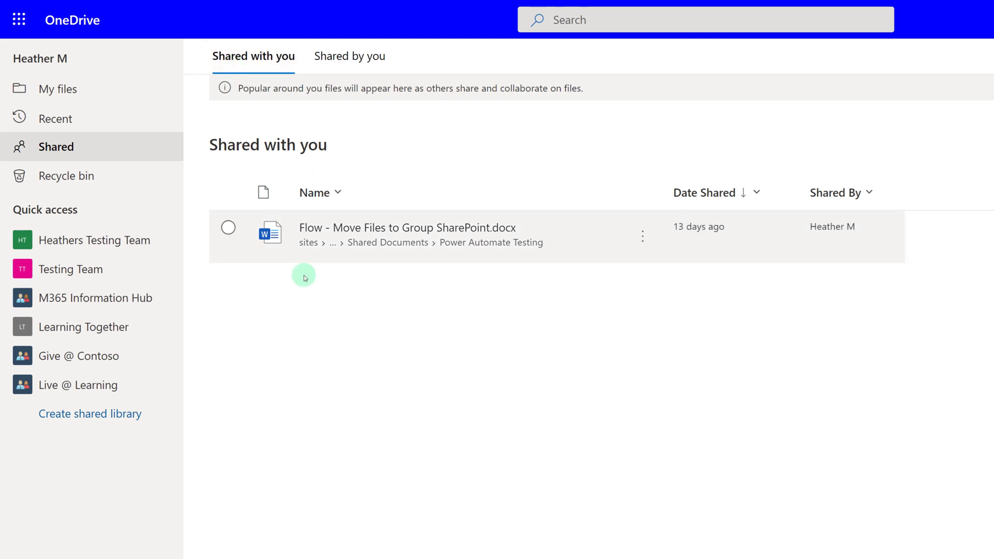
mouse_move(311, 374)
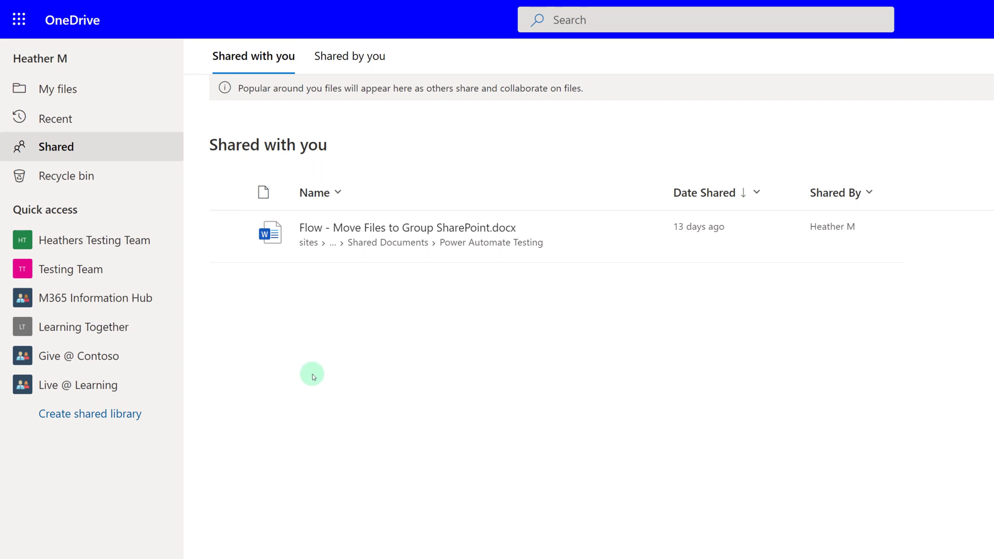
mouse_move(349, 56)
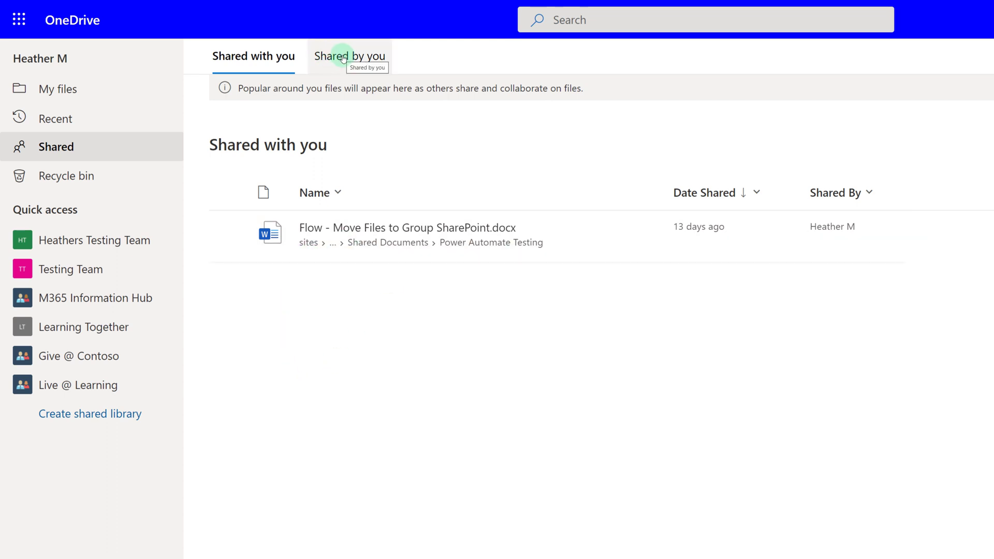
left_click(347, 56)
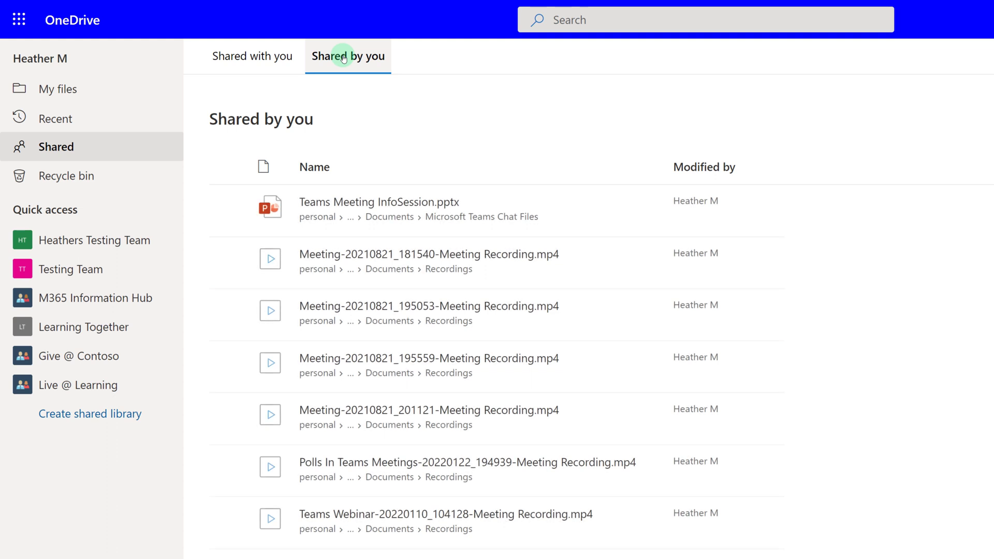
mouse_move(232, 256)
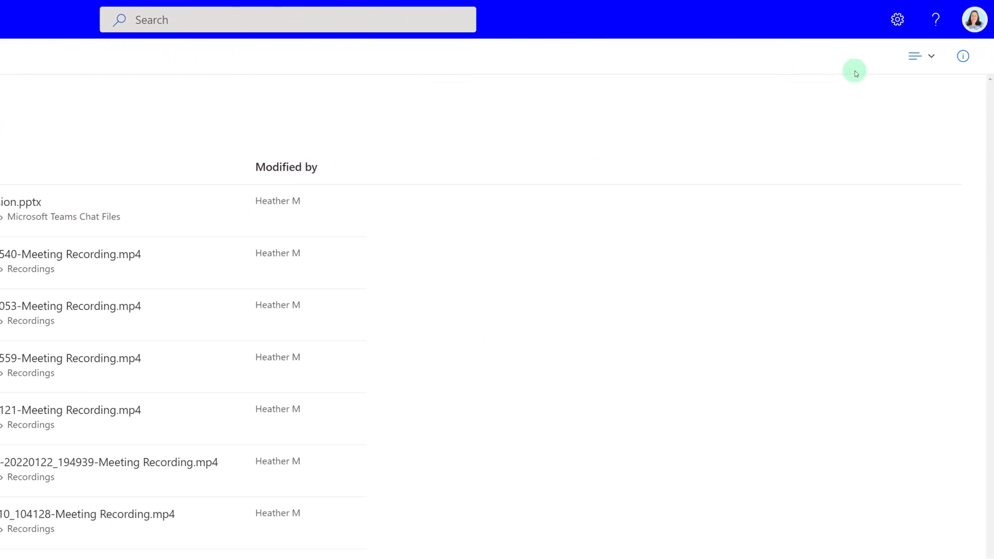
mouse_move(896, 18)
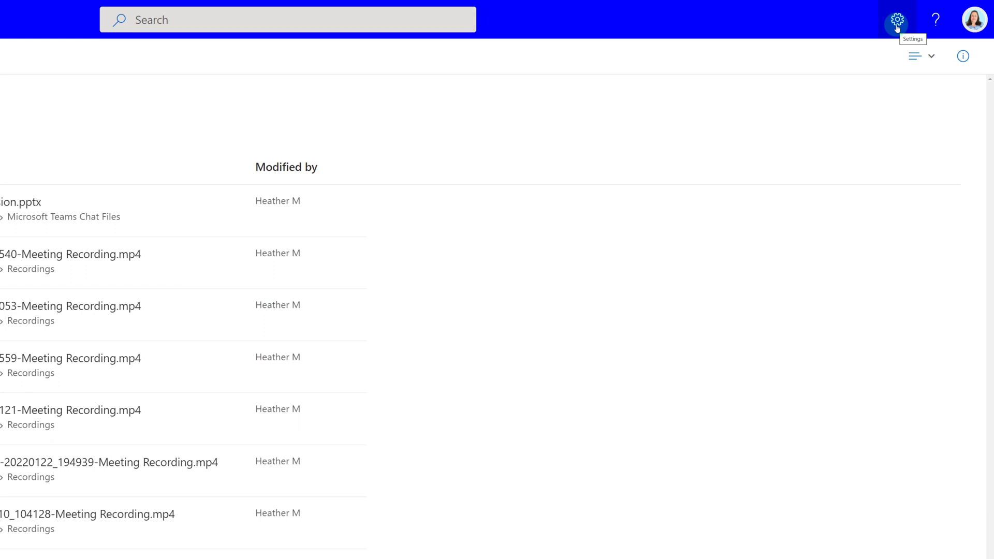
Navigate from the Settings gear through OneDrive settings to the More Settings page
left_click(896, 20)
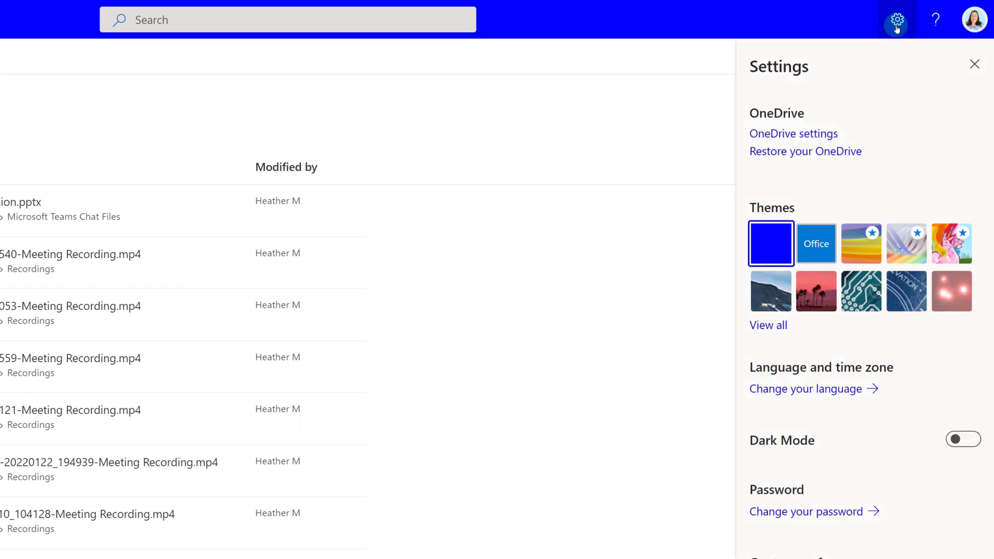
mouse_move(793, 134)
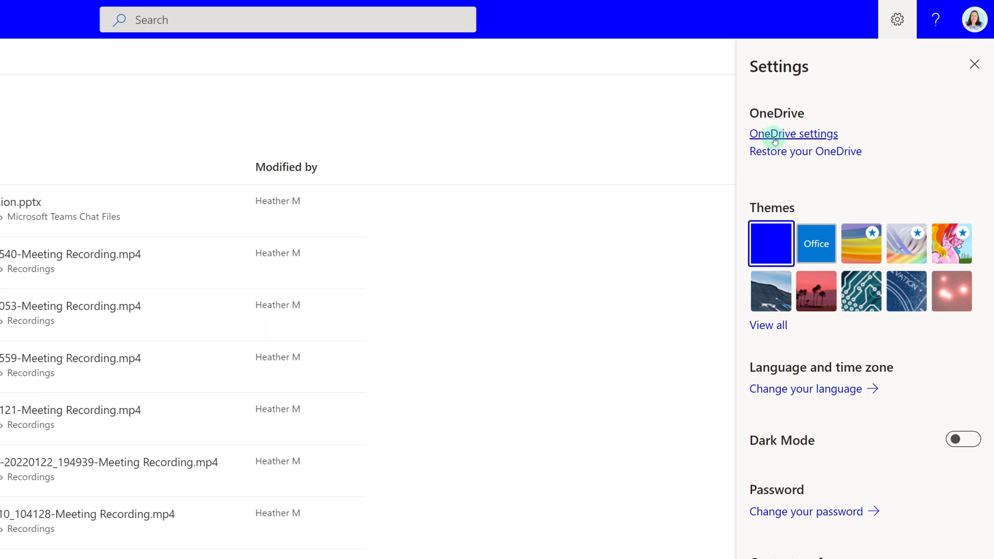
left_click(792, 133)
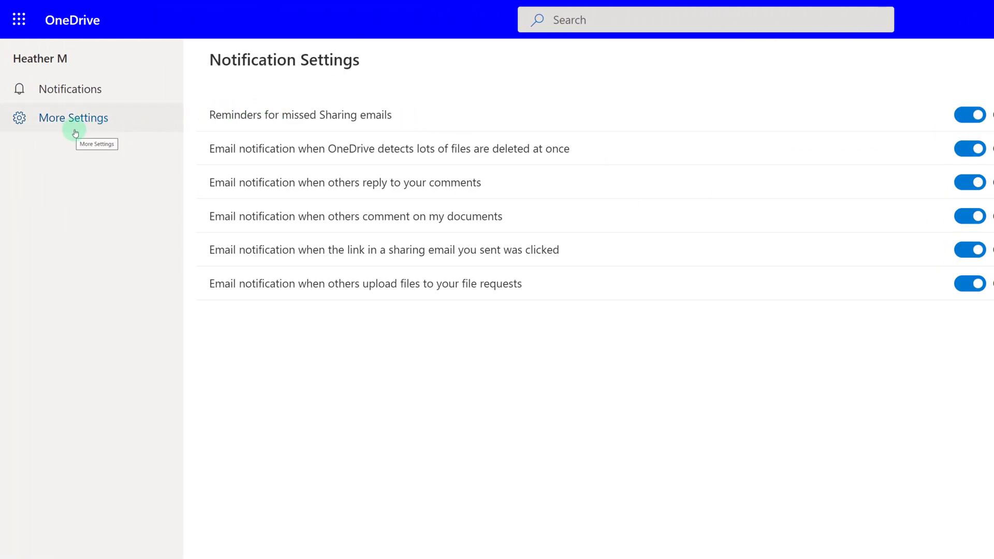
mouse_move(80, 122)
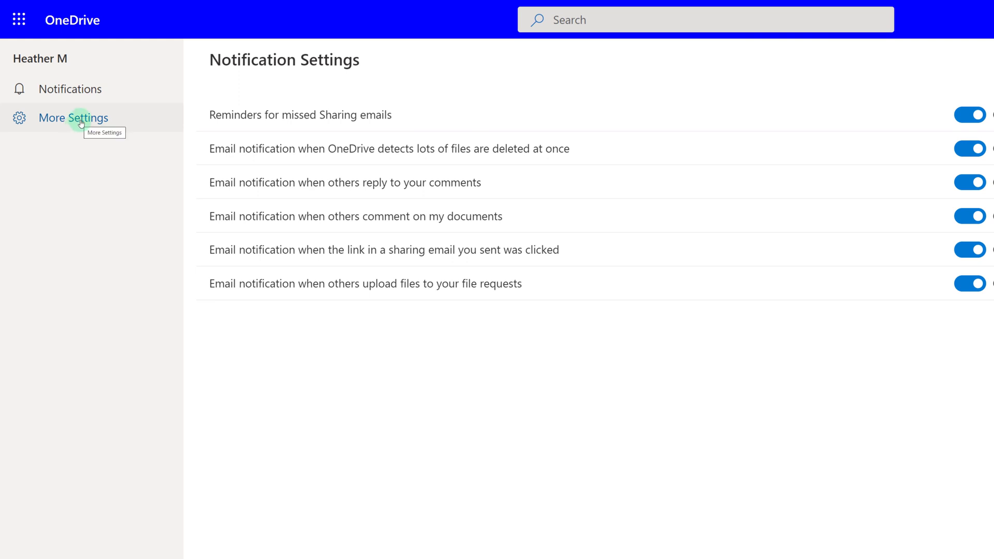
left_click(72, 118)
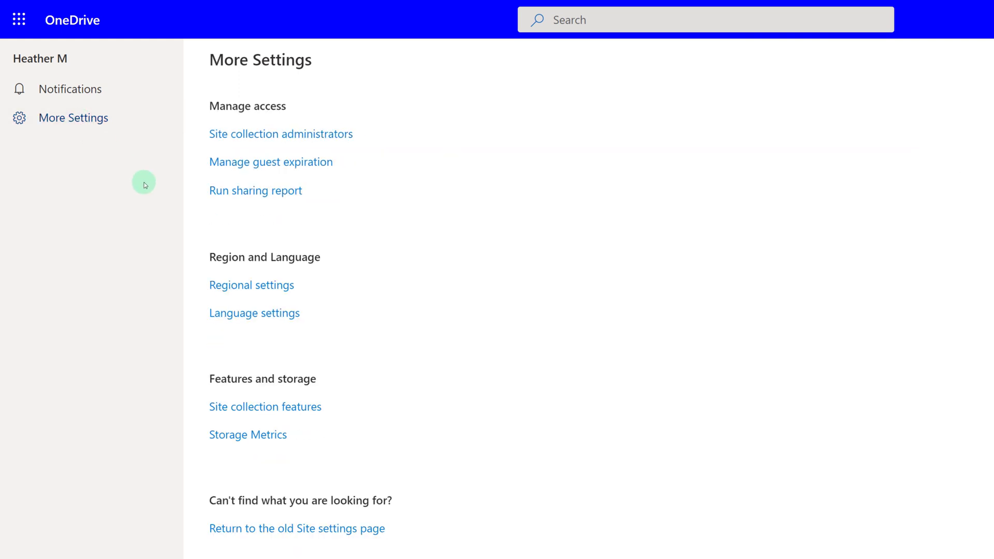
mouse_move(255, 191)
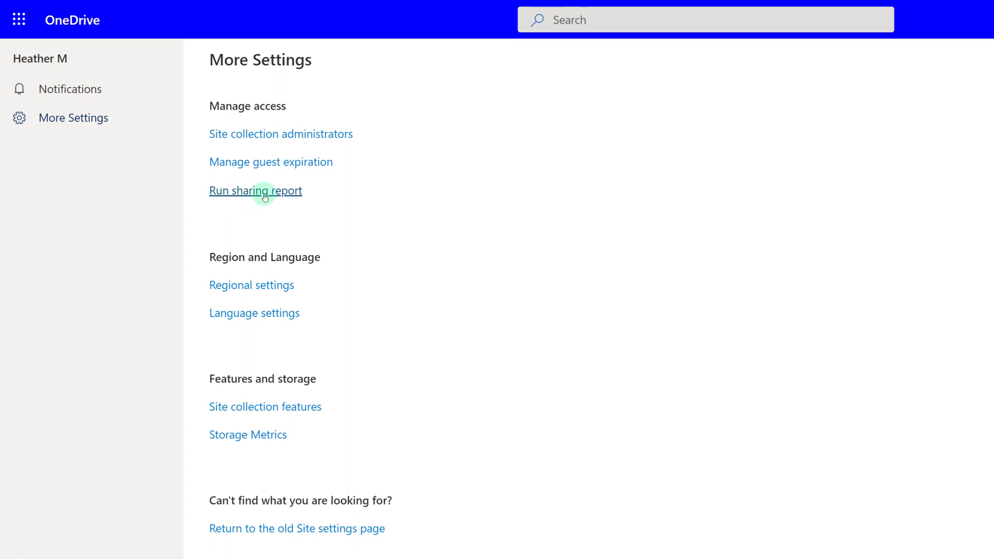
Run a sharing report and save it into a new Sharing Reports folder in My files
left_click(256, 190)
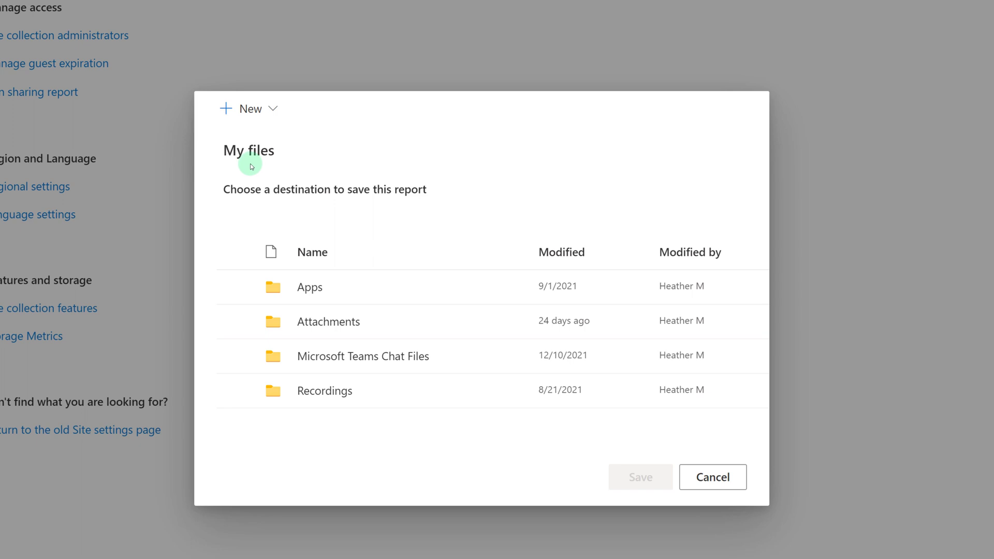
mouse_move(239, 178)
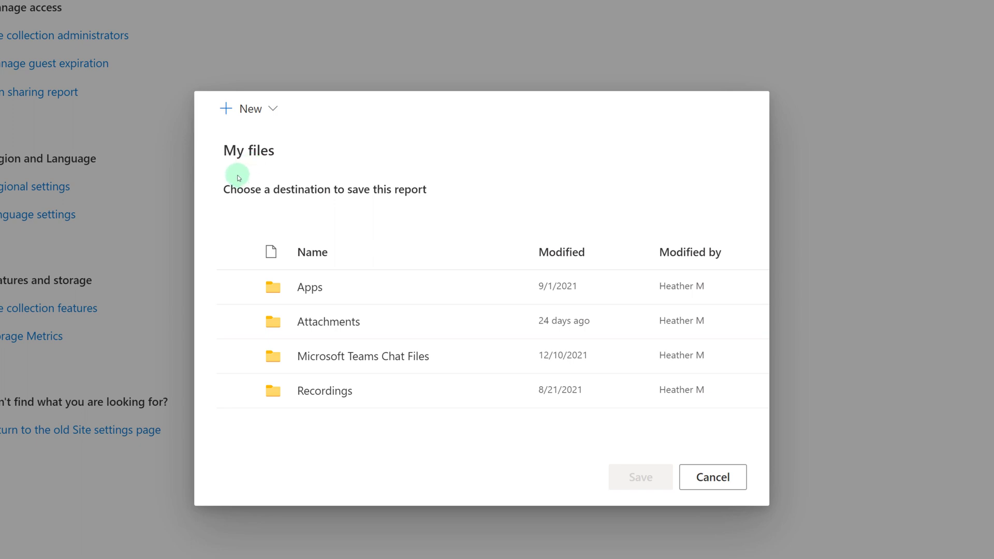
mouse_move(214, 309)
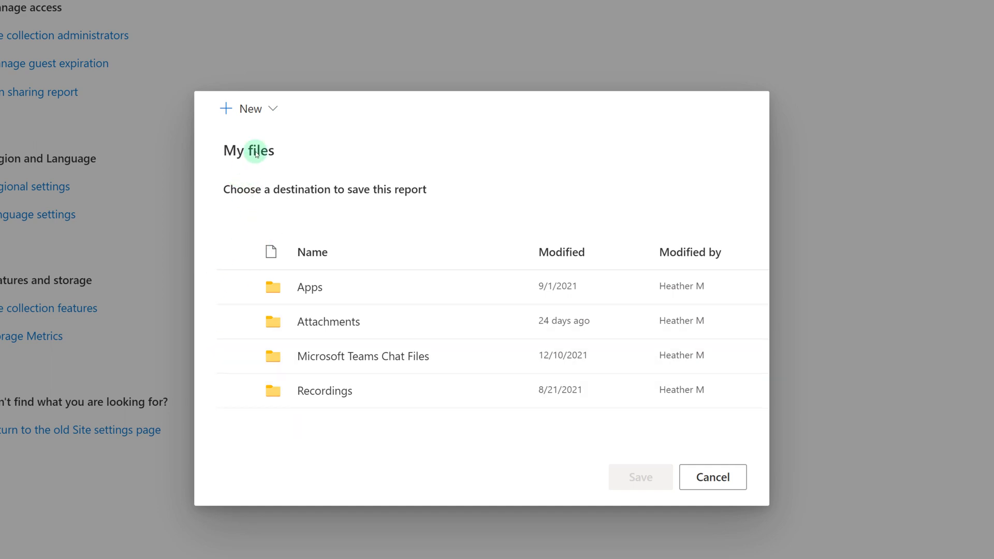
left_click(250, 108)
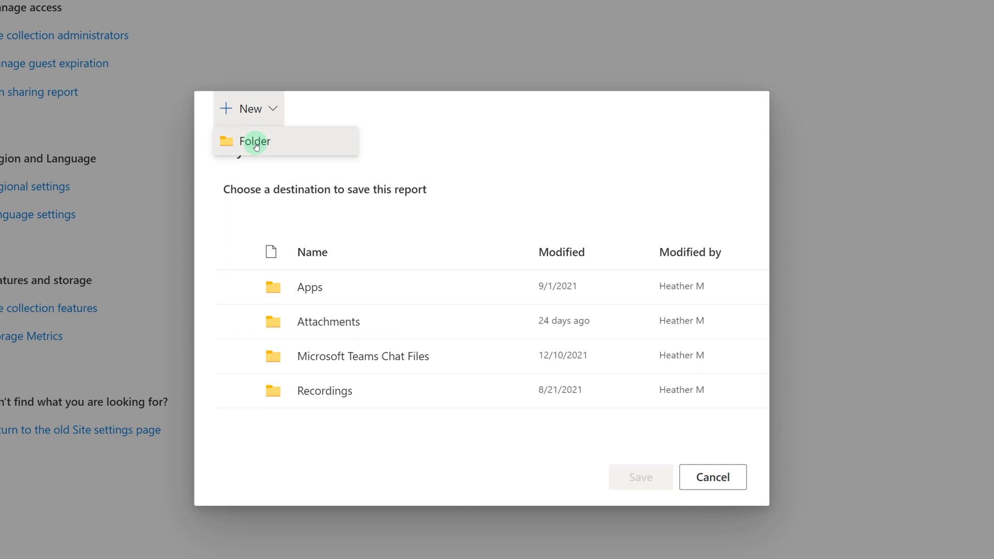
left_click(254, 141)
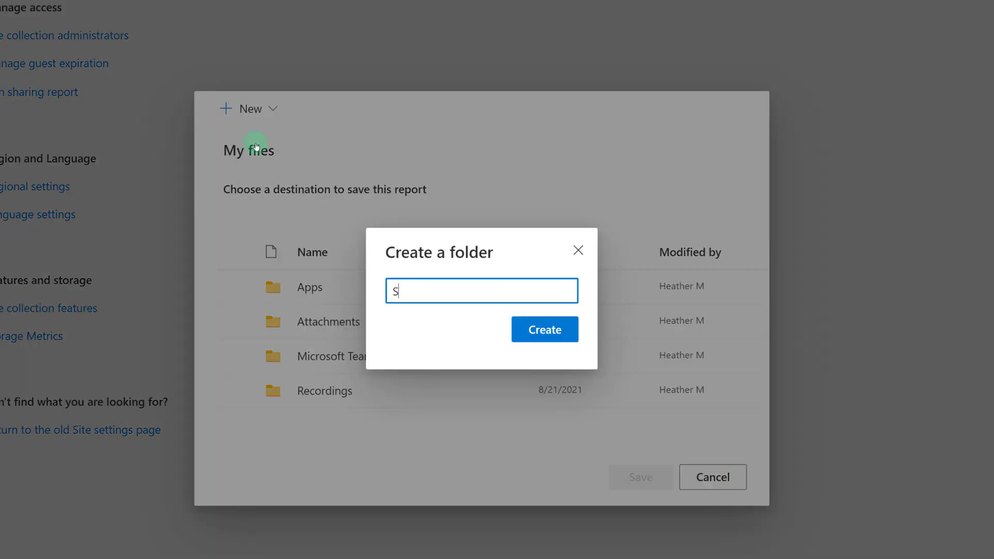
type("haring Rep")
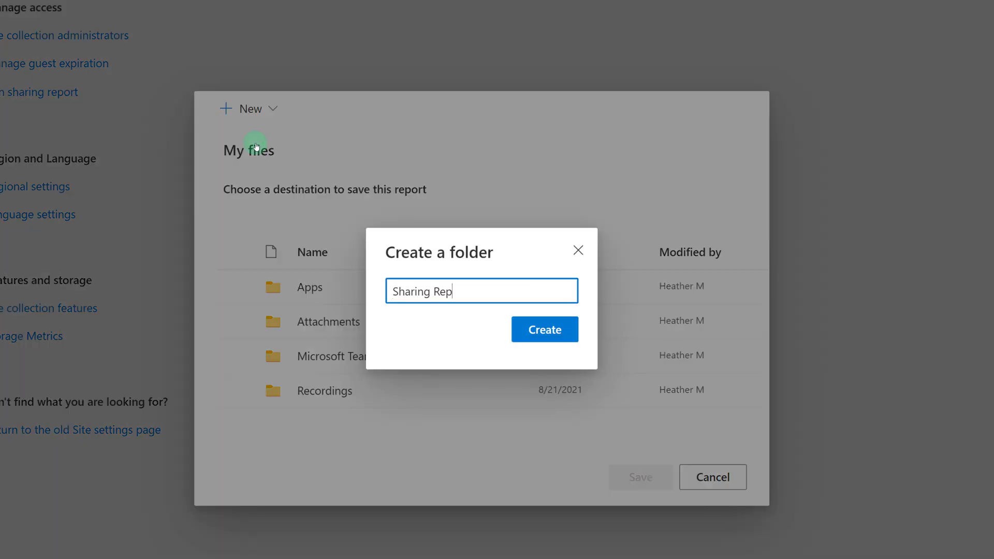
left_click(543, 329)
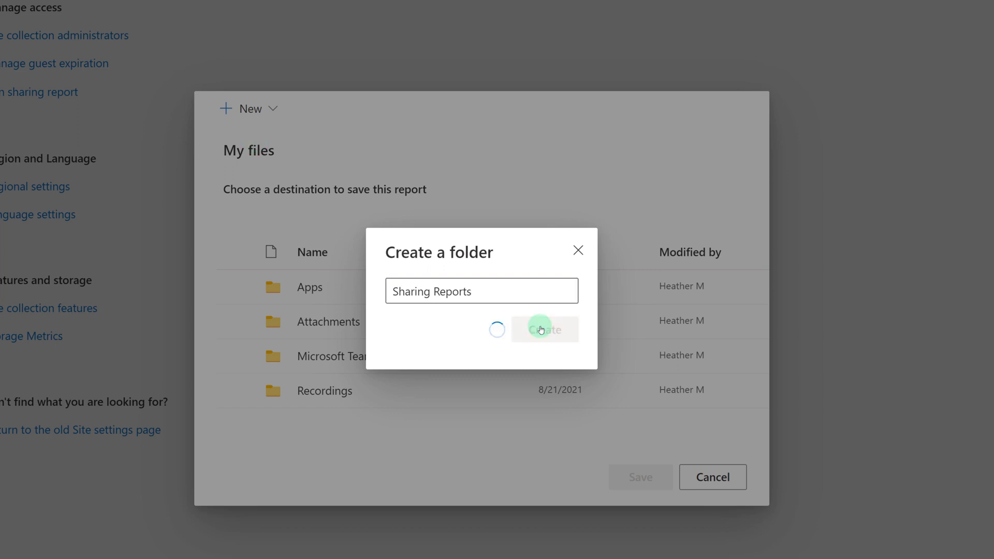
left_click(544, 329)
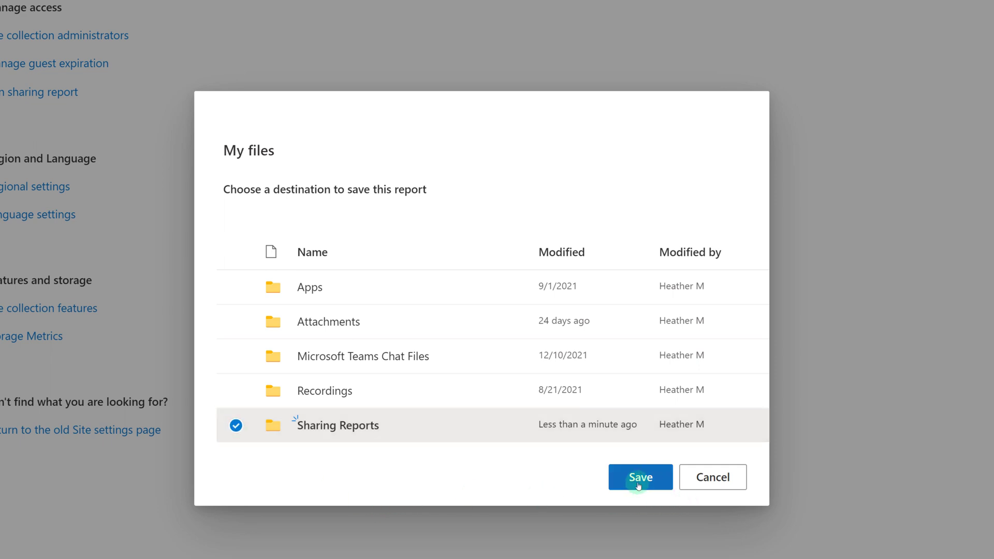
left_click(640, 476)
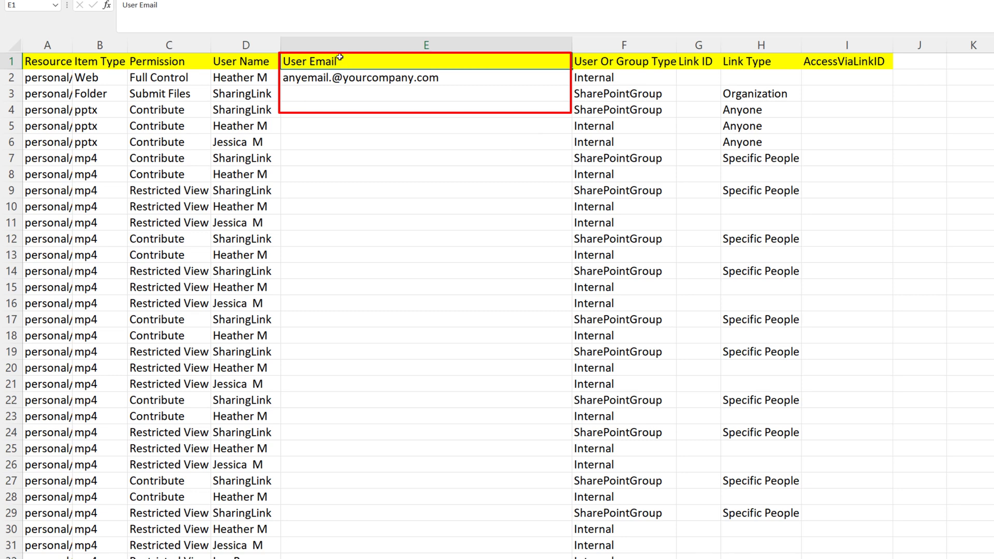
Inspect the User Email column and the Organization and Anyone link types in H3 and H4
left_click(760, 93)
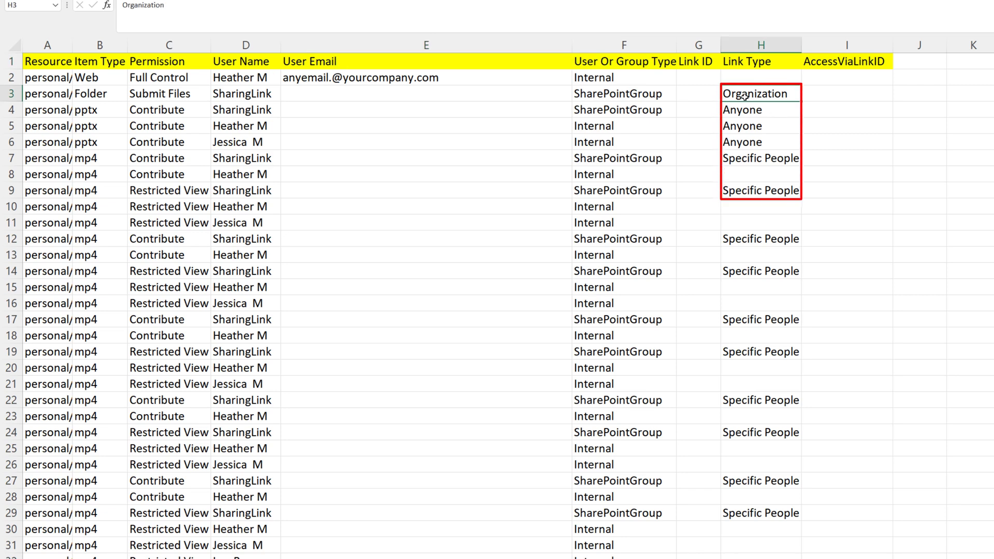
mouse_move(755, 114)
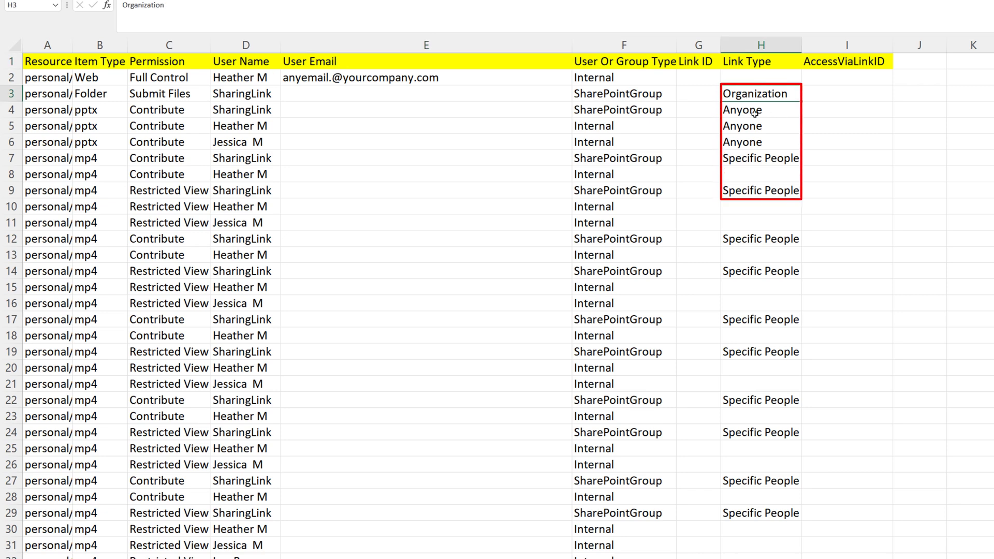
left_click(760, 109)
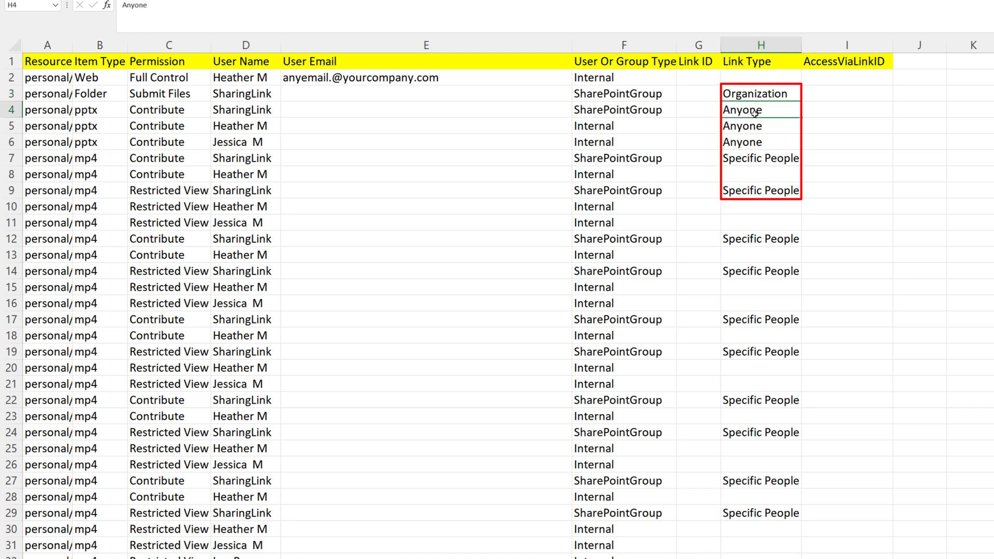
left_click(761, 157)
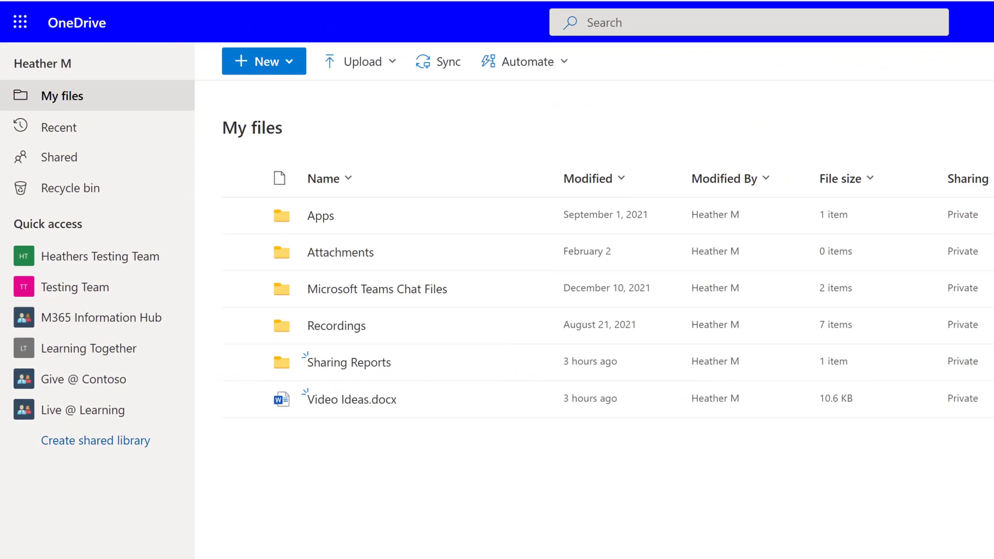
Delete Video Ideas.docx from My files, sending it to the recycle bin
left_click(239, 478)
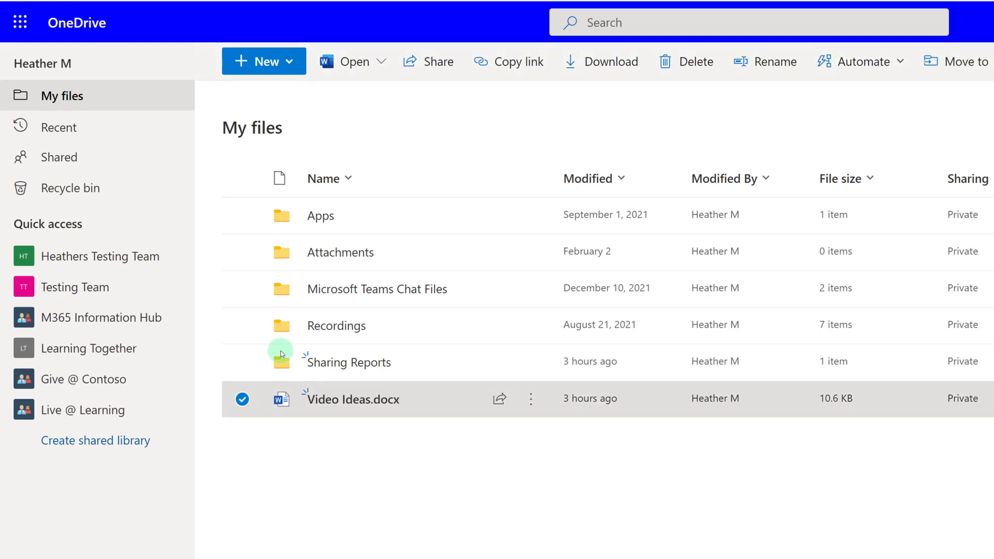
left_click(686, 61)
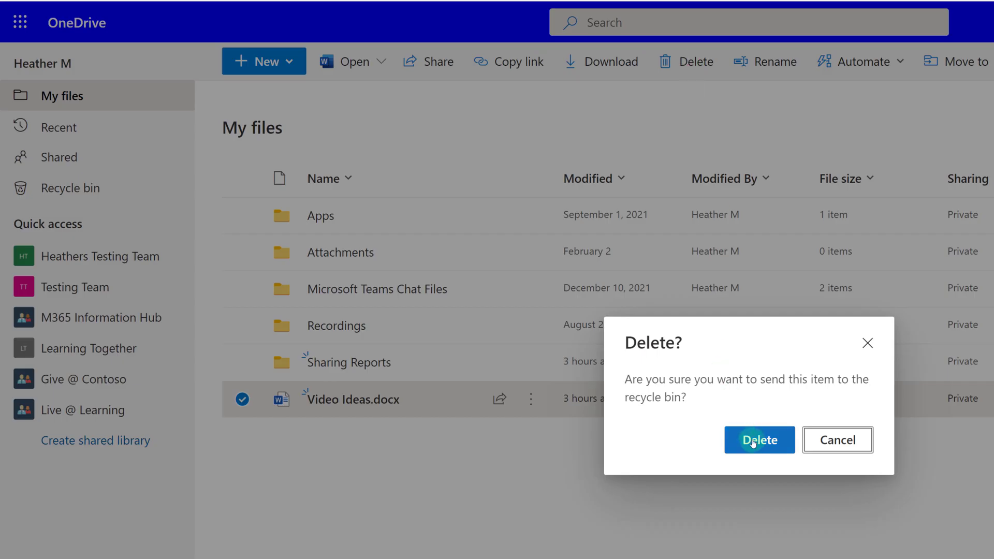
left_click(759, 440)
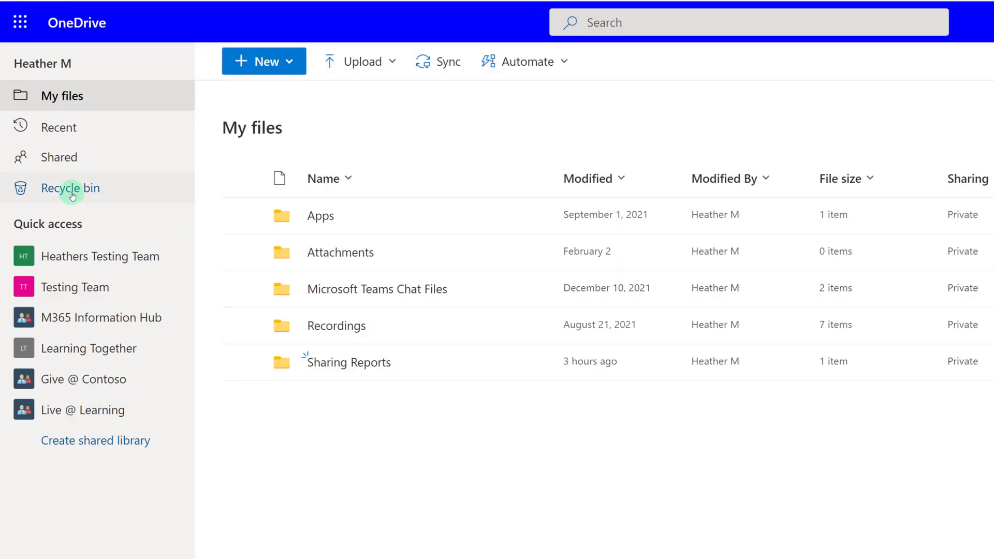
Restore Video Ideas.docx from the recycle bin back to My files
left_click(71, 187)
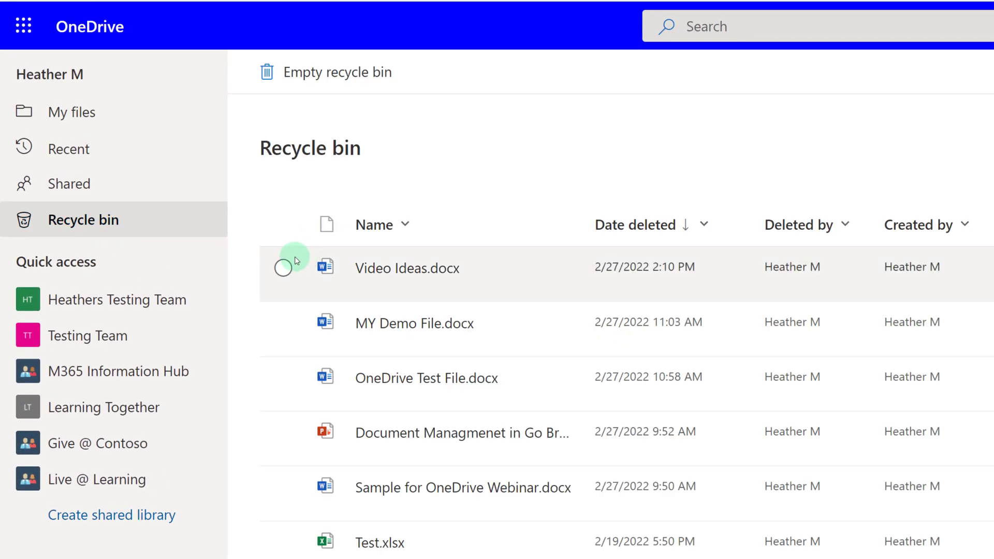
mouse_move(293, 391)
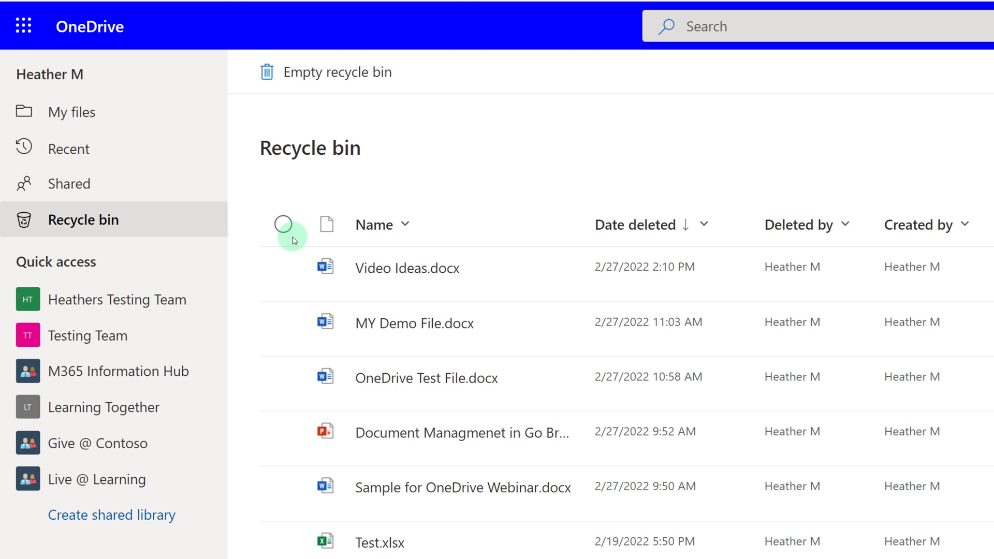
left_click(284, 267)
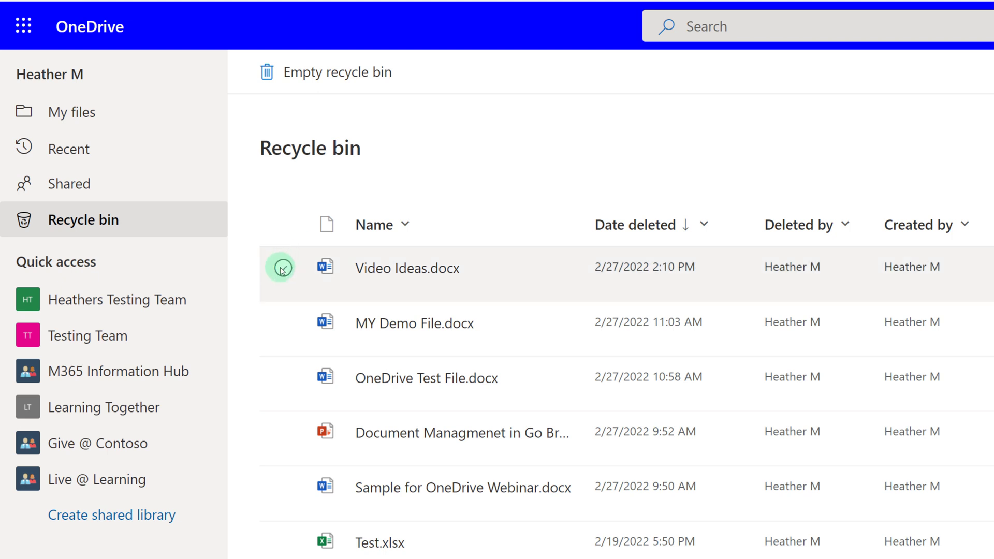
left_click(280, 267)
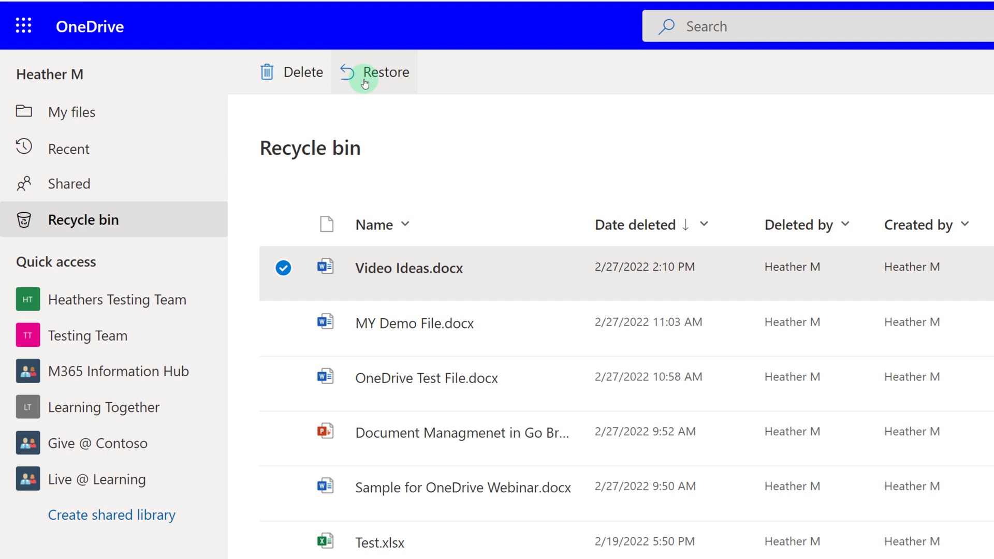
left_click(362, 71)
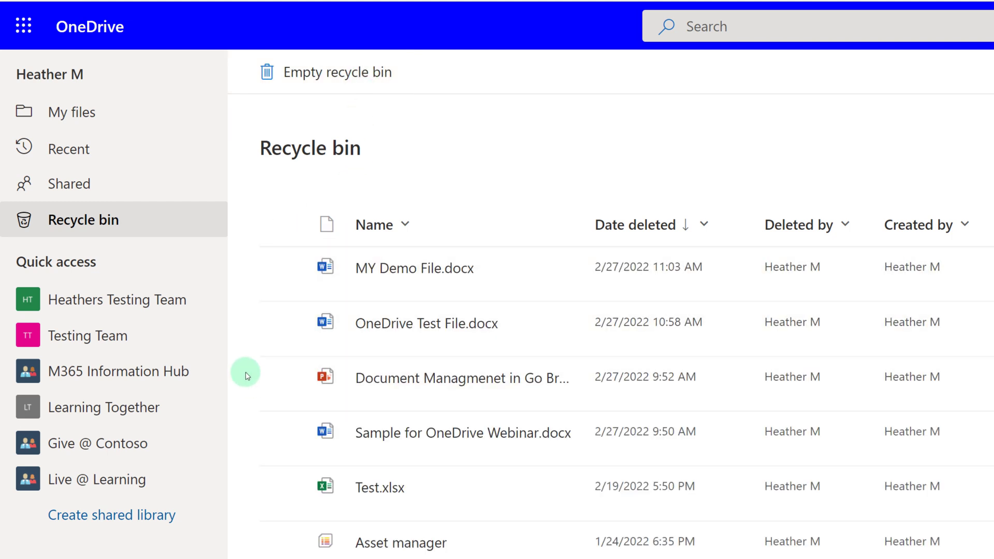
Delete MY Demo File.docx from the recycle bin and view it in the second-stage recycle bin
left_click(280, 267)
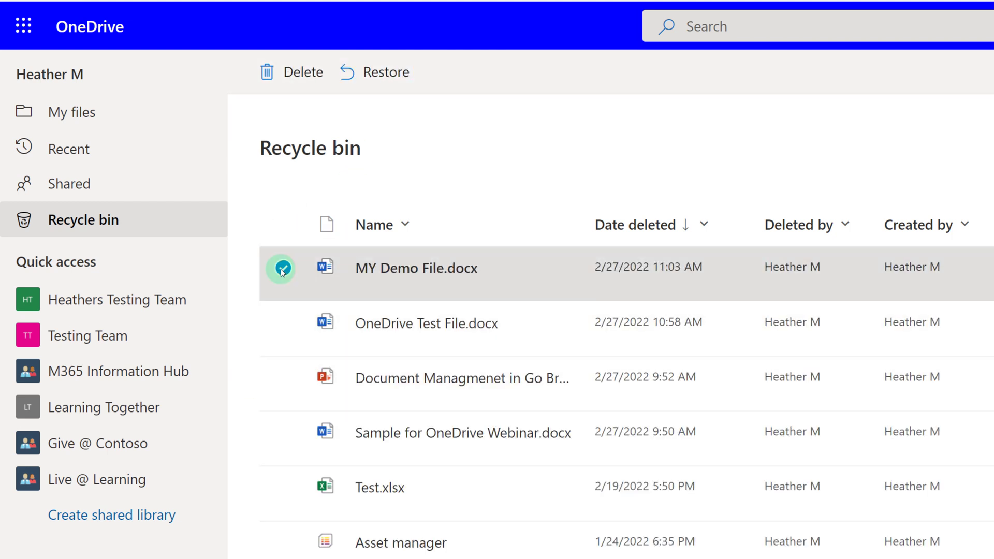
left_click(281, 267)
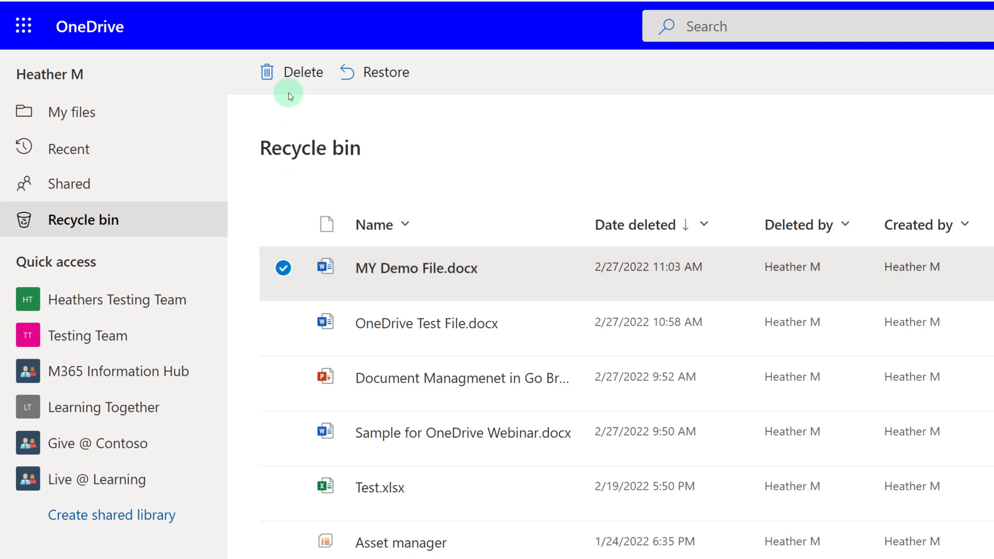
left_click(291, 71)
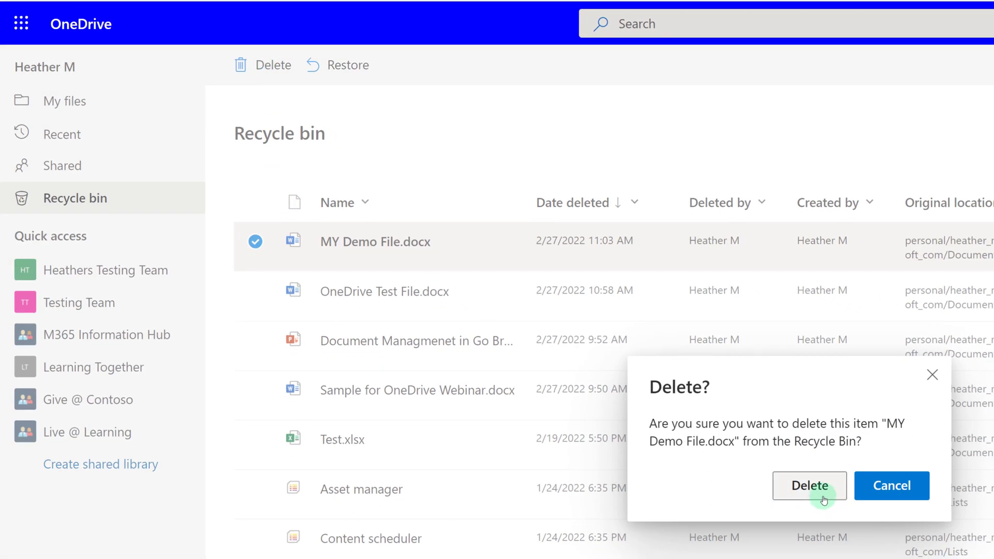
left_click(809, 484)
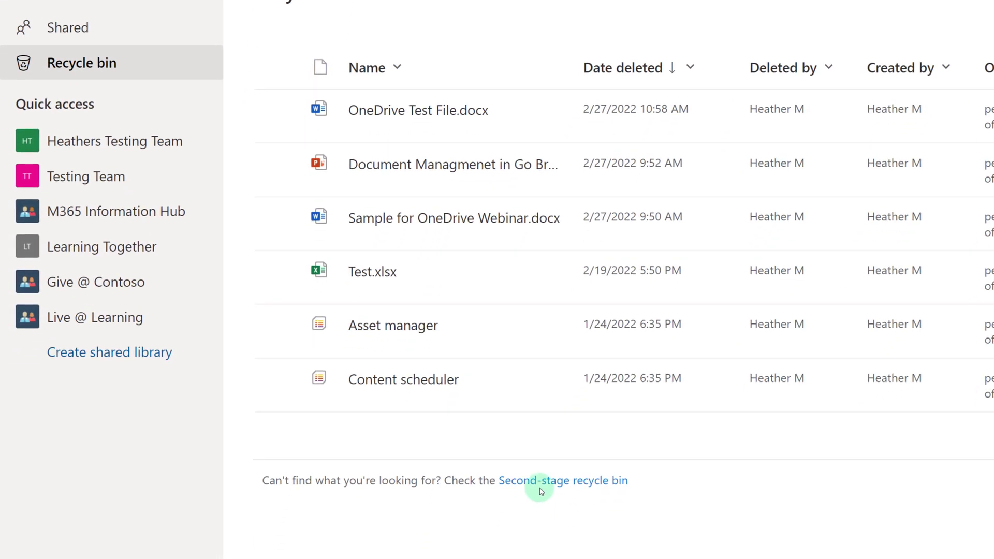
left_click(563, 481)
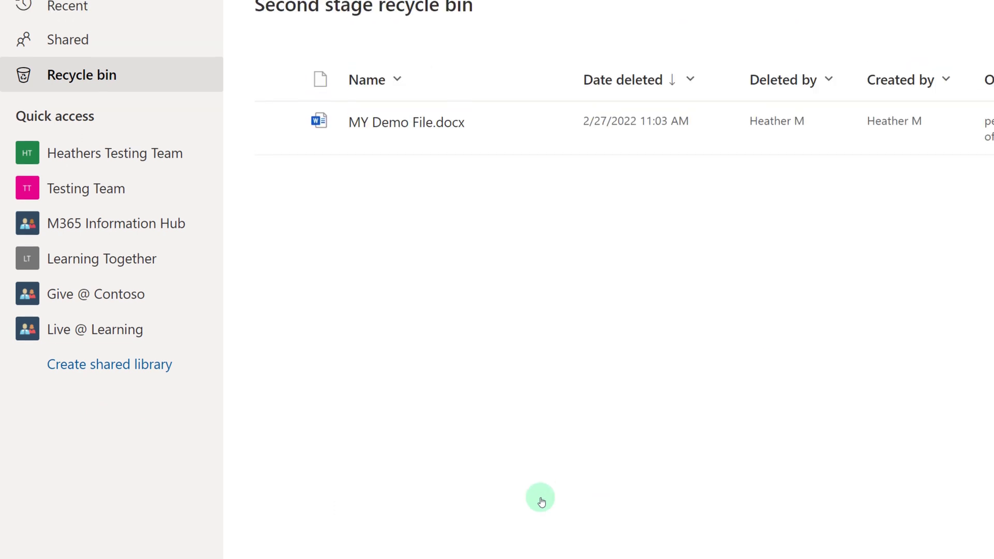
scroll("up", 3)
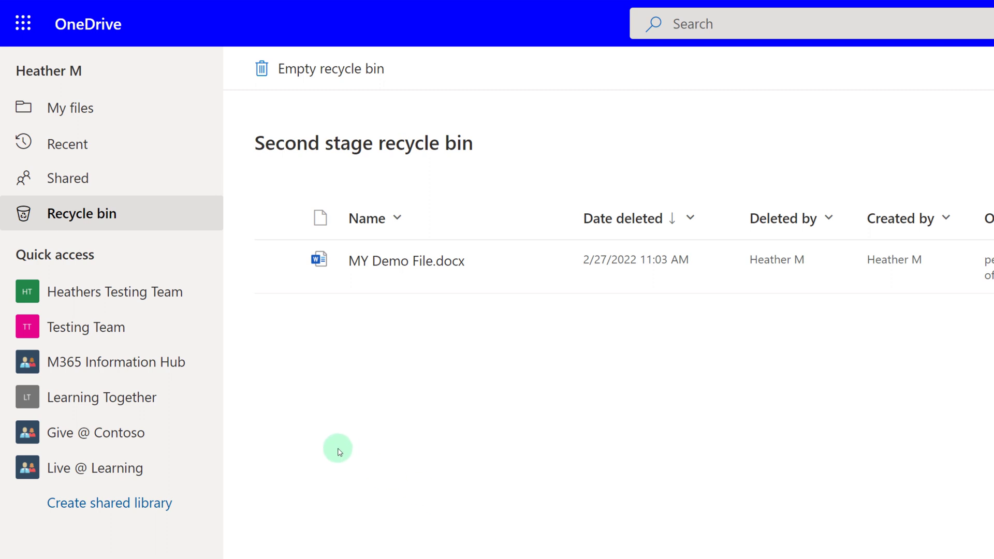
mouse_move(348, 442)
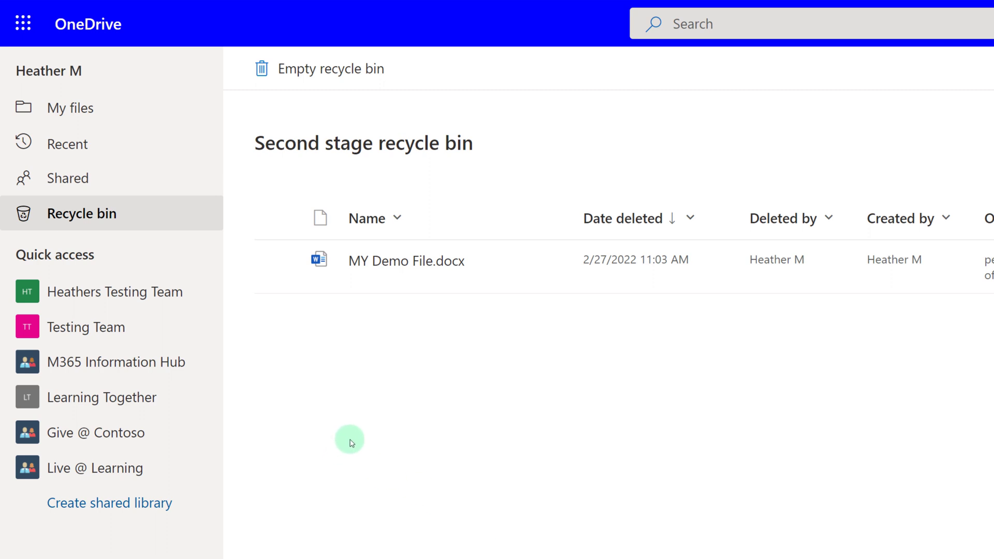
Permanently delete MY Demo File.docx from the second-stage recycle bin and return to My files
left_click(278, 264)
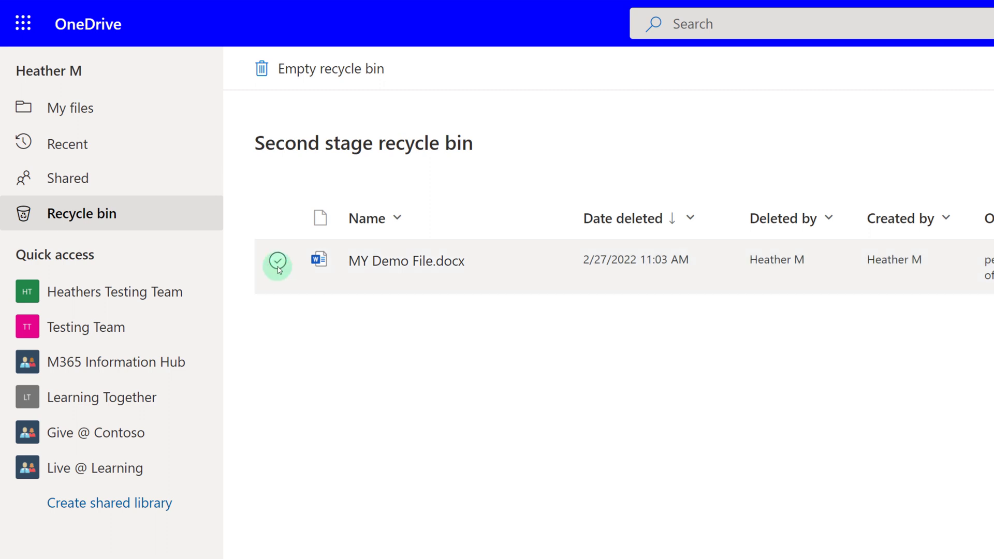
left_click(278, 264)
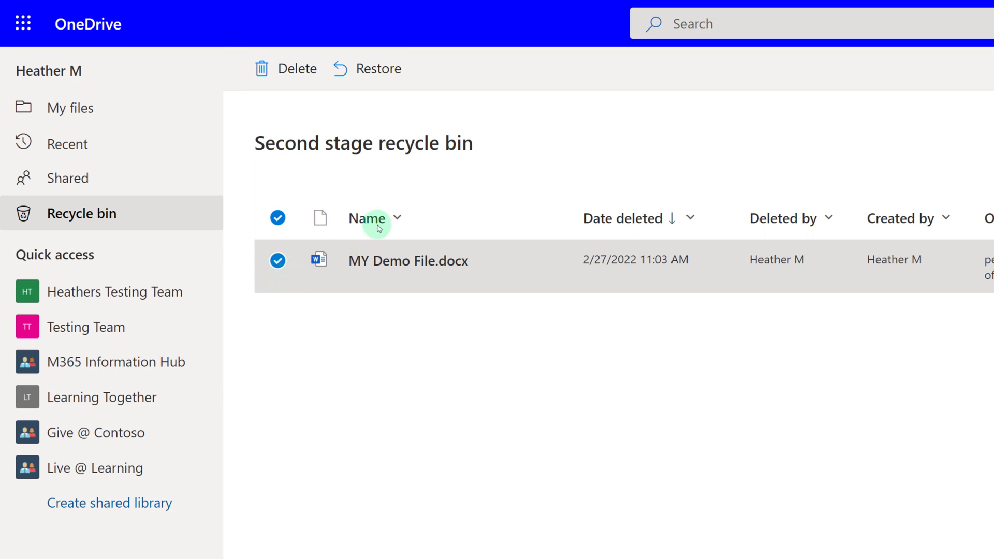
mouse_move(373, 83)
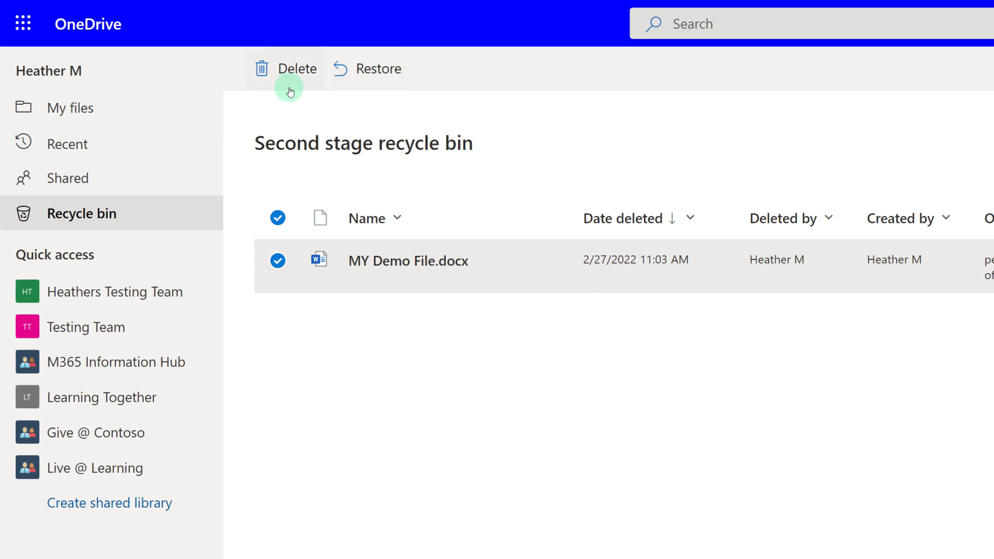
left_click(295, 69)
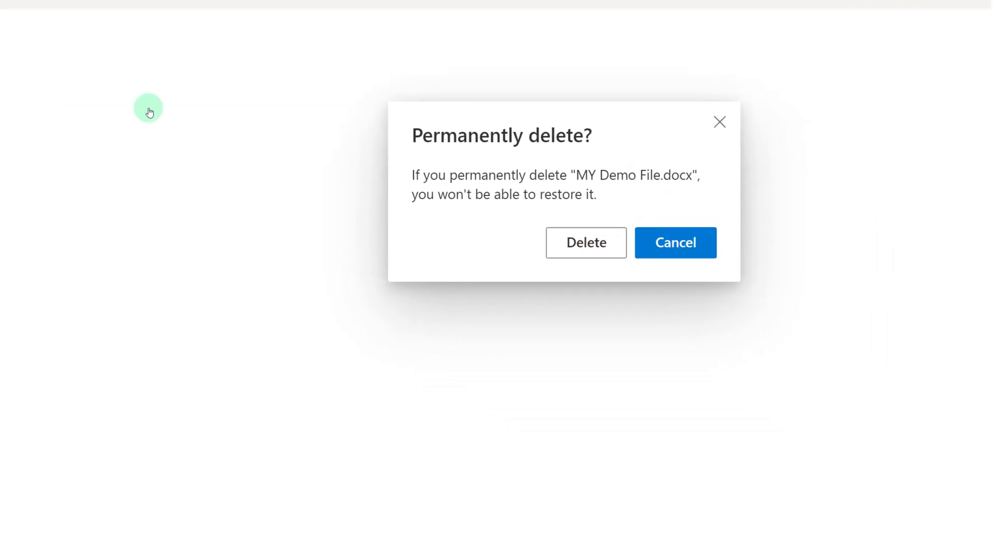
mouse_move(421, 191)
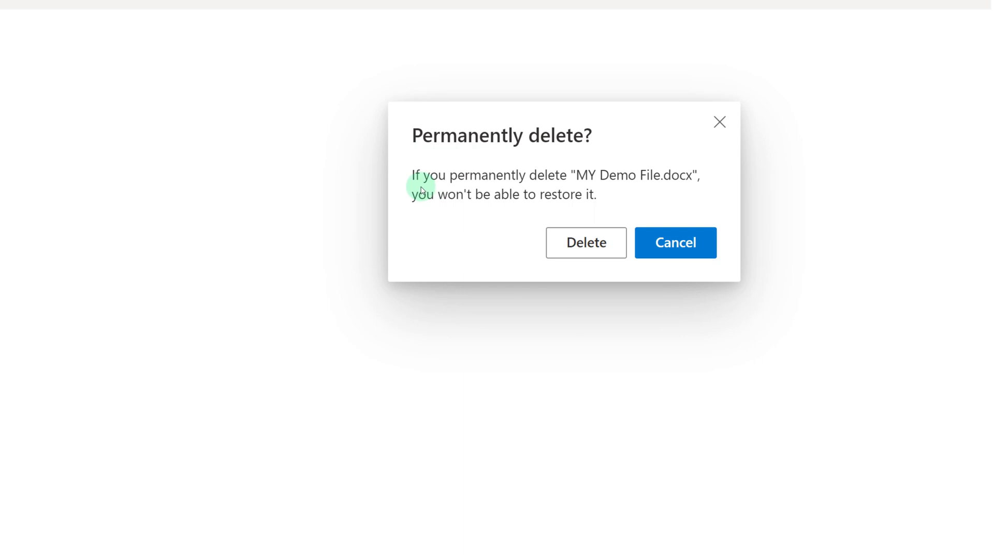
mouse_move(530, 218)
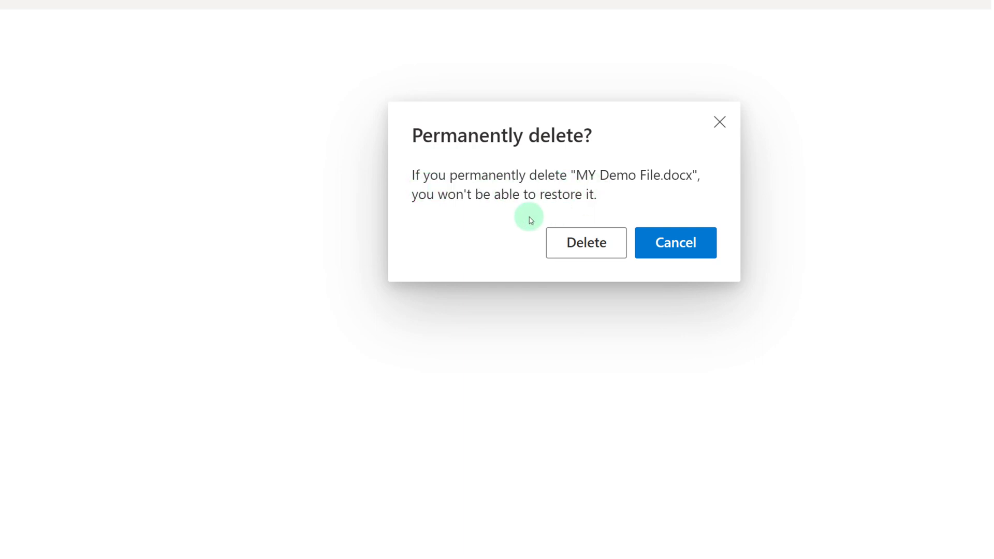
mouse_move(467, 223)
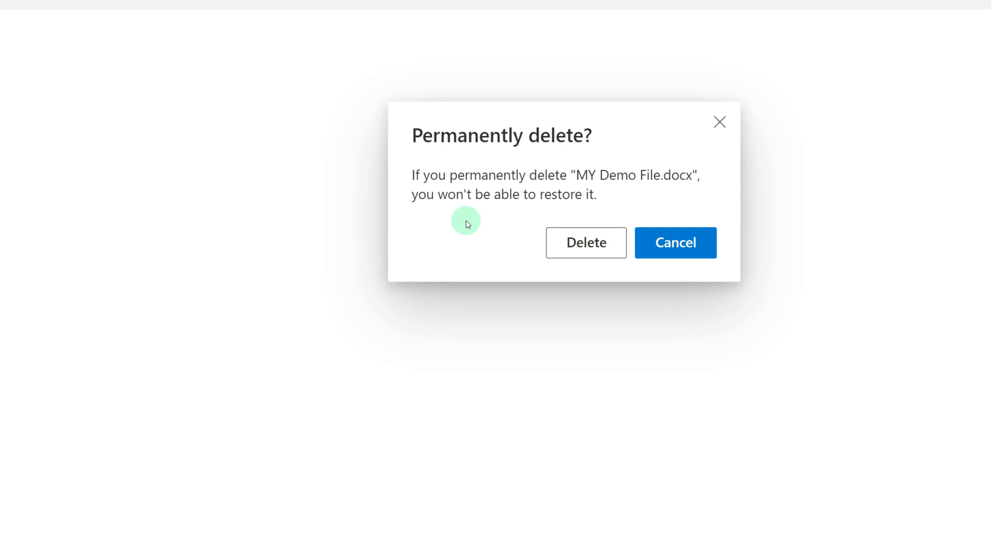
left_click(585, 242)
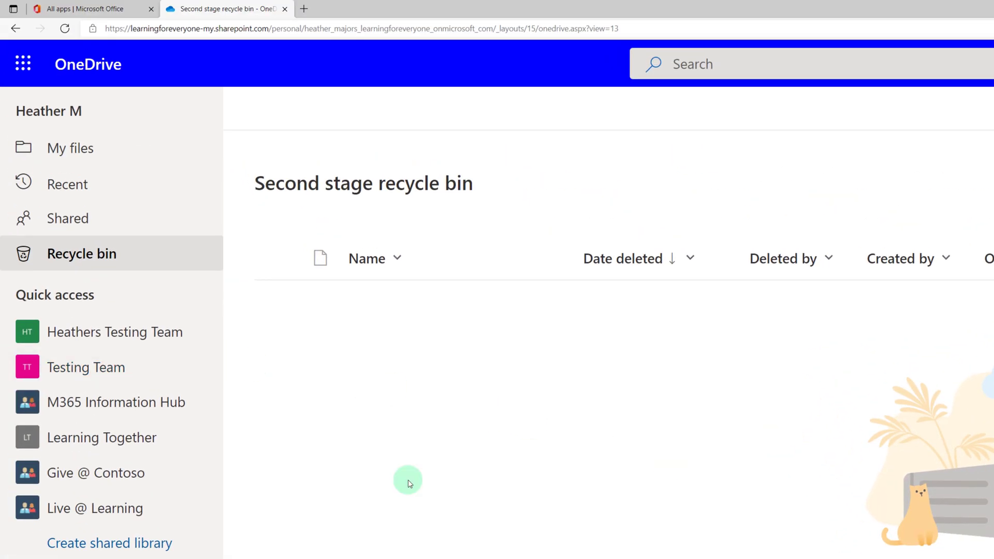
left_click(70, 148)
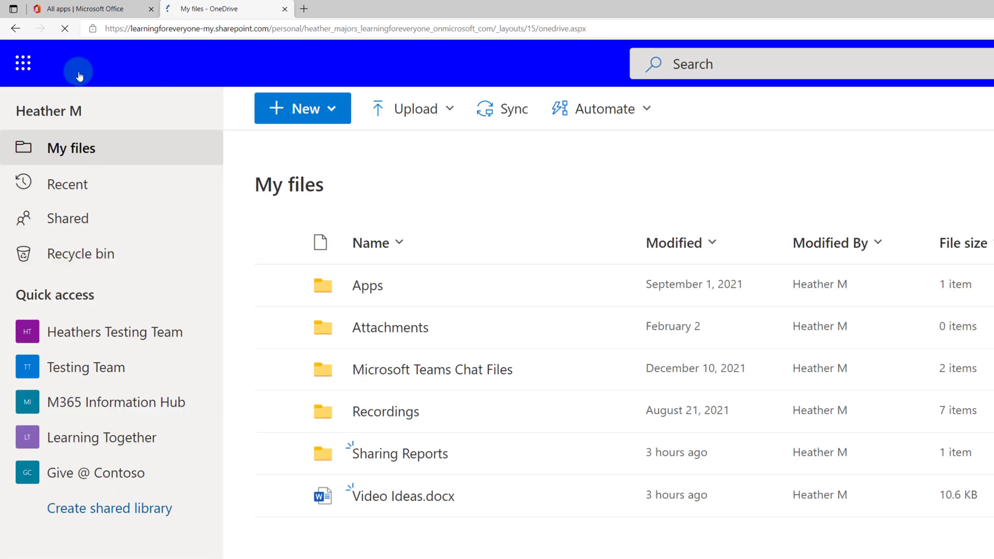